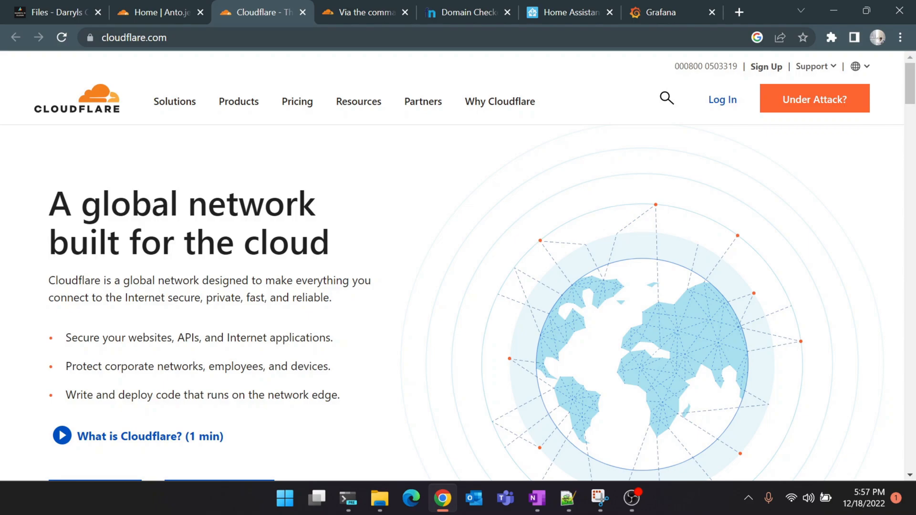
Step: Show the Freenom domain search page in Chrome, then bring the root terminal to the front
{"action": "left_click", "coordinate": [465, 11]}
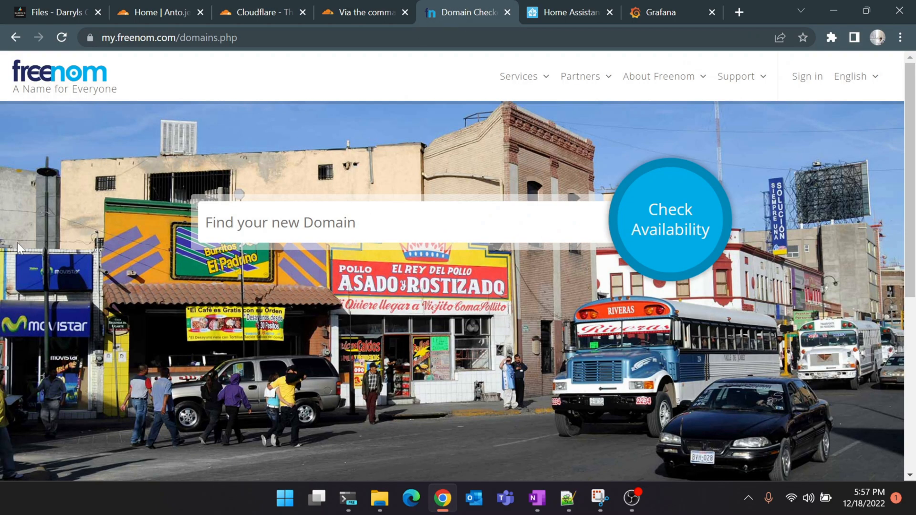
{"action": "mouse_move", "coordinate": [47, 286]}
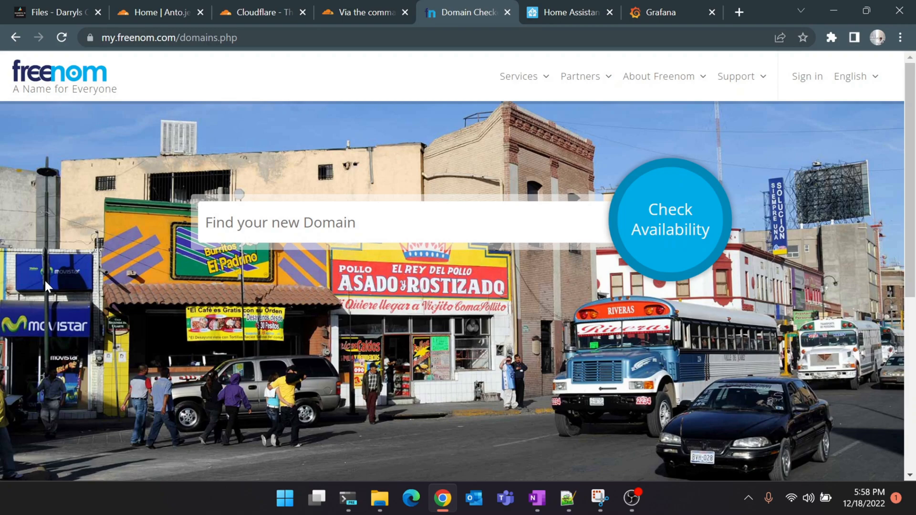
{"action": "left_click", "coordinate": [348, 499]}
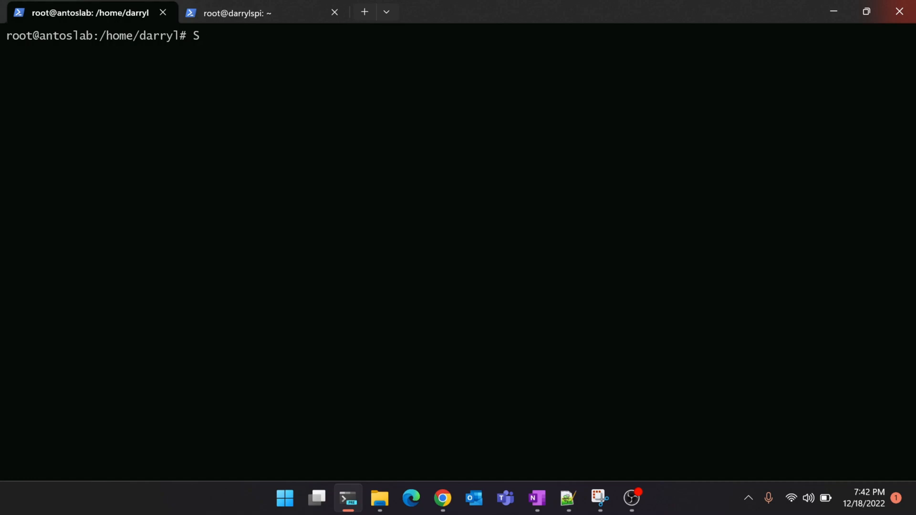
Step: Run 'docker ps -a' to list the Grafana and Home Assistant containers as up
{"action": "type", "text": "docker ps -a"}
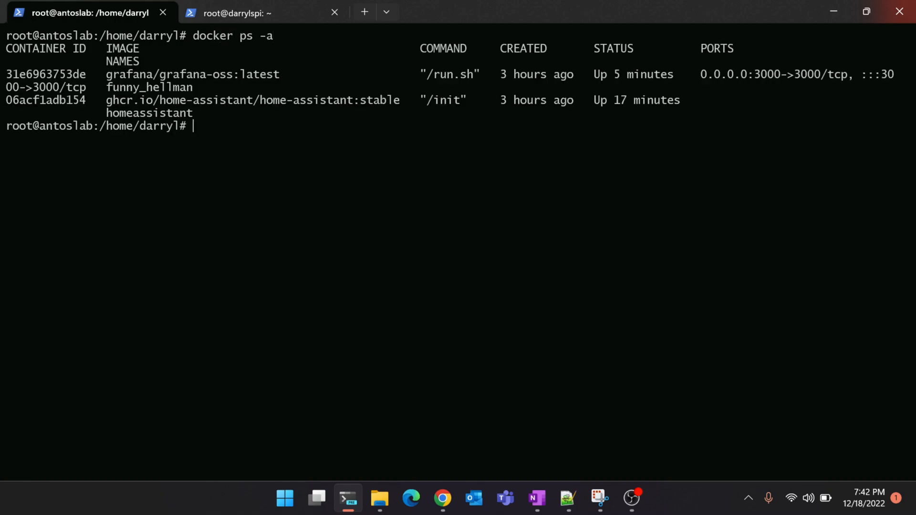
{"action": "mouse_move", "coordinate": [80, 170]}
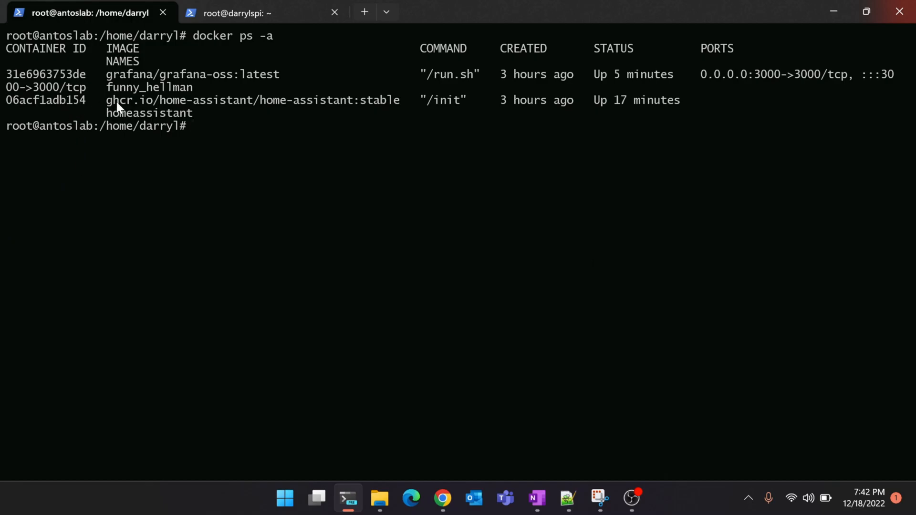
Step: Check the local Home Assistant and Grafana login pages load, then view Freenom's My Domains list
{"action": "left_click", "coordinate": [442, 498]}
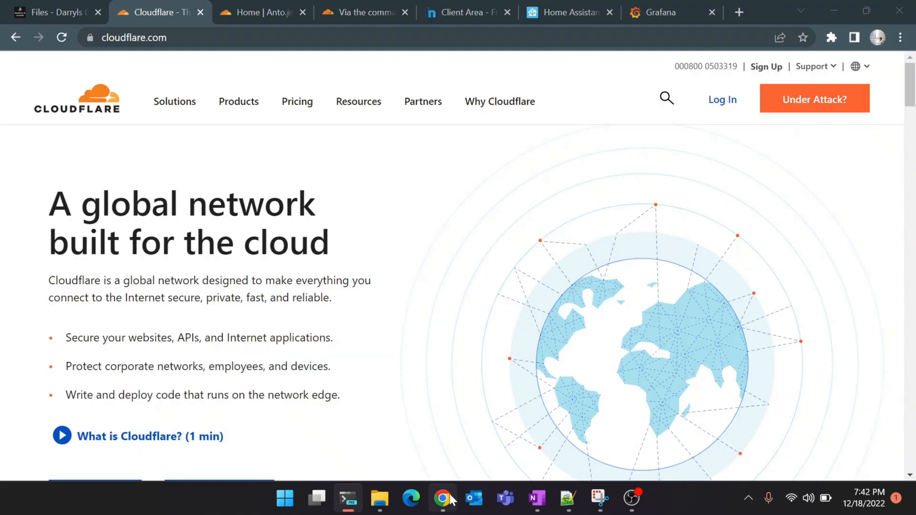
{"action": "left_click", "coordinate": [567, 11]}
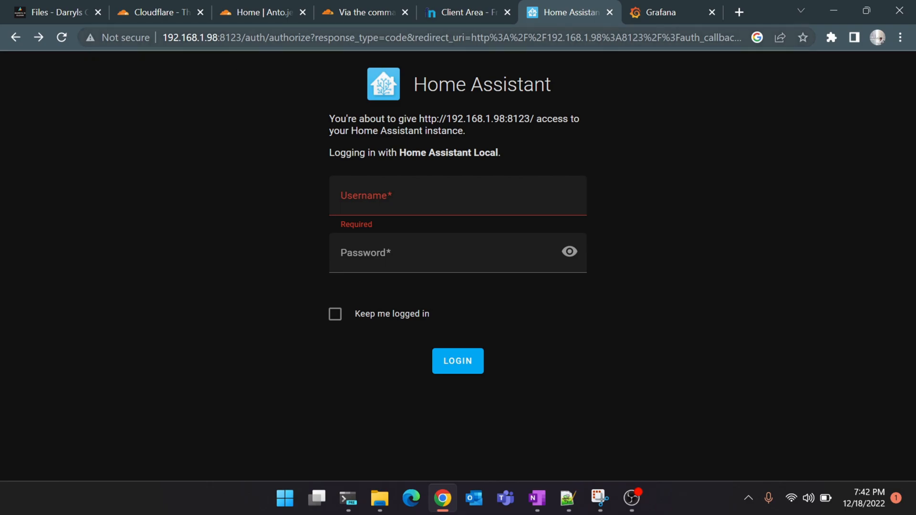
{"action": "left_click", "coordinate": [660, 12]}
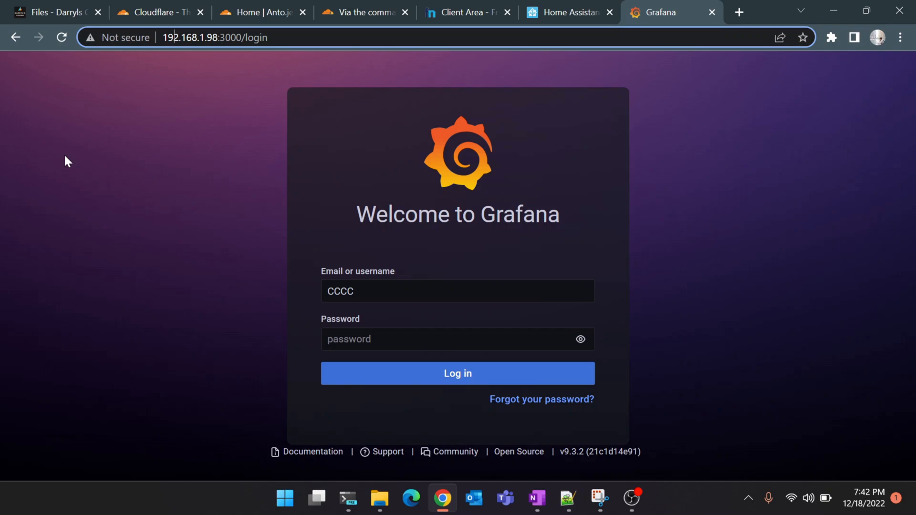
{"action": "left_click", "coordinate": [467, 12]}
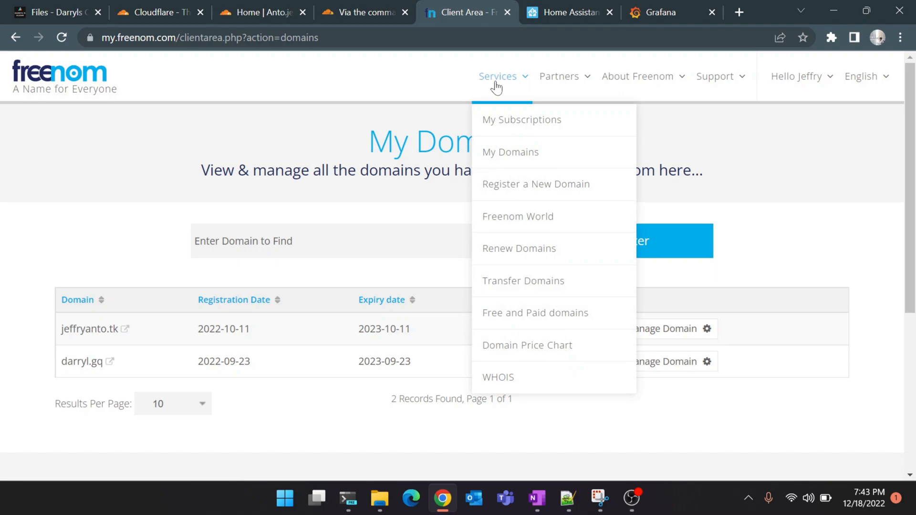
{"action": "mouse_move", "coordinate": [531, 188]}
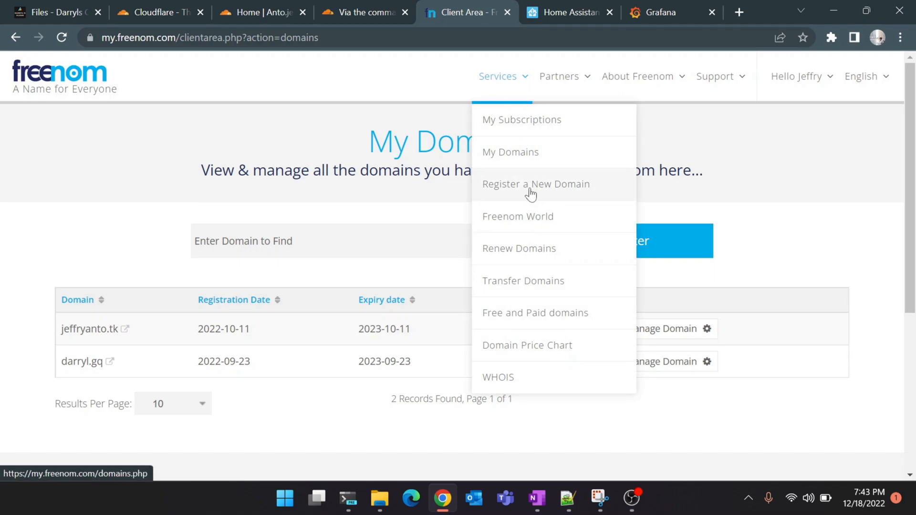
{"action": "mouse_move", "coordinate": [118, 244]}
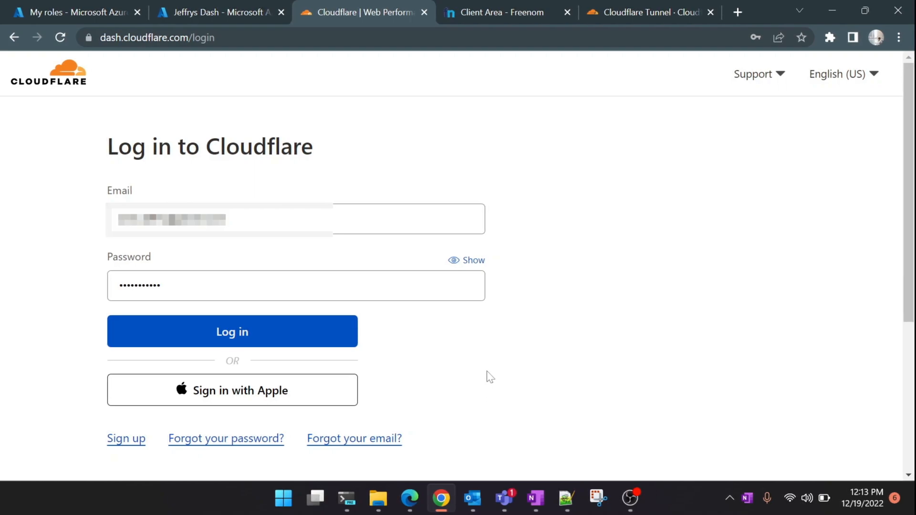
{"action": "mouse_move", "coordinate": [295, 341]}
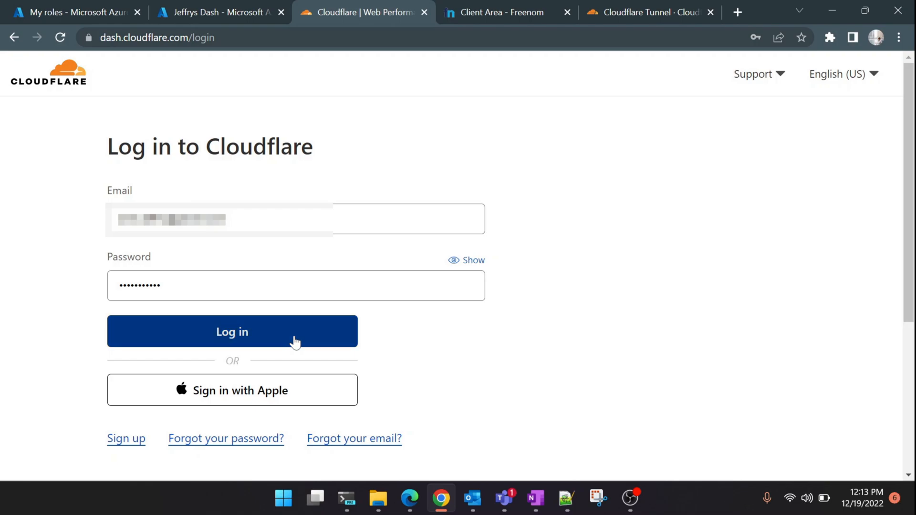
Step: Log in to Cloudflare with the saved credentials, reaching the Home websites list
{"action": "left_click", "coordinate": [232, 331]}
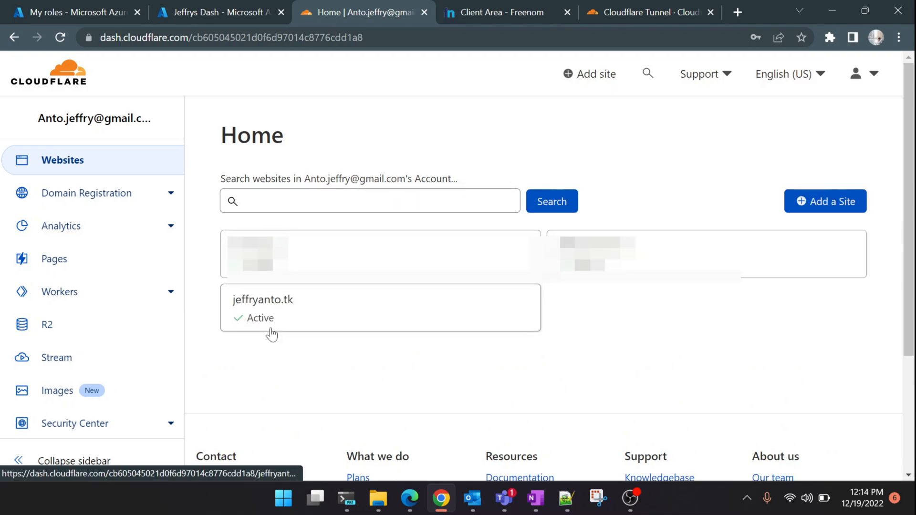
{"action": "mouse_move", "coordinate": [554, 306]}
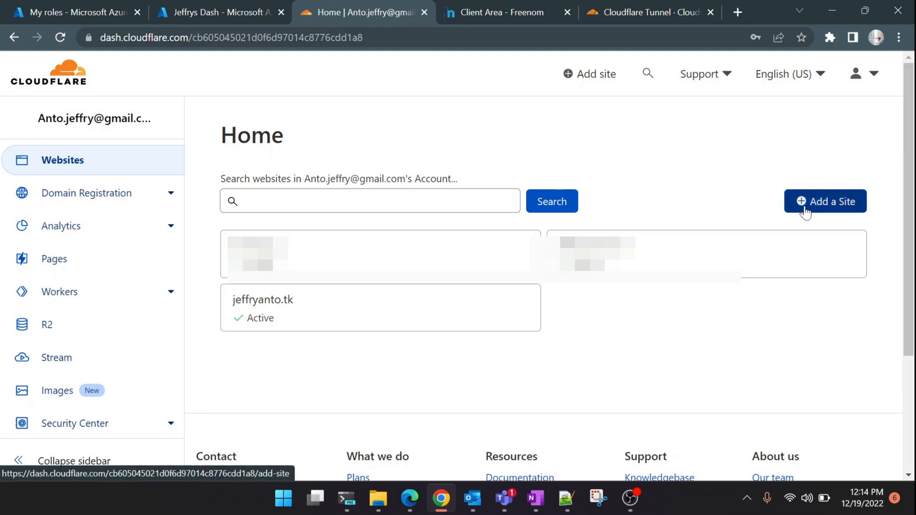
Step: Add jeffry.gq as a new Cloudflare site and select the Free plan
{"action": "left_click", "coordinate": [824, 201]}
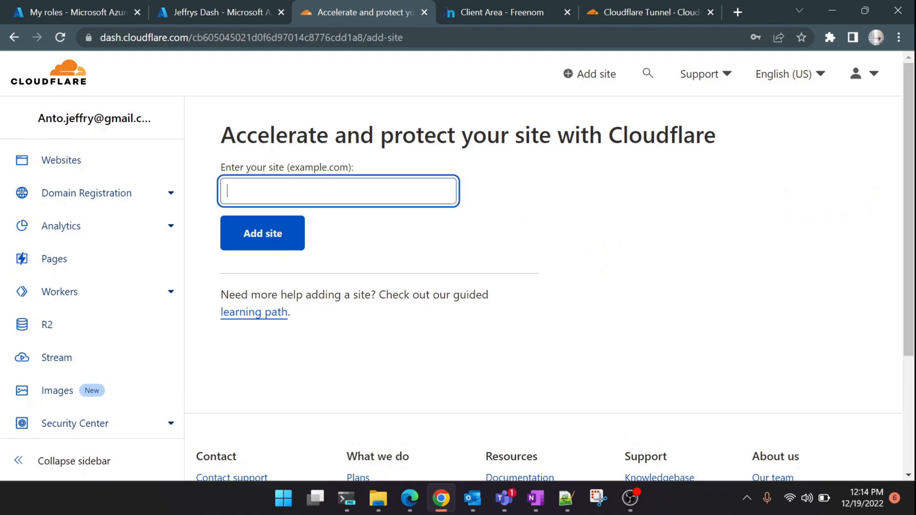
{"action": "type", "text": "jeffry"}
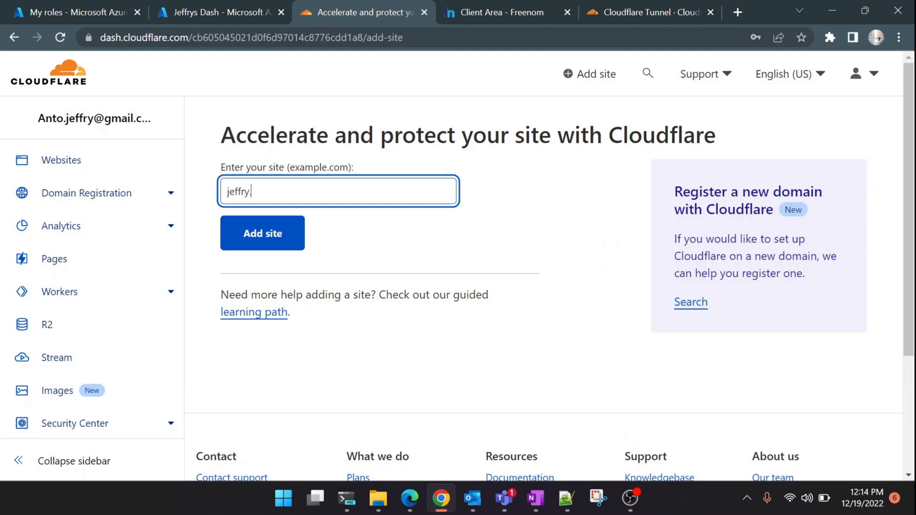
{"action": "type", "text": "gq"}
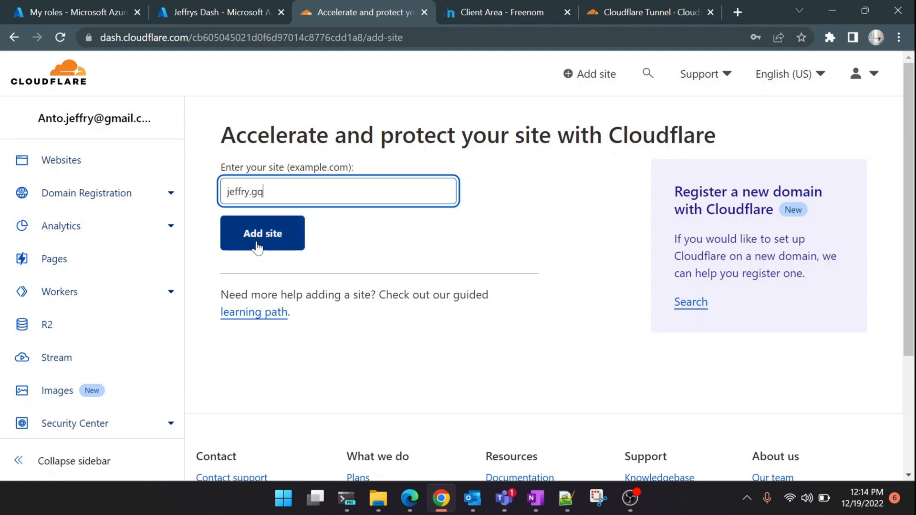
{"action": "left_click", "coordinate": [262, 233]}
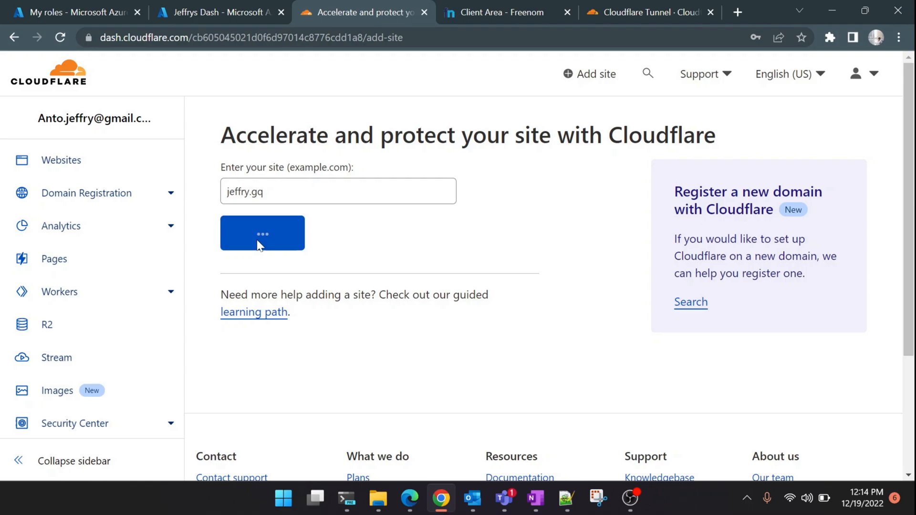
{"action": "left_click", "coordinate": [261, 233]}
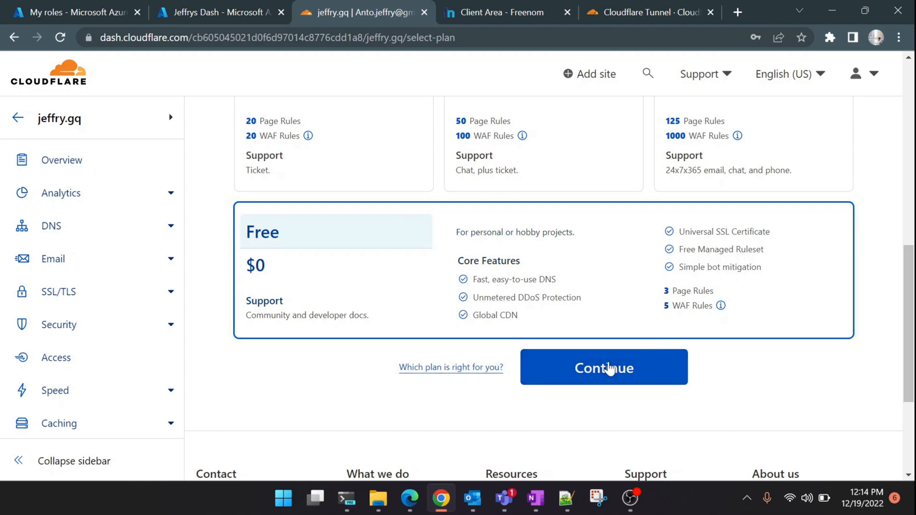
{"action": "left_click", "coordinate": [603, 367]}
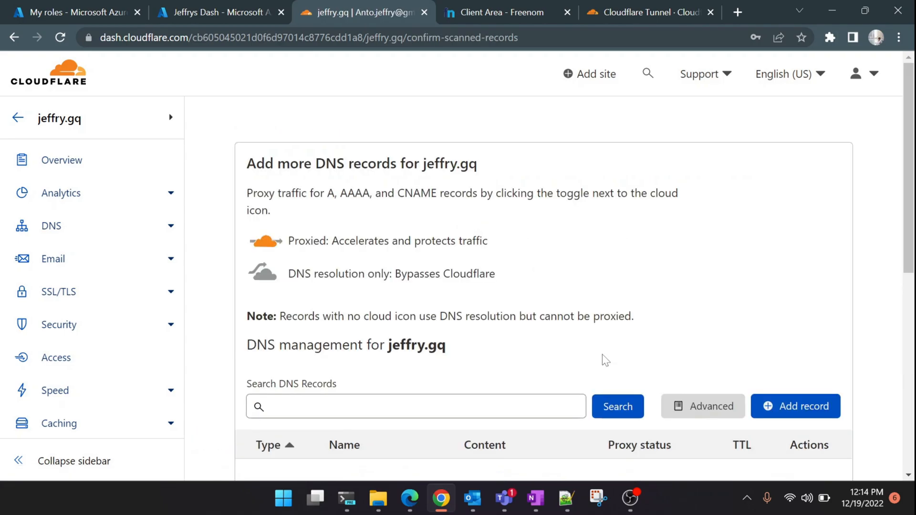
{"action": "mouse_move", "coordinate": [605, 364]}
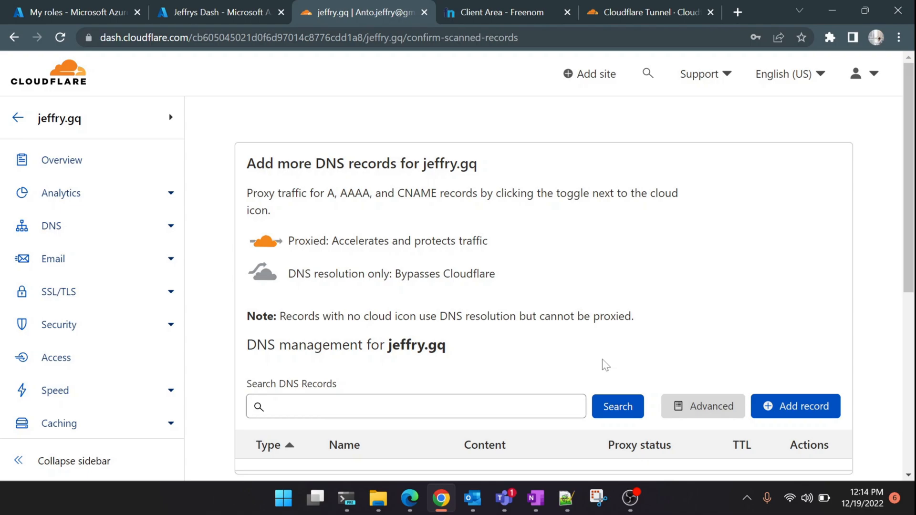
Step: View jeffry.gq's DNS Records with nameservers lady.ns.cloudflare.com and marty.ns.cloudflare.com
{"action": "scroll", "scroll_direction": "down", "scroll_amount": 3}
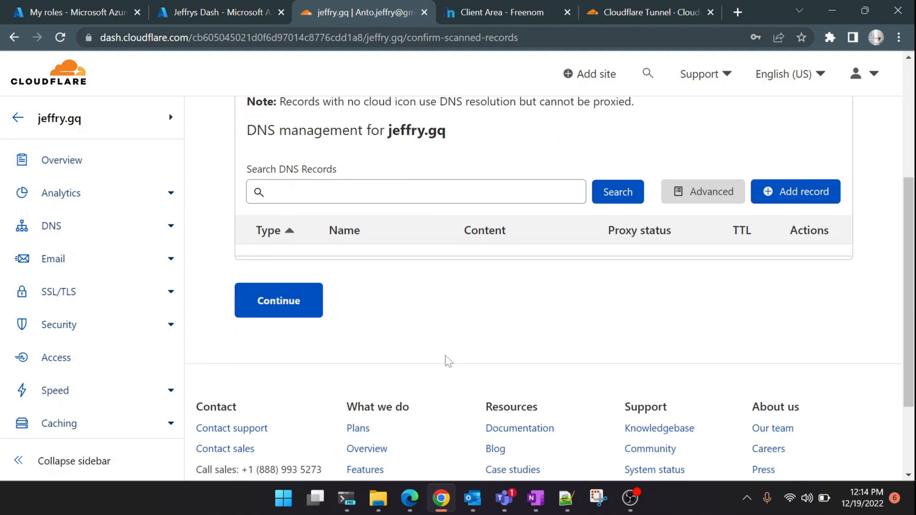
{"action": "scroll", "scroll_direction": "up", "scroll_amount": 3}
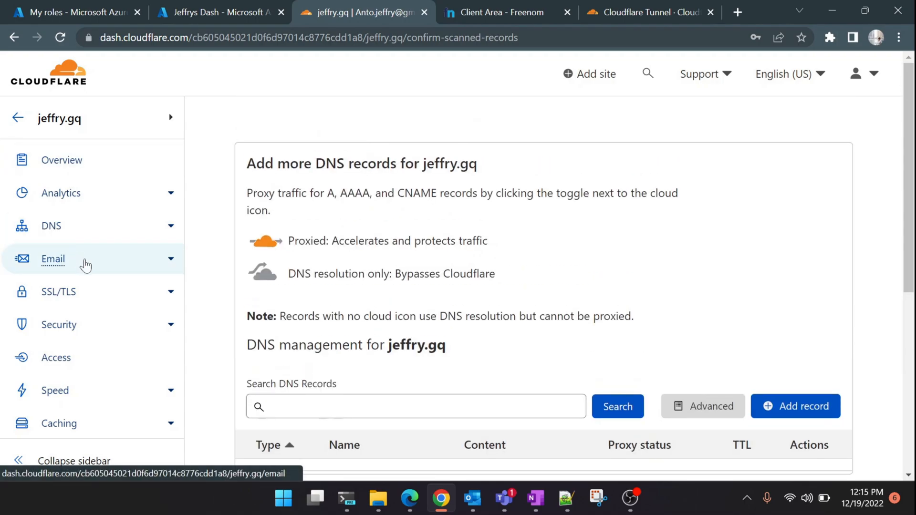
{"action": "left_click", "coordinate": [51, 226]}
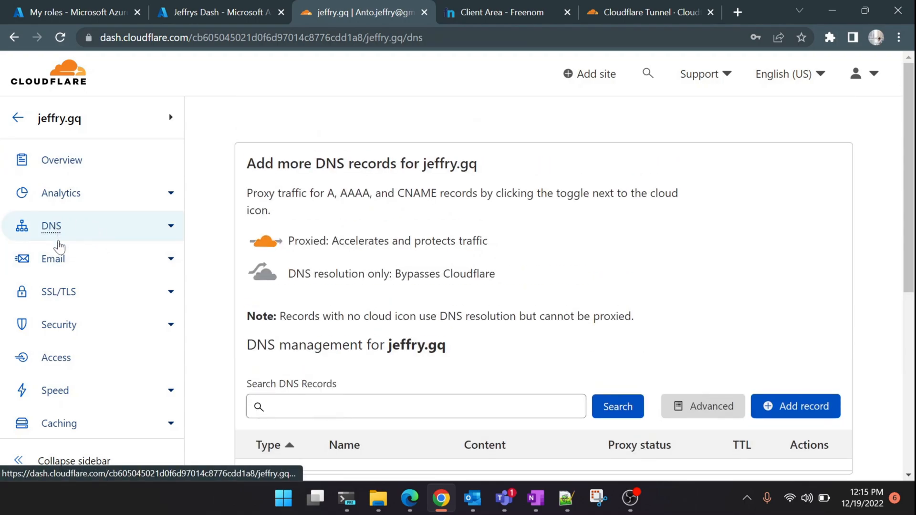
{"action": "left_click", "coordinate": [50, 226]}
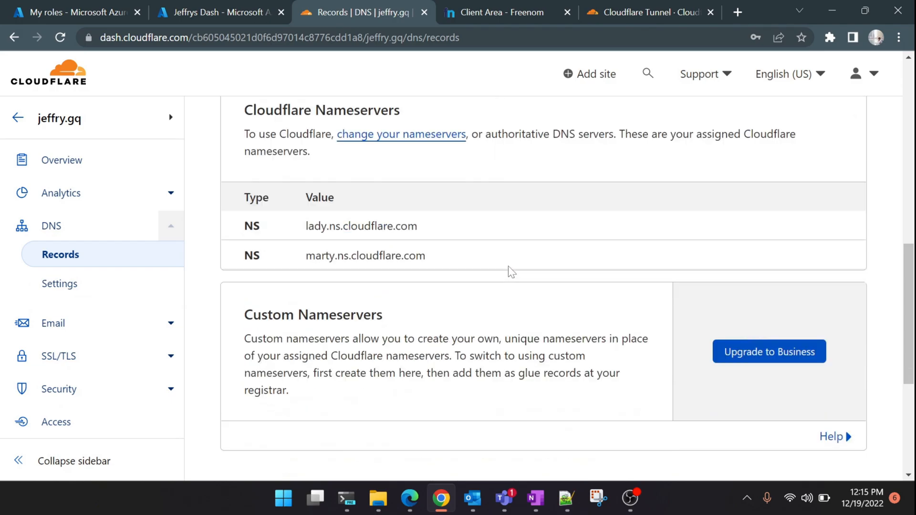
{"action": "scroll", "scroll_direction": "down", "scroll_amount": 3}
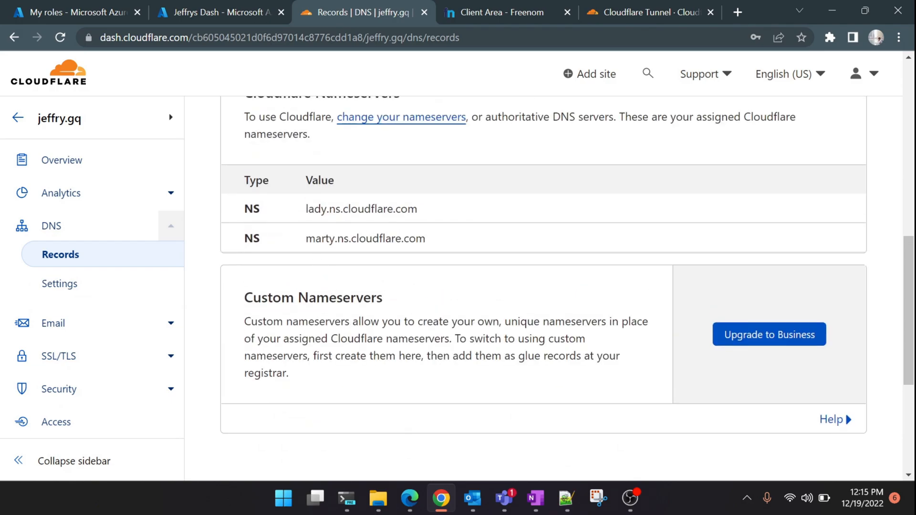
{"action": "mouse_move", "coordinate": [254, 223]}
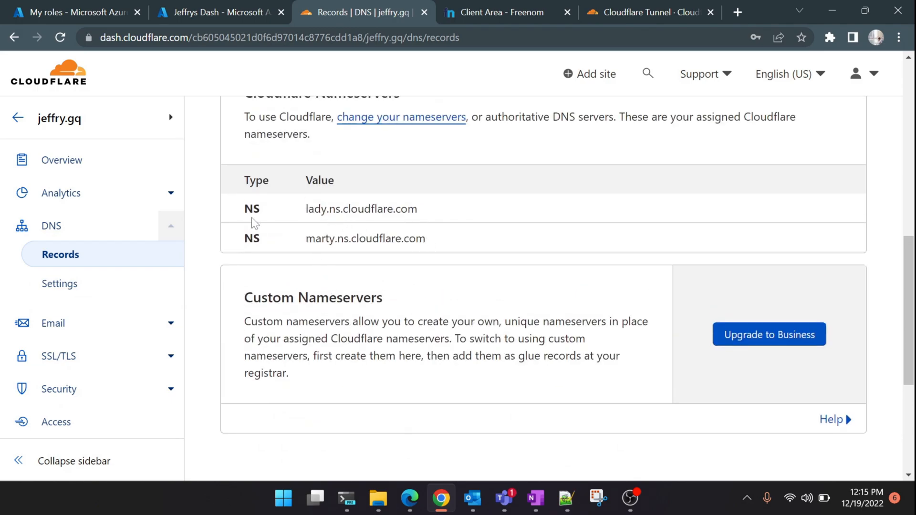
Step: Review jeffryanto.tk's Freenom nameservers set to LADY and MARTY.NS.CLOUDFLARE.COM
{"action": "left_click", "coordinate": [503, 12]}
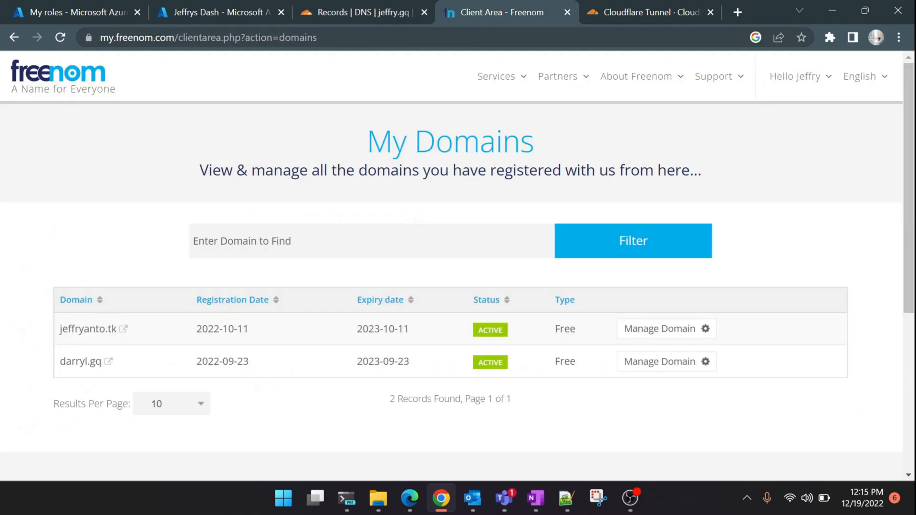
{"action": "left_click", "coordinate": [497, 77]}
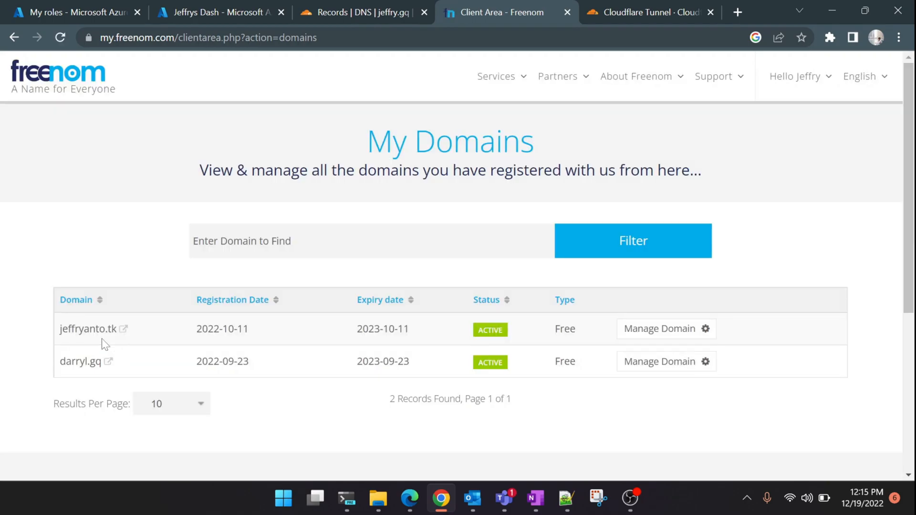
{"action": "mouse_move", "coordinate": [88, 331]}
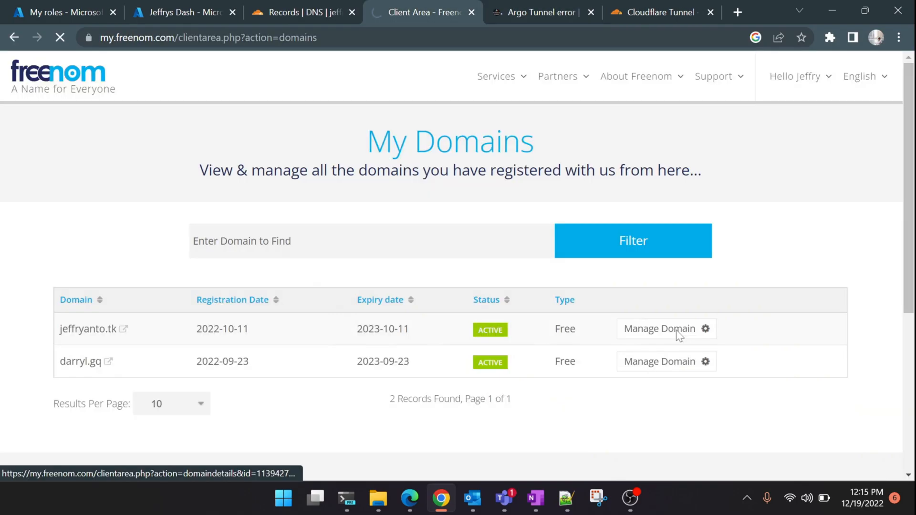
{"action": "mouse_move", "coordinate": [666, 349]}
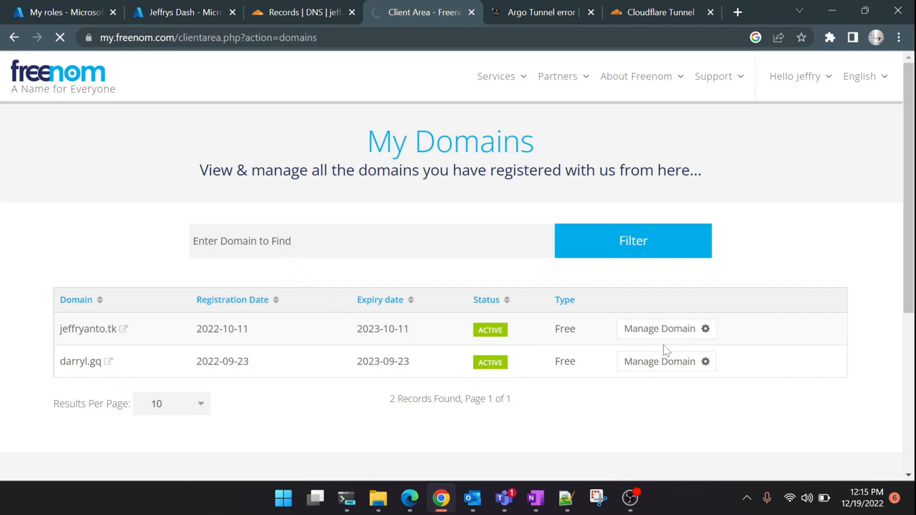
{"action": "left_click", "coordinate": [659, 328]}
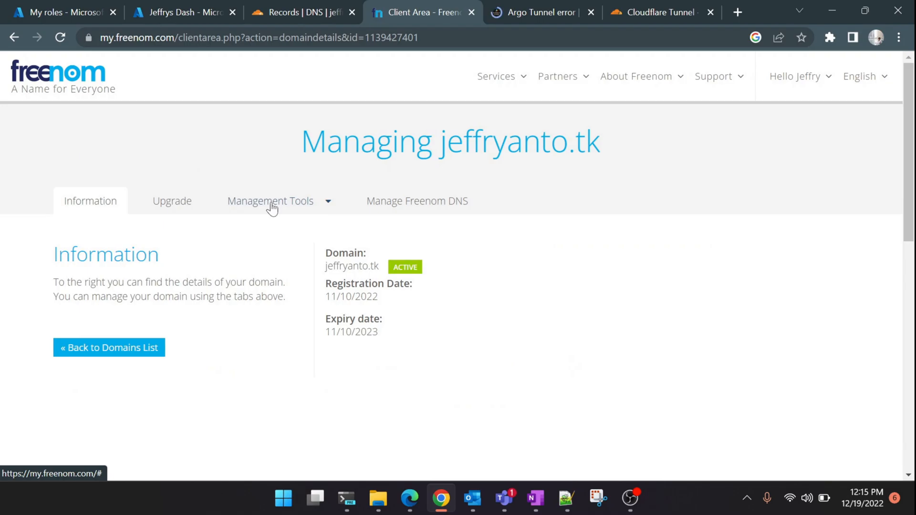
{"action": "left_click", "coordinate": [270, 200]}
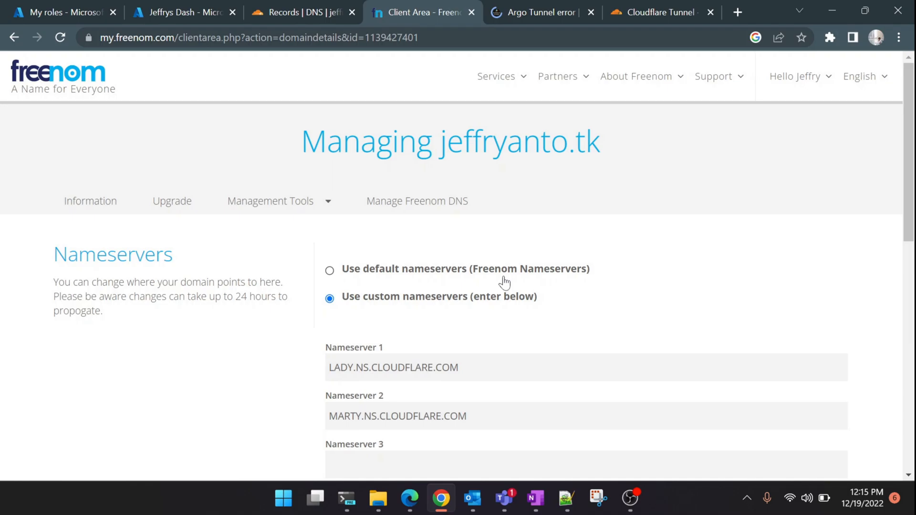
{"action": "scroll", "scroll_direction": "down", "scroll_amount": 3}
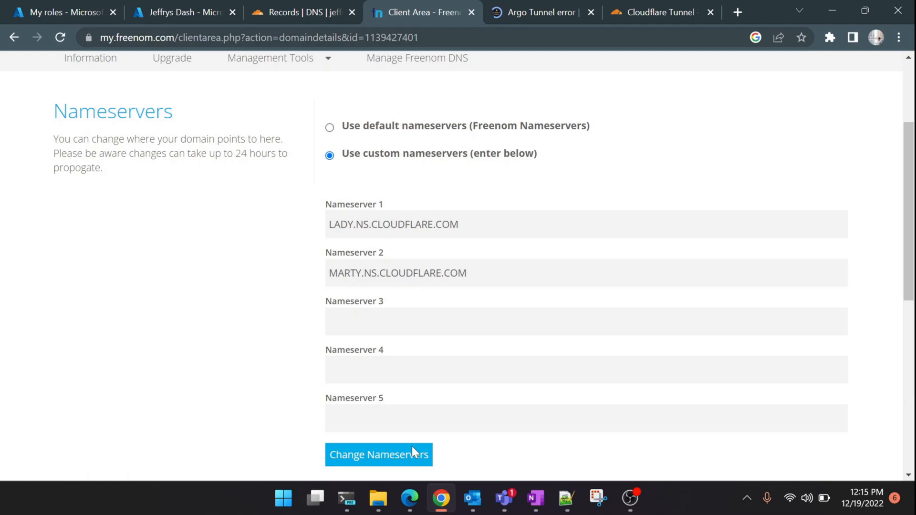
{"action": "scroll", "scroll_direction": "up", "scroll_amount": 3}
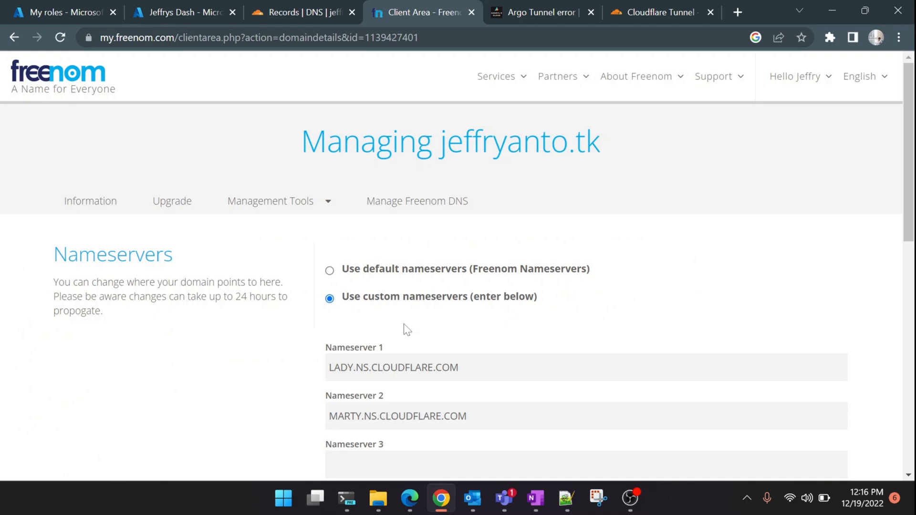
Step: Return to Cloudflare Home showing jeffryanto.tk Active and jeffry.gq Pending Nameserver Update
{"action": "left_click", "coordinate": [301, 12]}
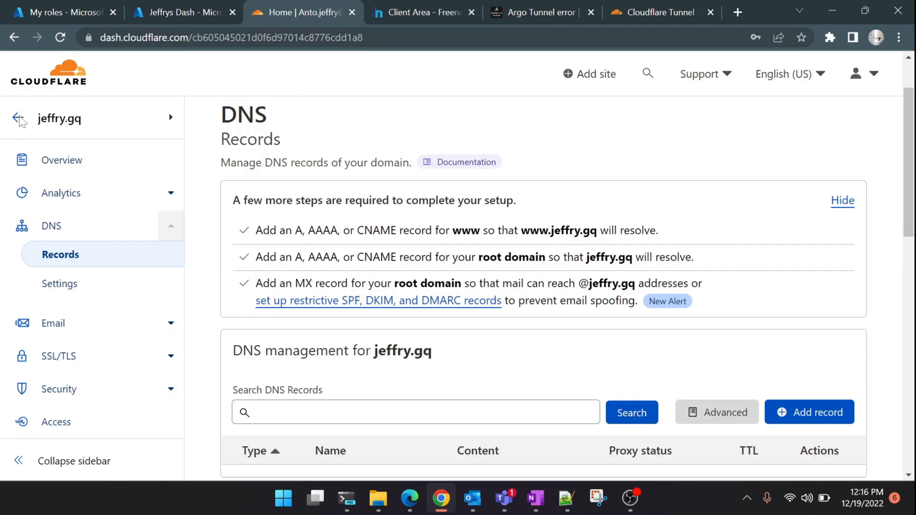
{"action": "left_click", "coordinate": [19, 119]}
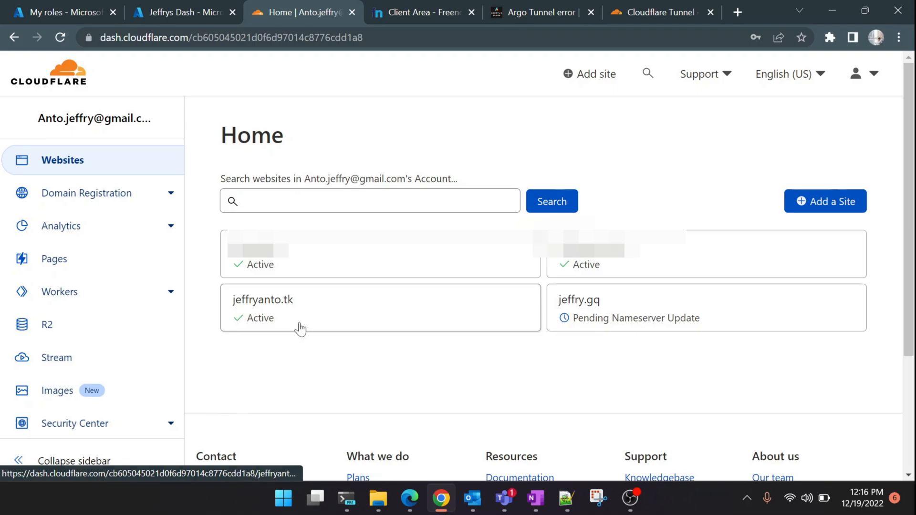
{"action": "mouse_move", "coordinate": [248, 333]}
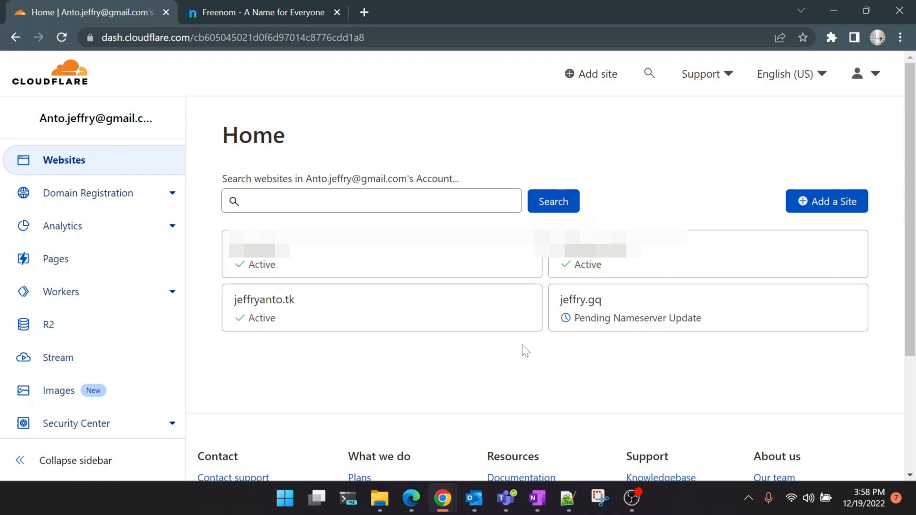
{"action": "mouse_move", "coordinate": [567, 331]}
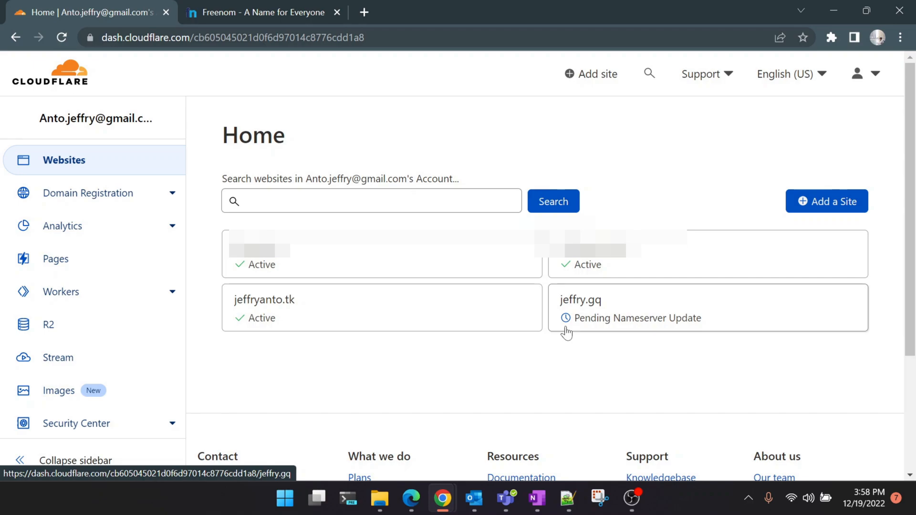
{"action": "mouse_move", "coordinate": [242, 325]}
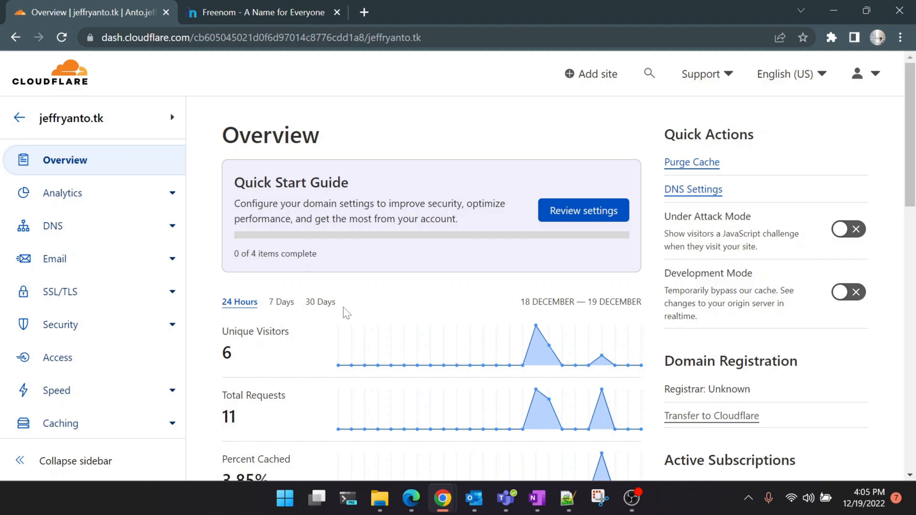
{"action": "mouse_move", "coordinate": [57, 358]}
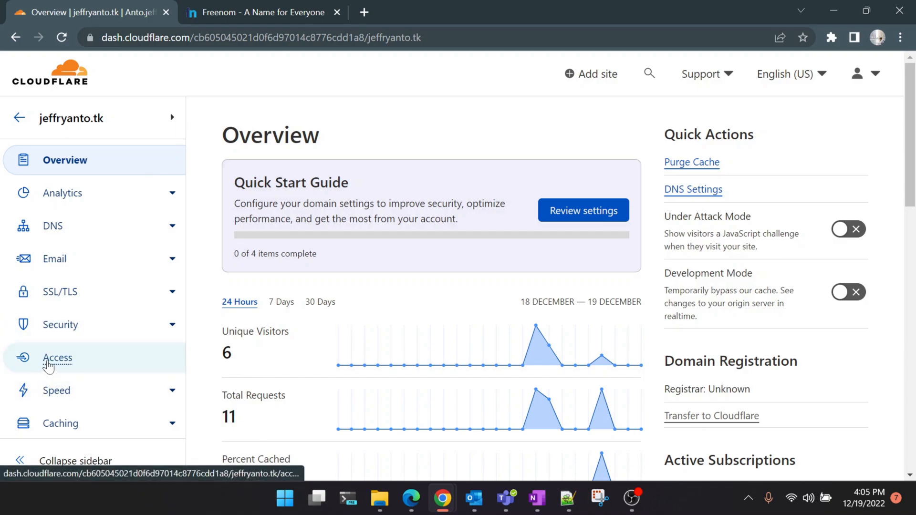
Step: Go to jeffryanto.tk's Access page, which points to Zero Trust
{"action": "left_click", "coordinate": [58, 358]}
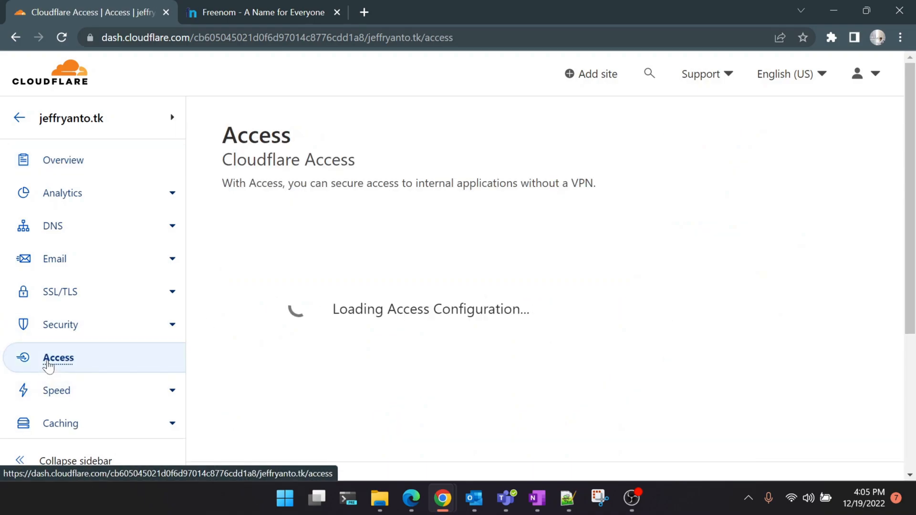
{"action": "mouse_move", "coordinate": [628, 334]}
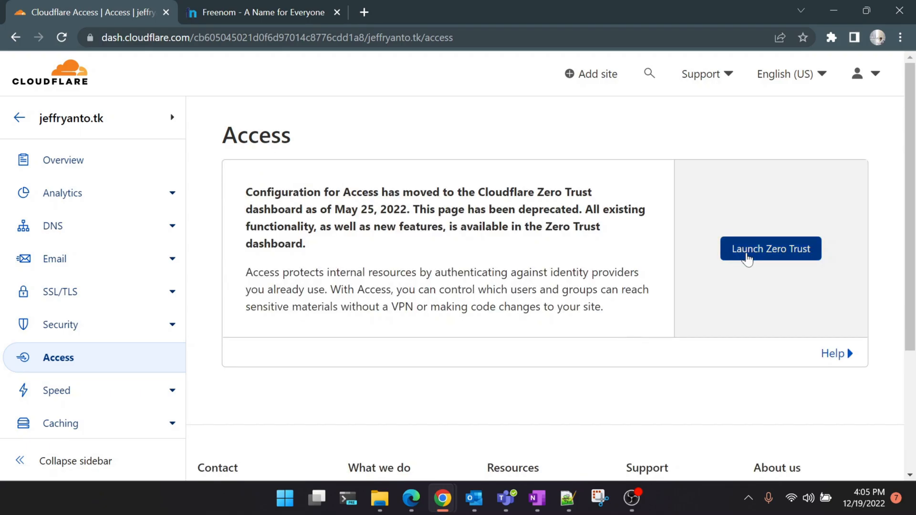
Step: Launch Zero Trust, go to Access > Tunnels, and begin creating a new tunnel
{"action": "left_click", "coordinate": [770, 248]}
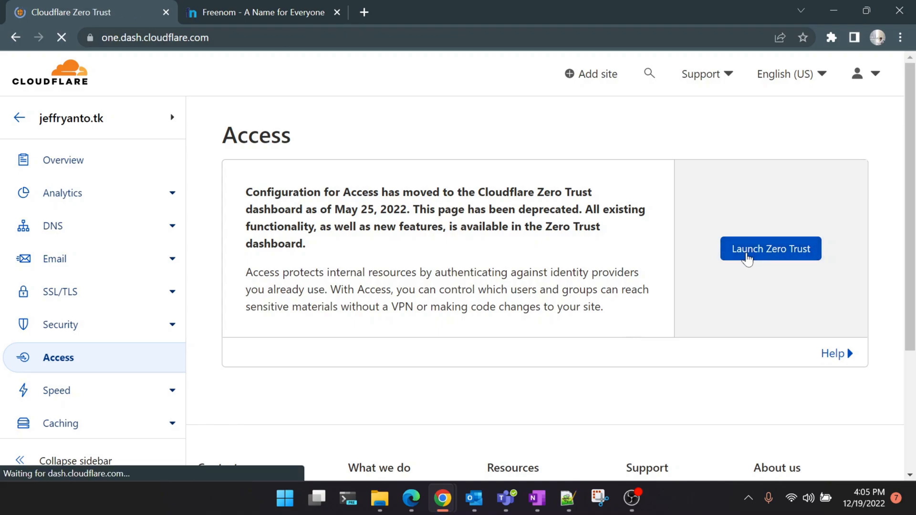
{"action": "left_click", "coordinate": [770, 249]}
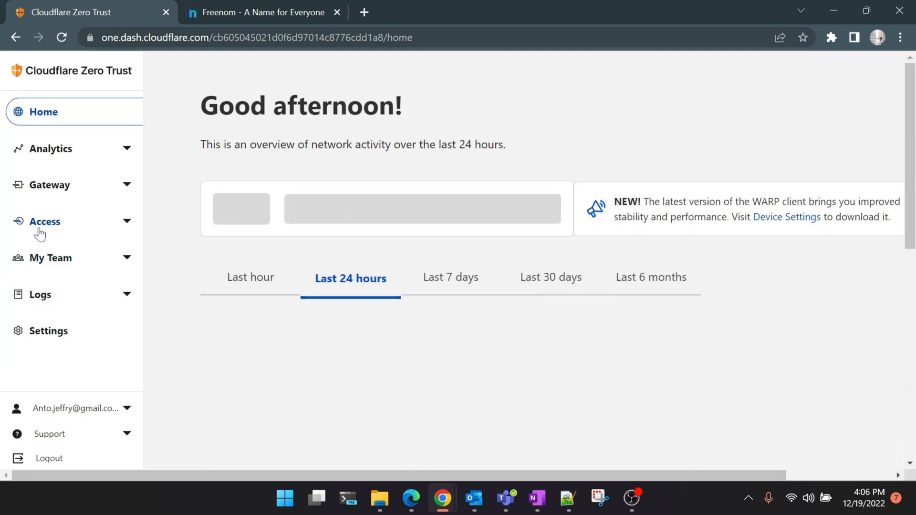
{"action": "left_click", "coordinate": [43, 221]}
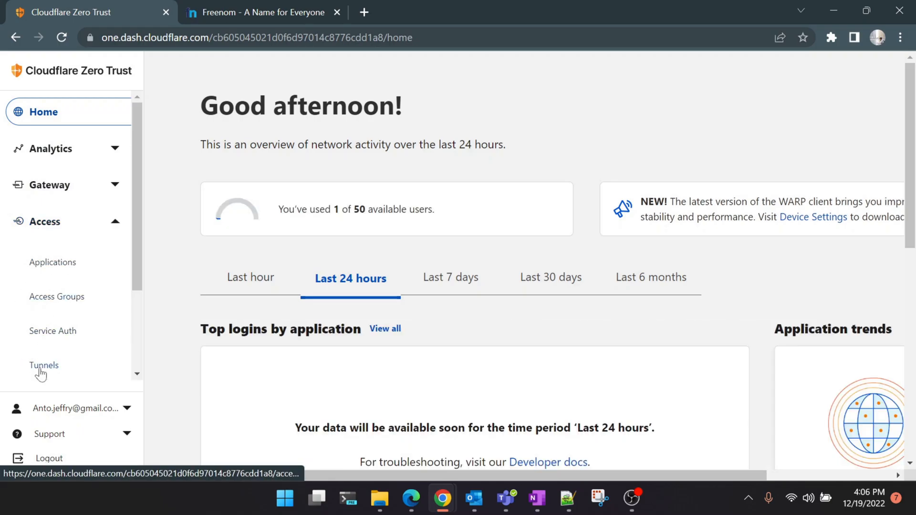
{"action": "left_click", "coordinate": [44, 365]}
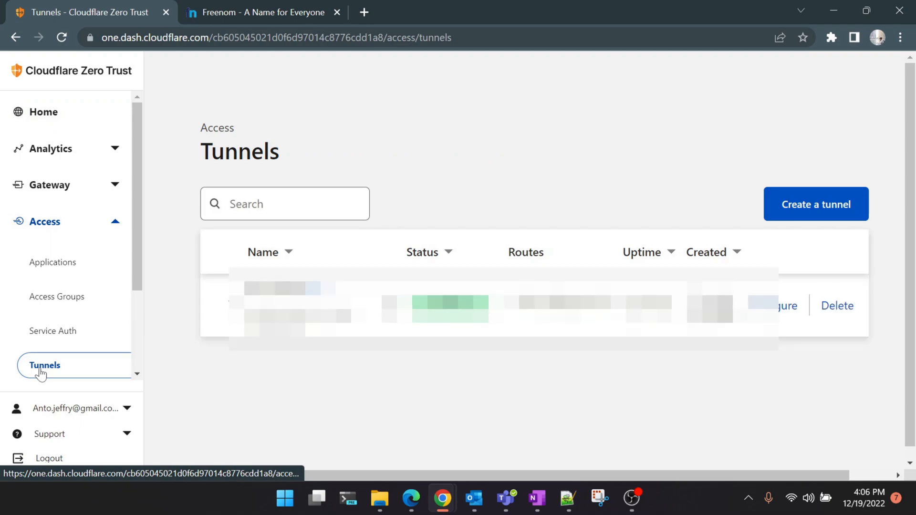
{"action": "mouse_move", "coordinate": [611, 225]}
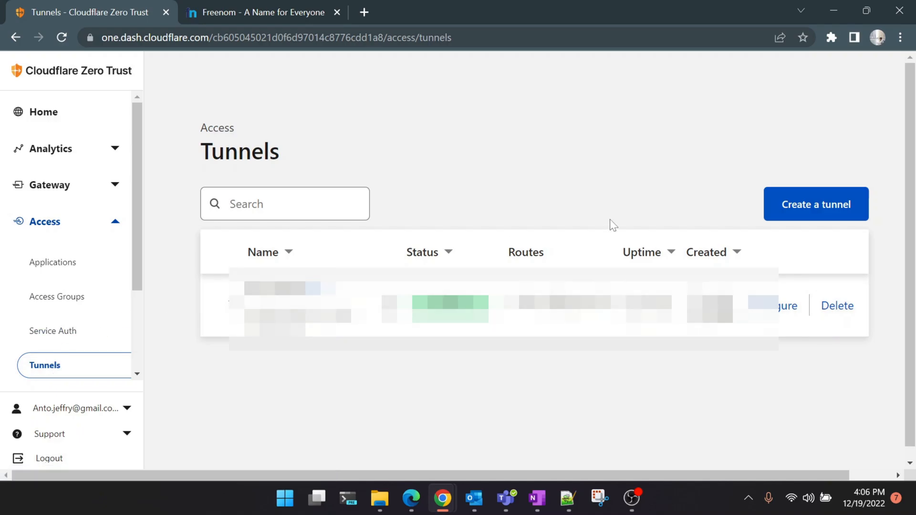
{"action": "mouse_move", "coordinate": [815, 204]}
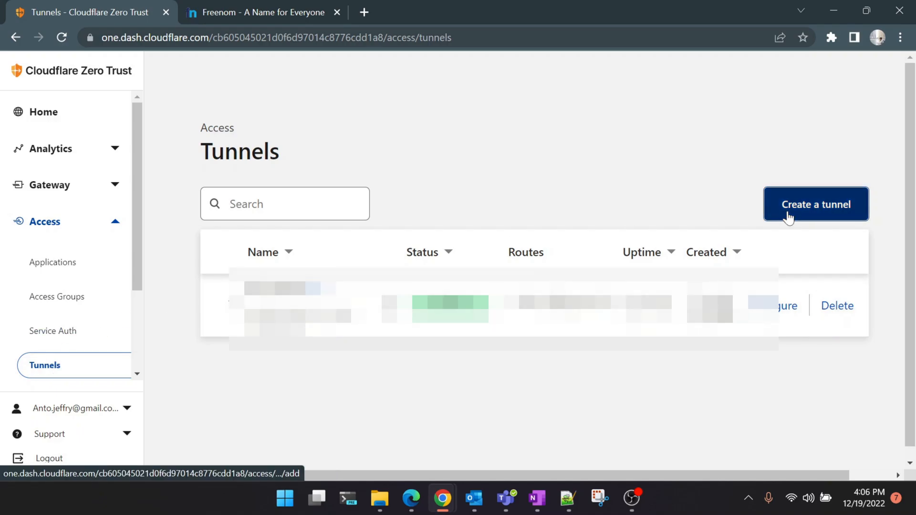
{"action": "left_click", "coordinate": [816, 204]}
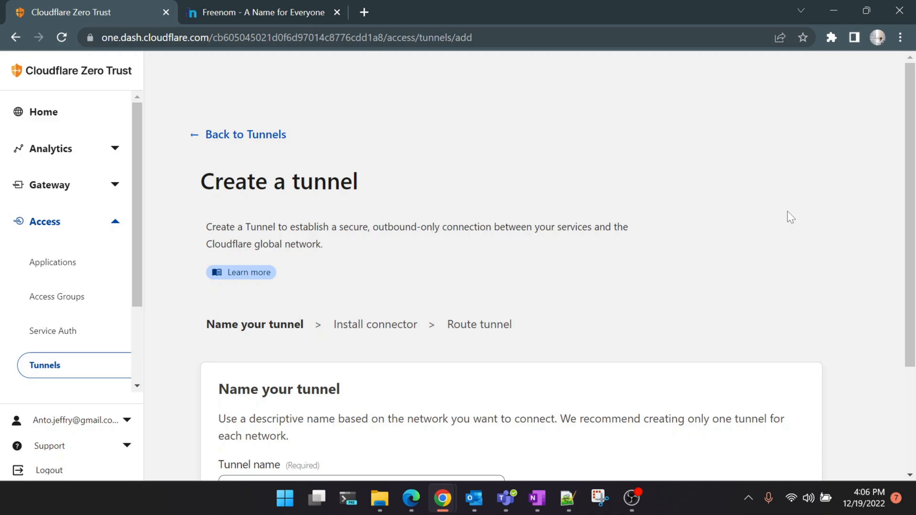
{"action": "mouse_move", "coordinate": [235, 269]}
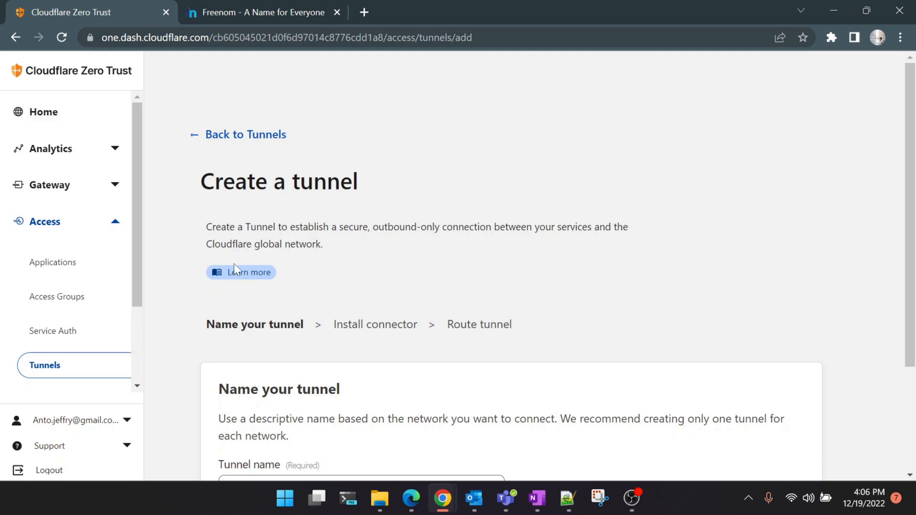
Step: Reach the command-line tunnel setup guide and expand its Linux install instructions
{"action": "left_click", "coordinate": [248, 272]}
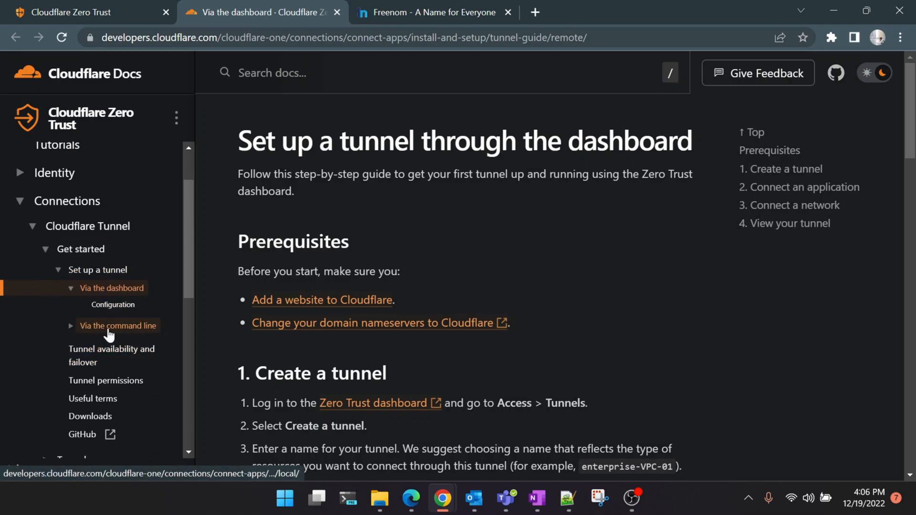
{"action": "left_click", "coordinate": [118, 325]}
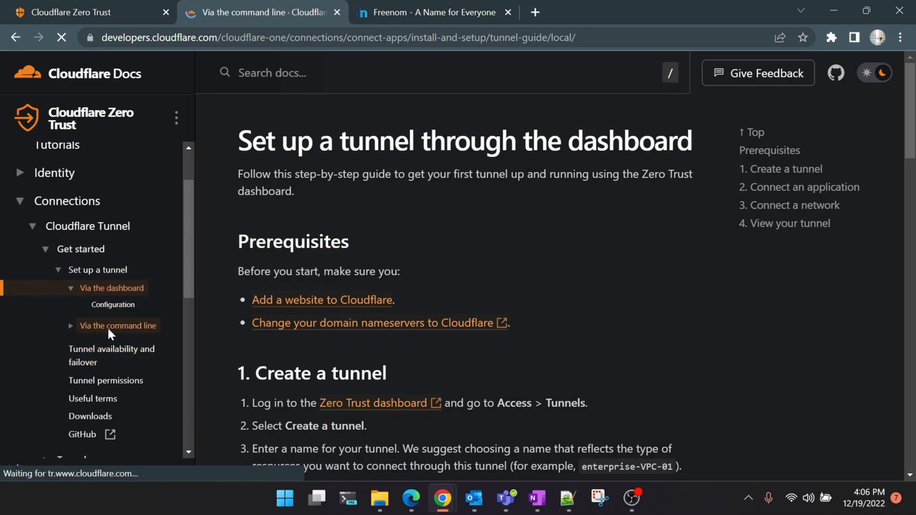
{"action": "left_click", "coordinate": [119, 325]}
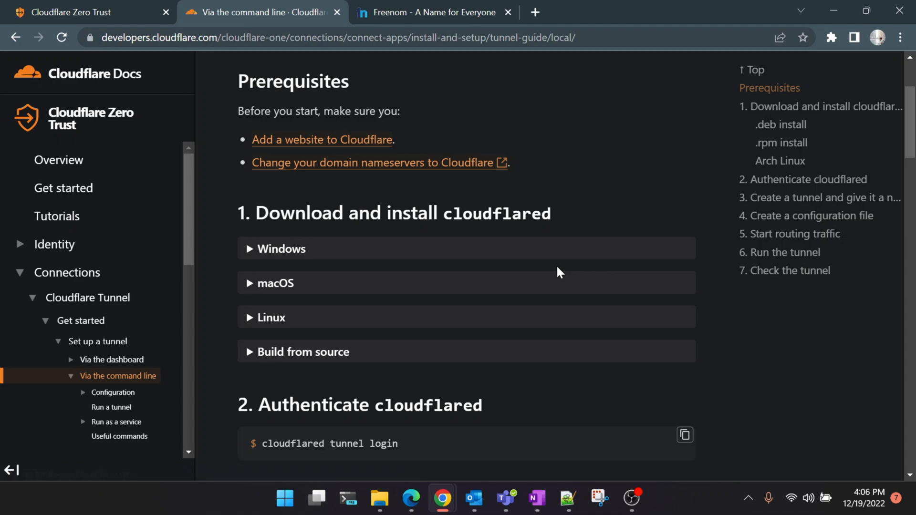
{"action": "mouse_move", "coordinate": [231, 310]}
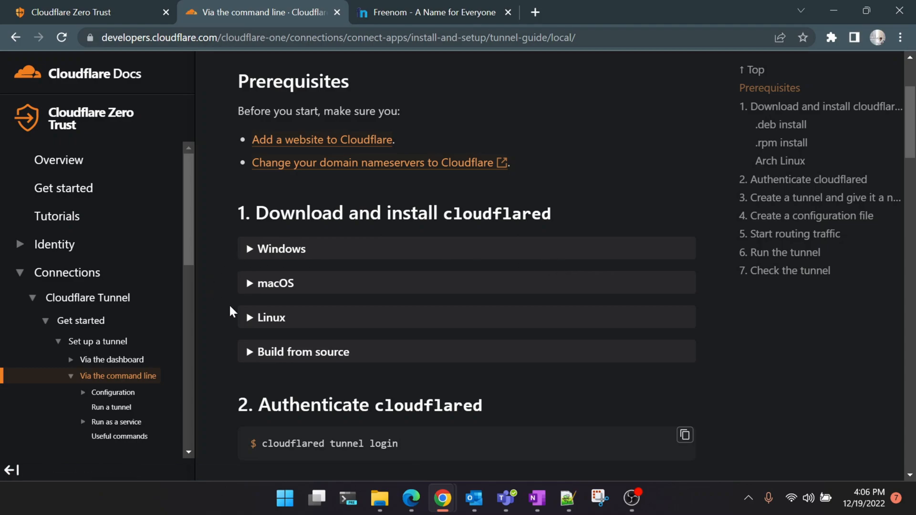
{"action": "left_click", "coordinate": [270, 317]}
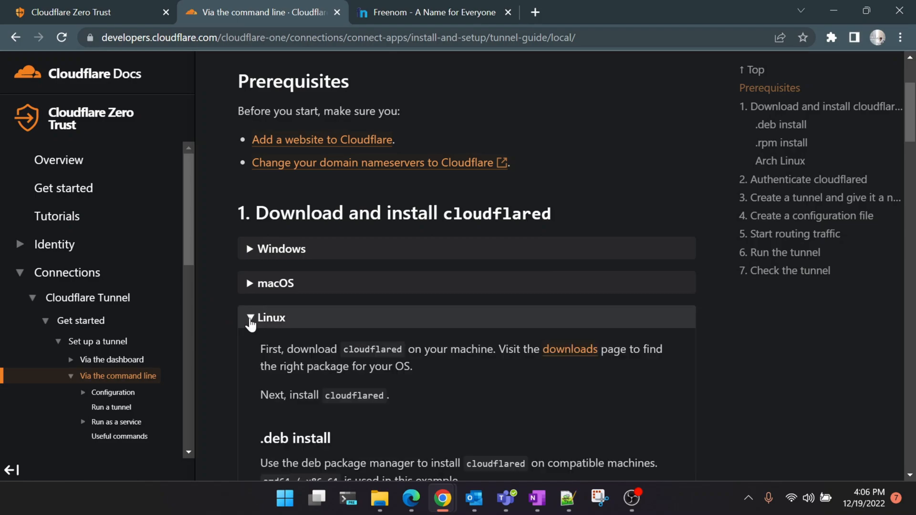
{"action": "left_click", "coordinate": [250, 317]}
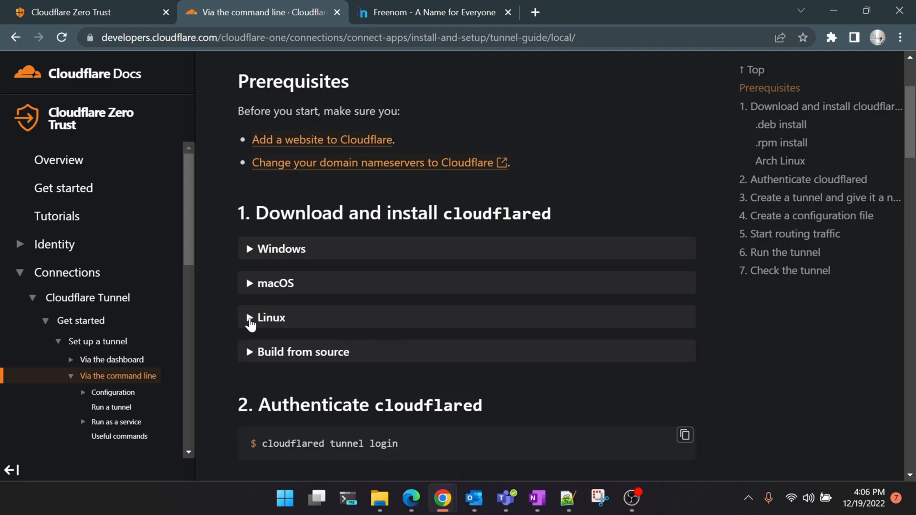
{"action": "left_click", "coordinate": [270, 317]}
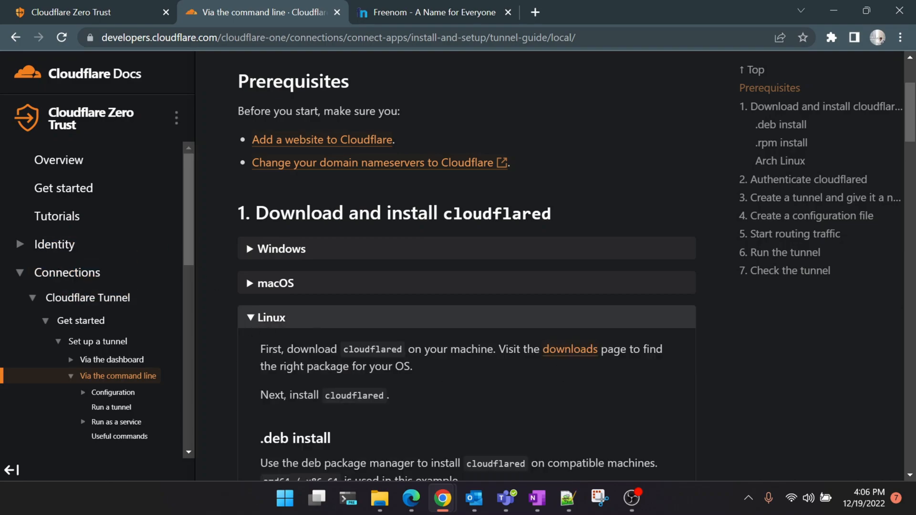
{"action": "scroll", "scroll_direction": "down", "scroll_amount": 3}
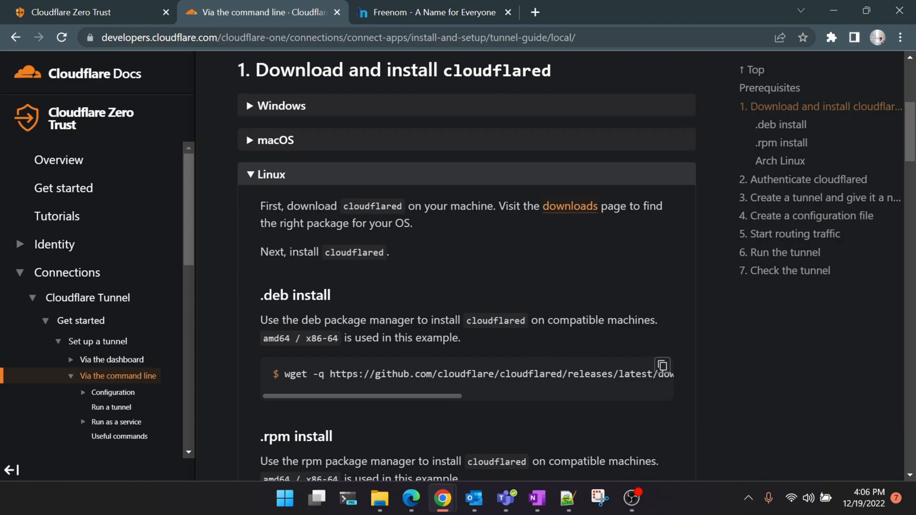
{"action": "mouse_move", "coordinate": [462, 314]}
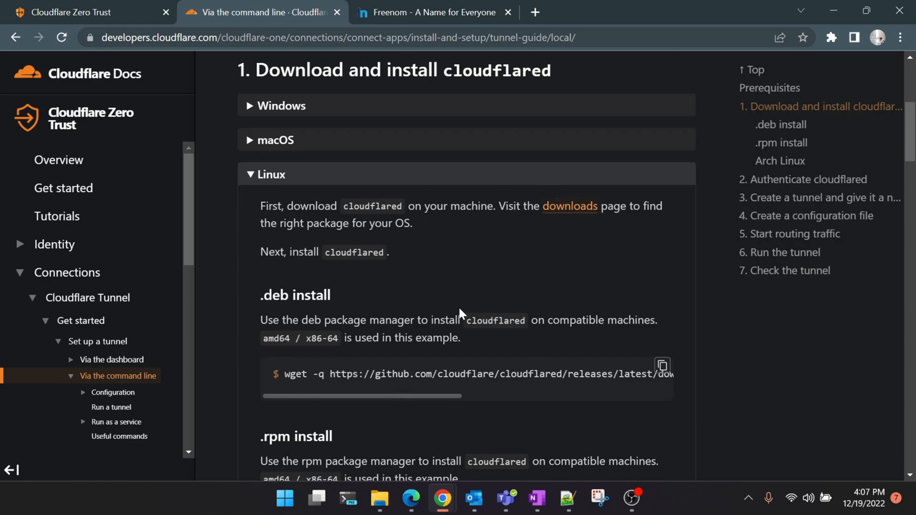
{"action": "mouse_move", "coordinate": [570, 206]}
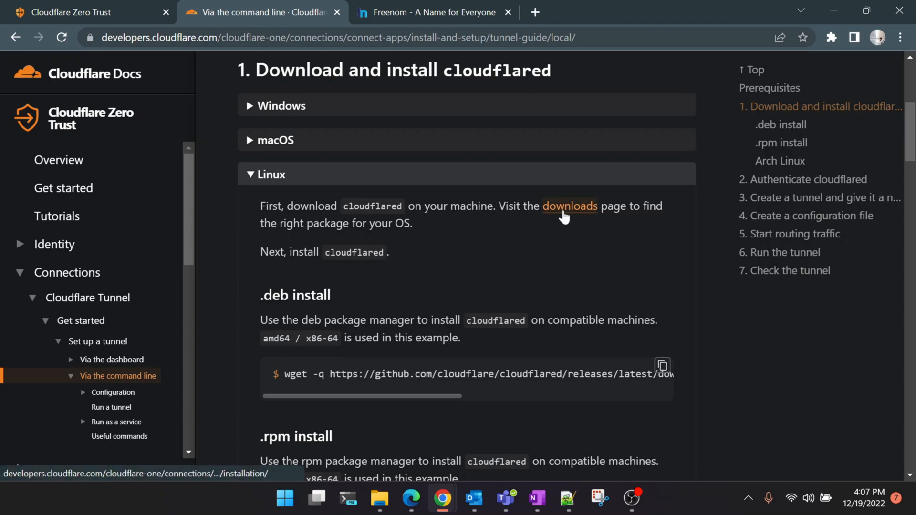
Step: Go to the cloudflared Downloads page and scroll to the Linux download table with ARM64 builds
{"action": "left_click", "coordinate": [570, 206]}
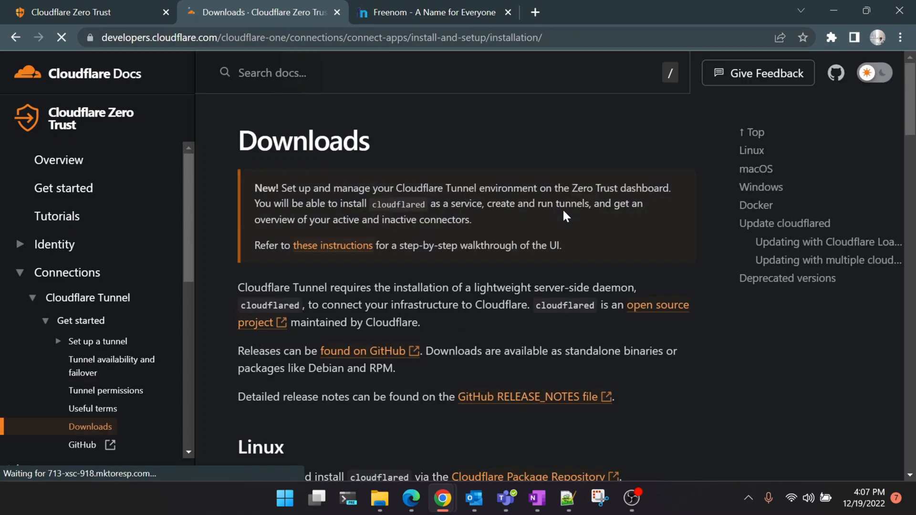
{"action": "scroll", "scroll_direction": "down", "scroll_amount": 3}
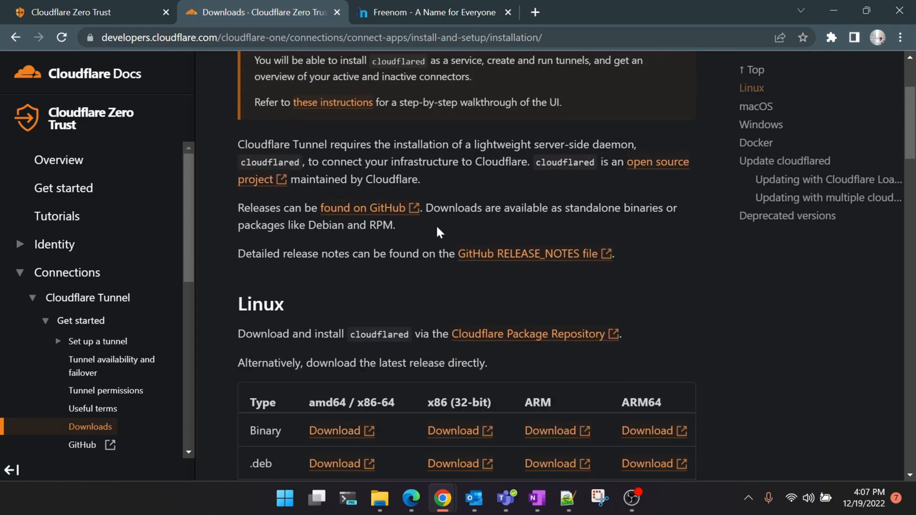
{"action": "scroll", "scroll_direction": "down", "scroll_amount": 3}
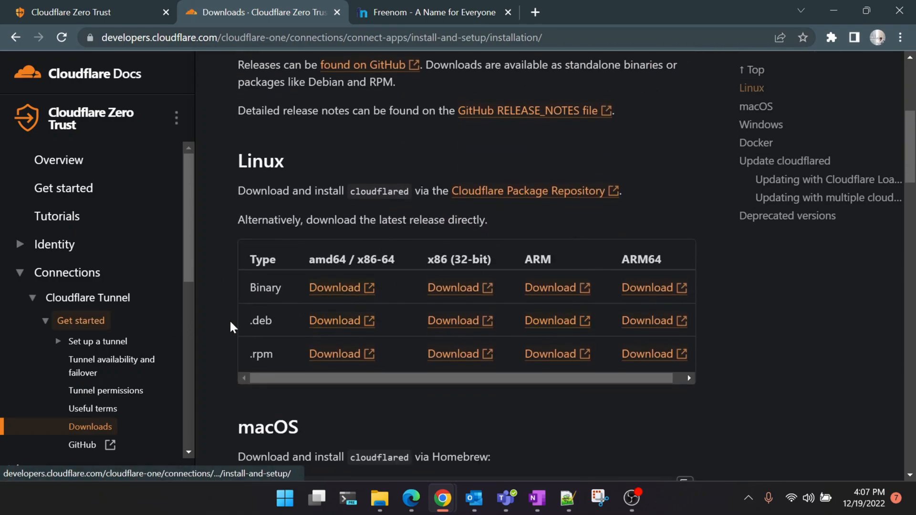
{"action": "mouse_move", "coordinate": [336, 314]}
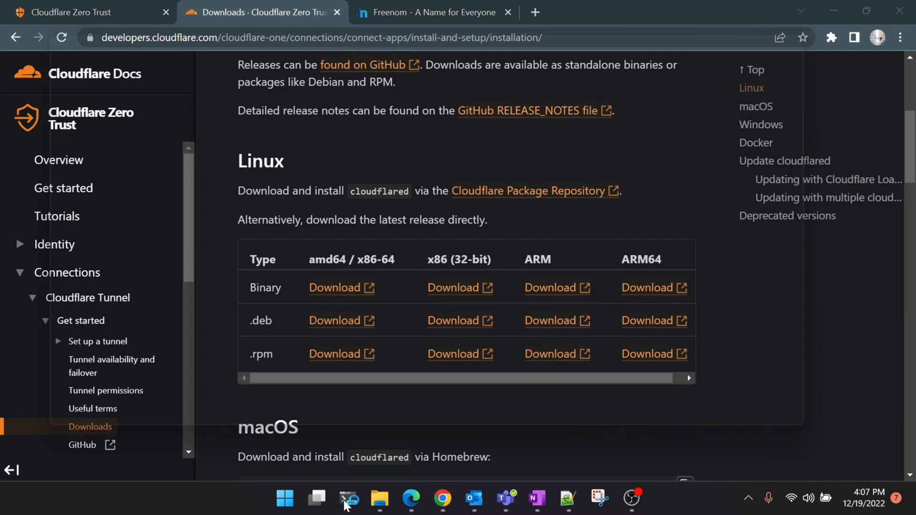
Step: Download the latest cloudflared-linux-arm64.deb release with wget -q on the server
{"action": "left_click", "coordinate": [347, 500]}
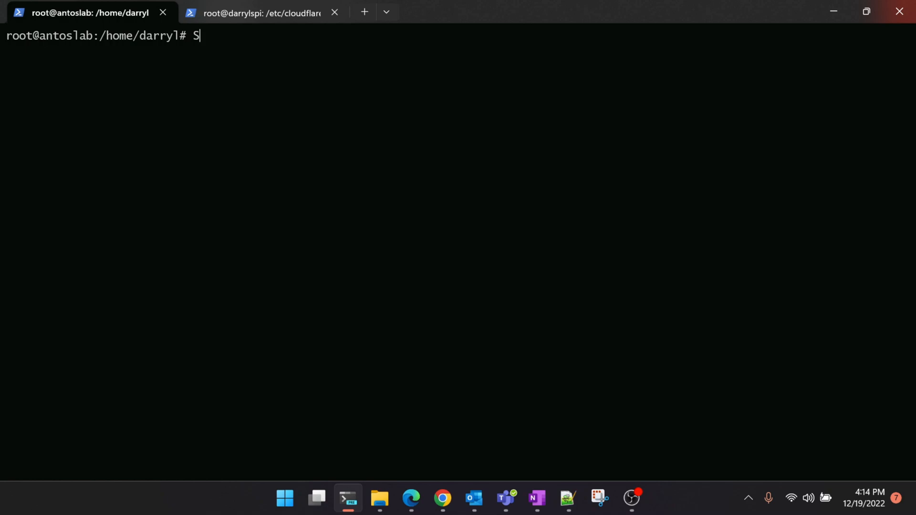
{"action": "key", "text": "Backspace"}
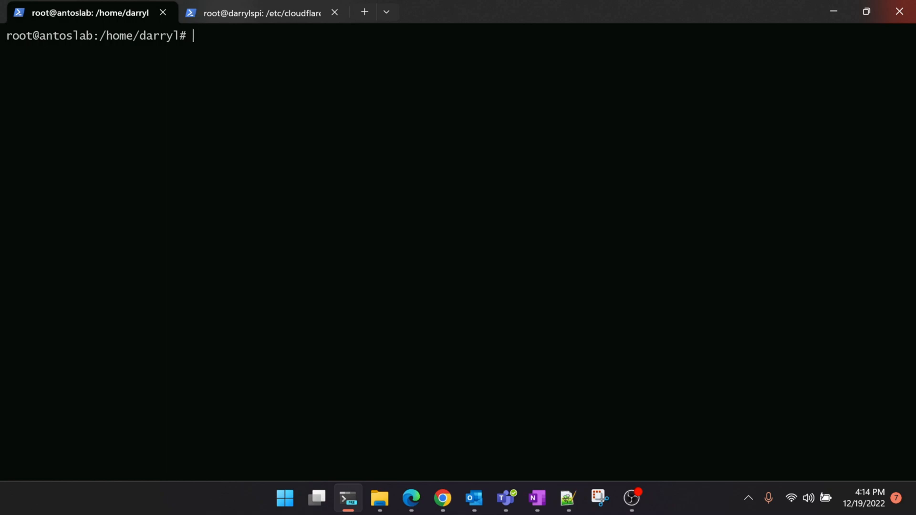
{"action": "type", "text": "wget"}
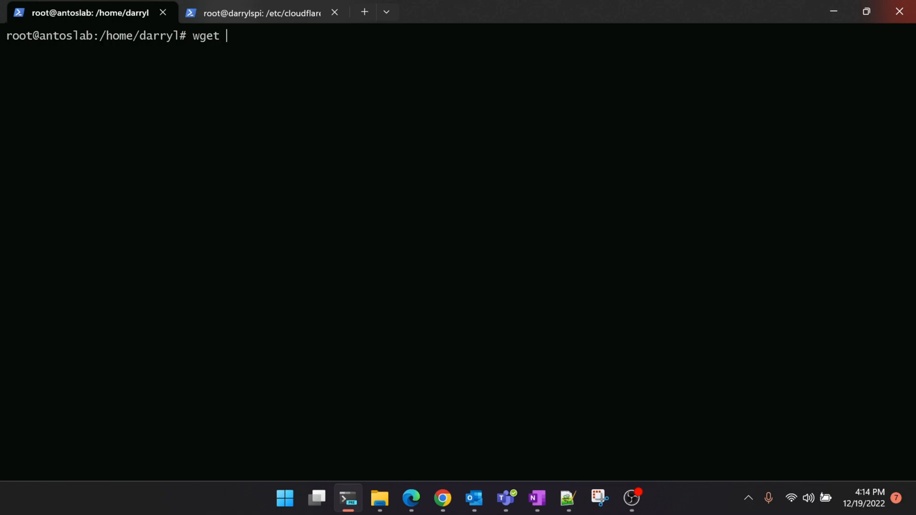
{"action": "type", "text": "-q https://github.com/cloudflare/cloudflared/releases/latest/download/cloudflared-linux-arm64.deb"}
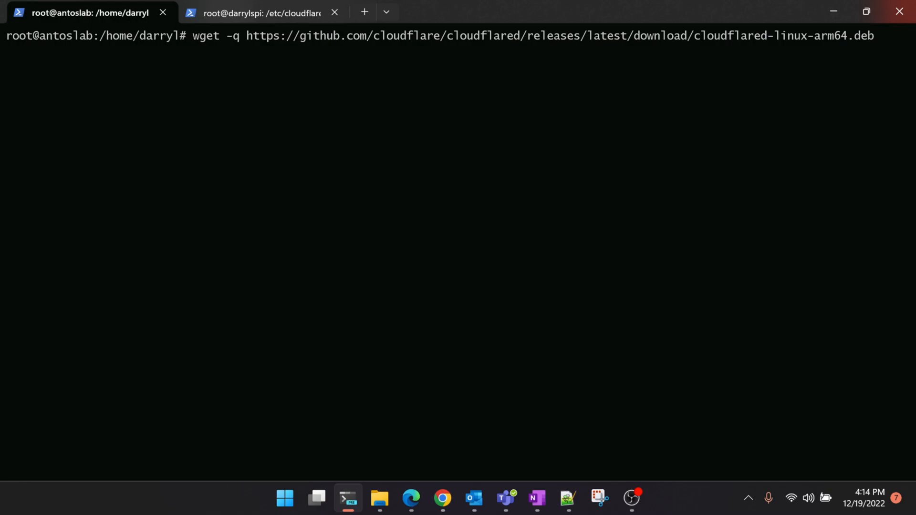
{"action": "key", "text": "Return"}
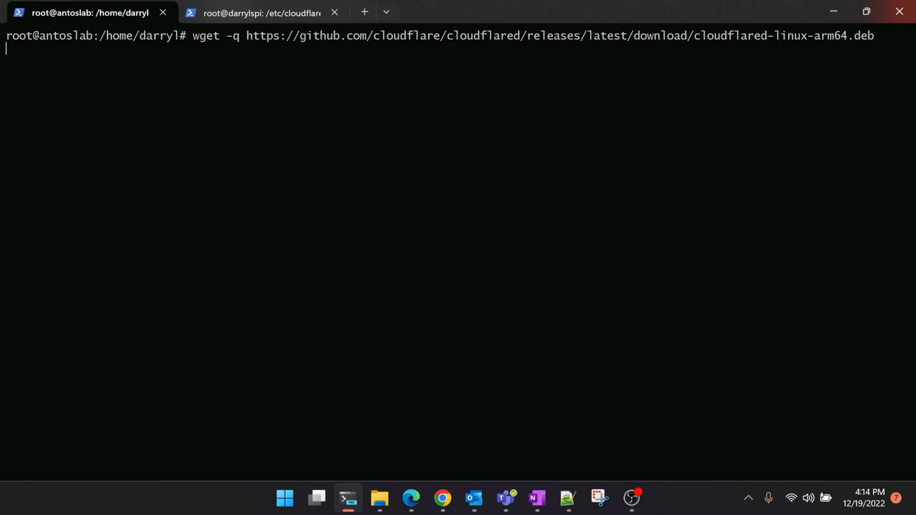
{"action": "key", "text": "Return"}
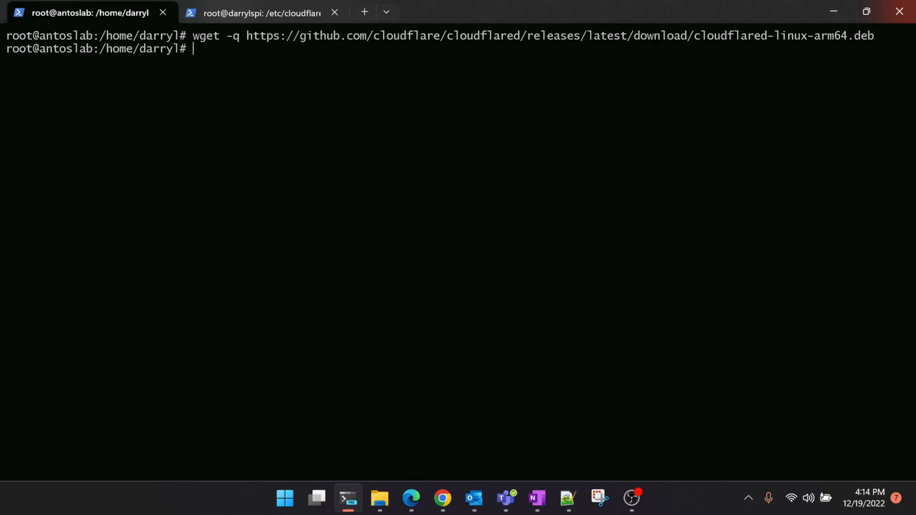
Step: Start installing the downloaded package with dpkg -i
{"action": "type", "text": "dp"}
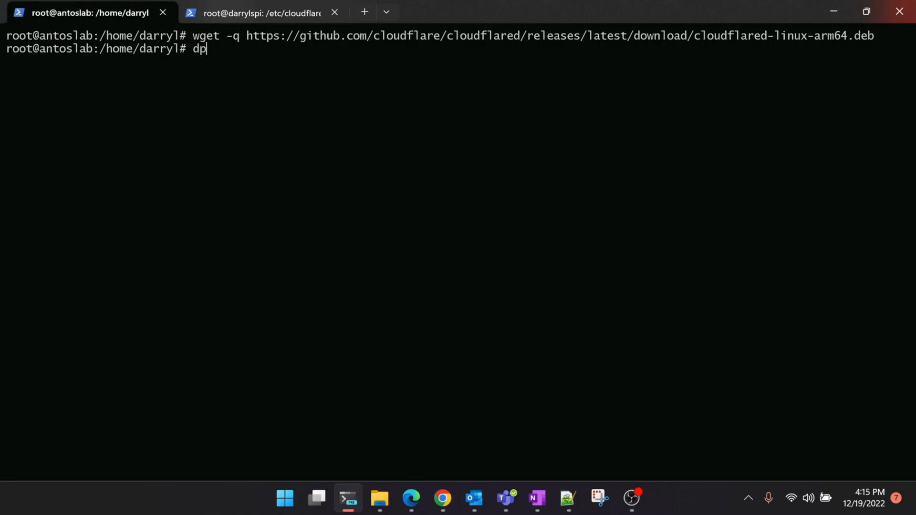
{"action": "type", "text": "kg -i"}
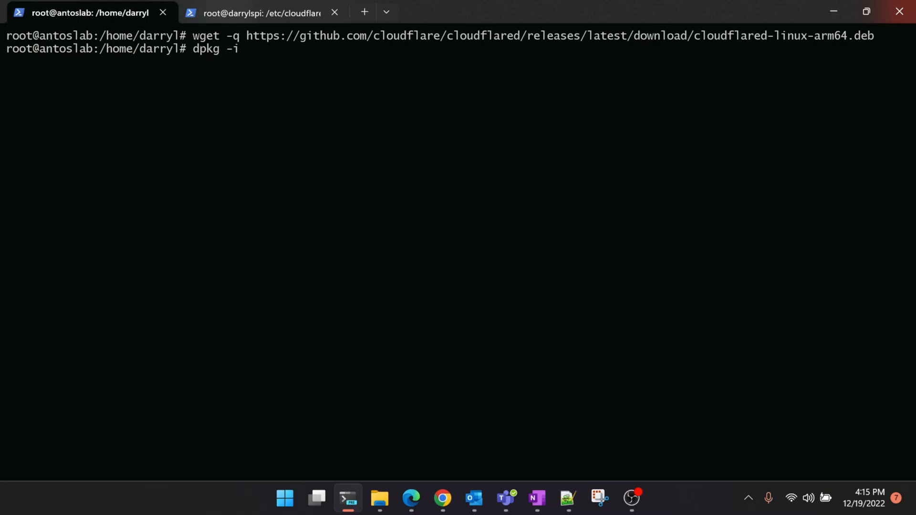
{"action": "key", "text": "Return"}
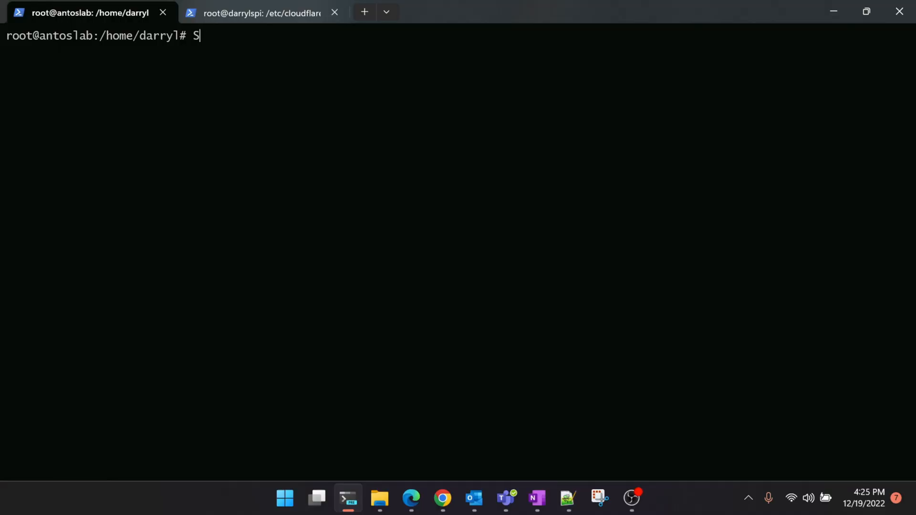
Step: Run cloudflared tunnel login from the docs and open the printed authorization link in the browser
{"action": "left_click", "coordinate": [442, 498]}
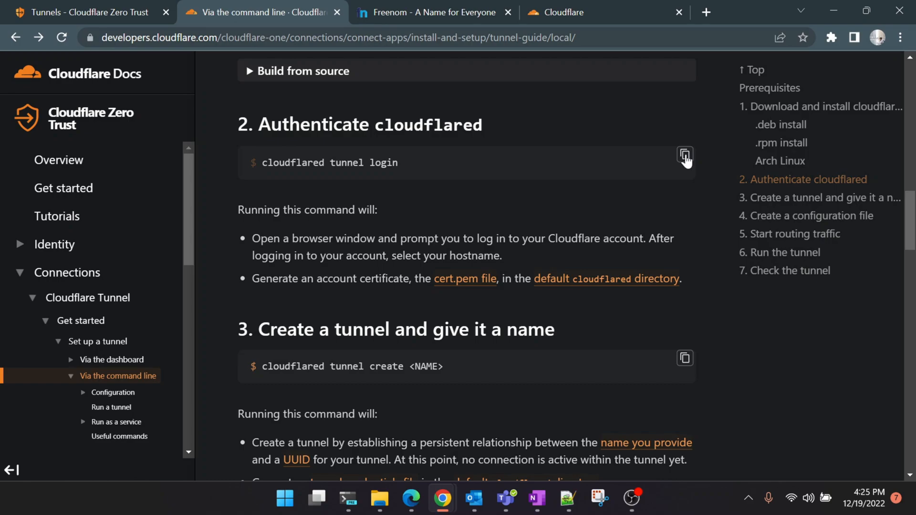
{"action": "left_click", "coordinate": [348, 499]}
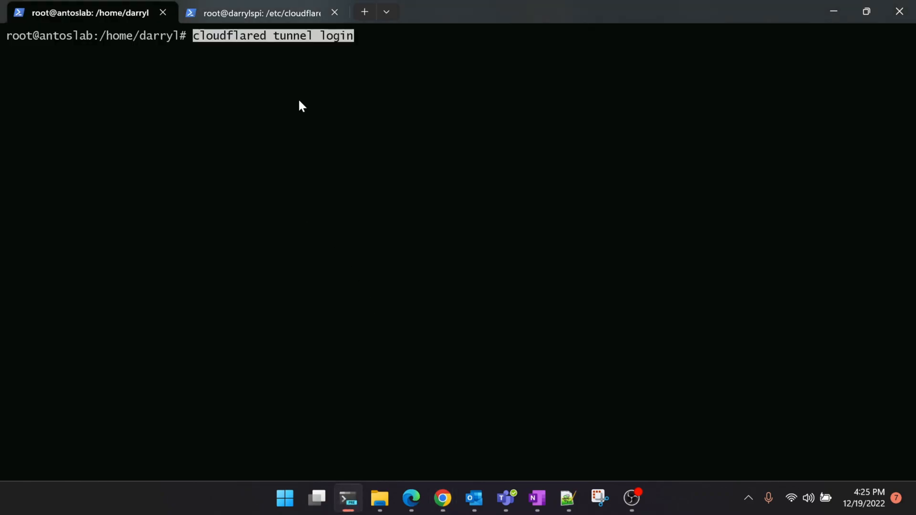
{"action": "key", "text": "Return"}
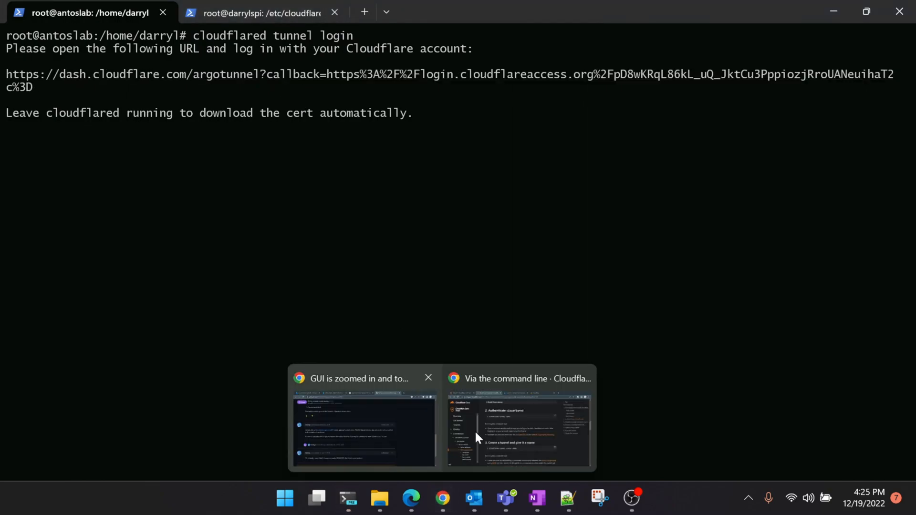
{"action": "left_click", "coordinate": [517, 421]}
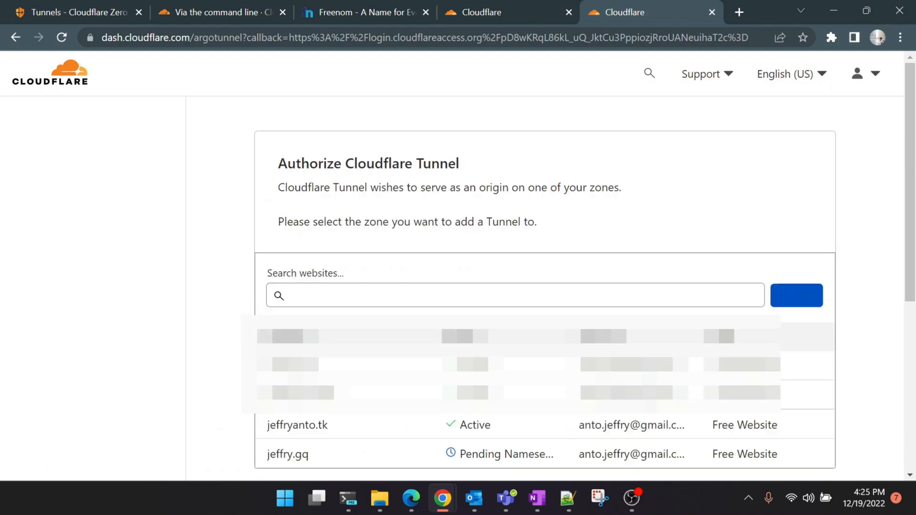
Step: Authorize the tunnel for the jeffryanto.tk zone and return to the terminal to confirm cert.pem was saved
{"action": "left_click", "coordinate": [297, 425]}
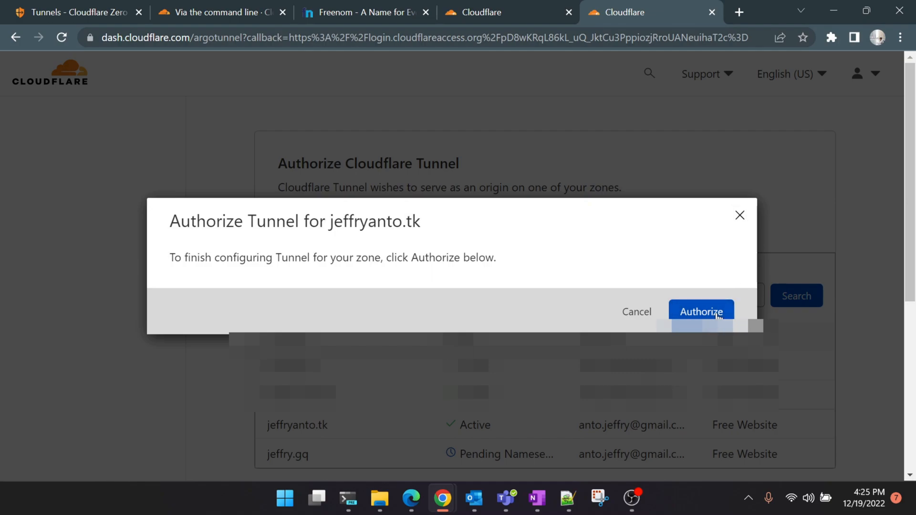
{"action": "left_click", "coordinate": [701, 311]}
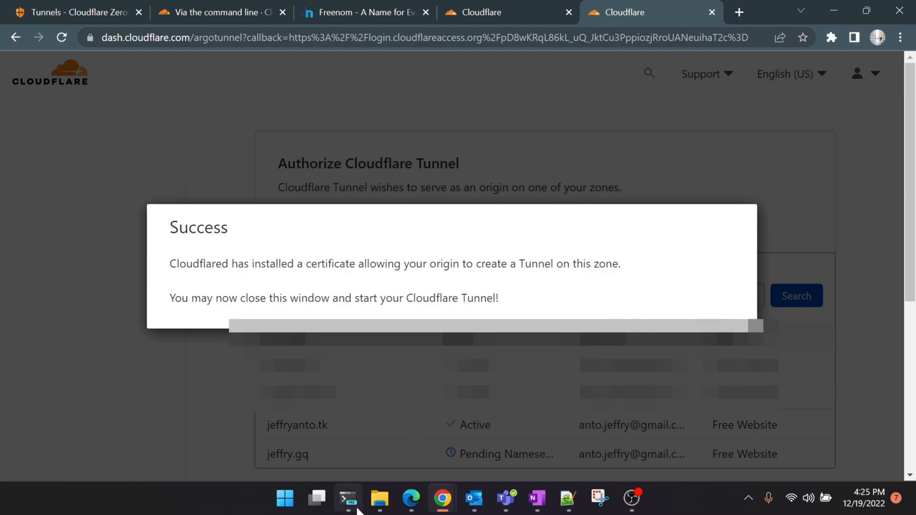
{"action": "left_click", "coordinate": [348, 498]}
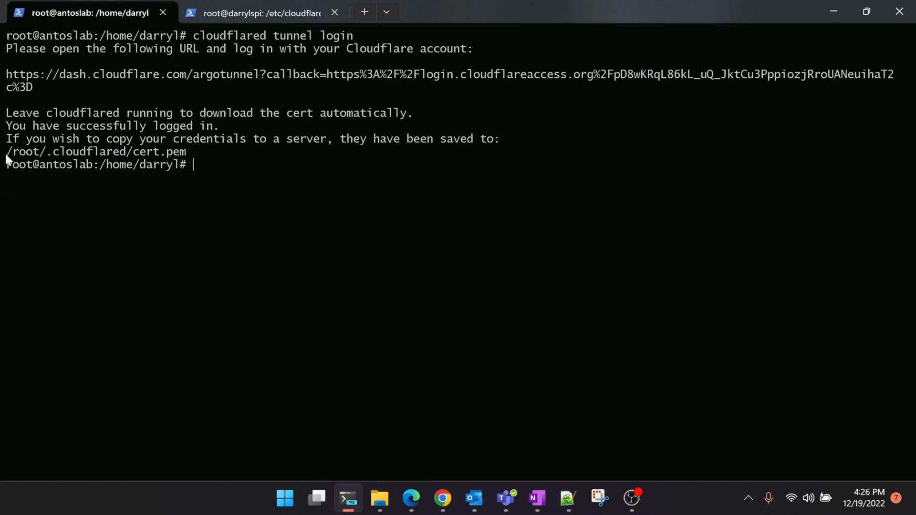
{"action": "mouse_move", "coordinate": [190, 164]}
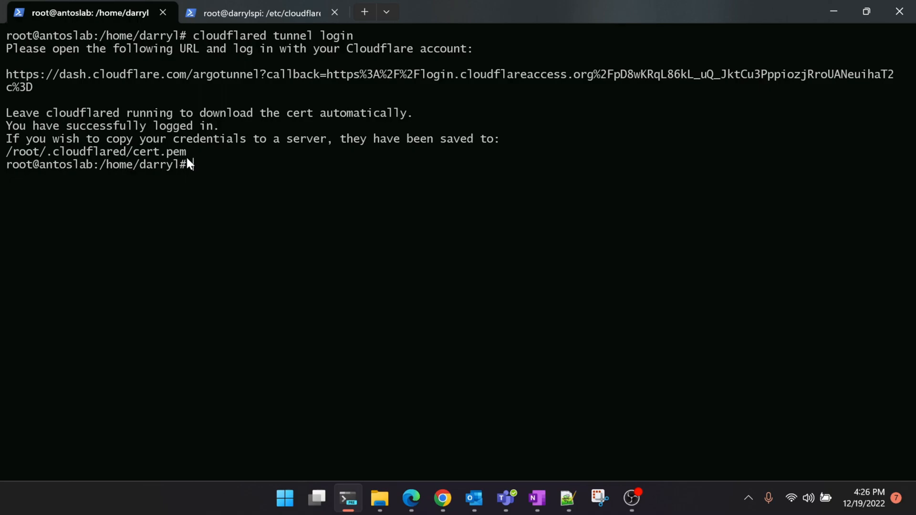
{"action": "mouse_move", "coordinate": [435, 480]}
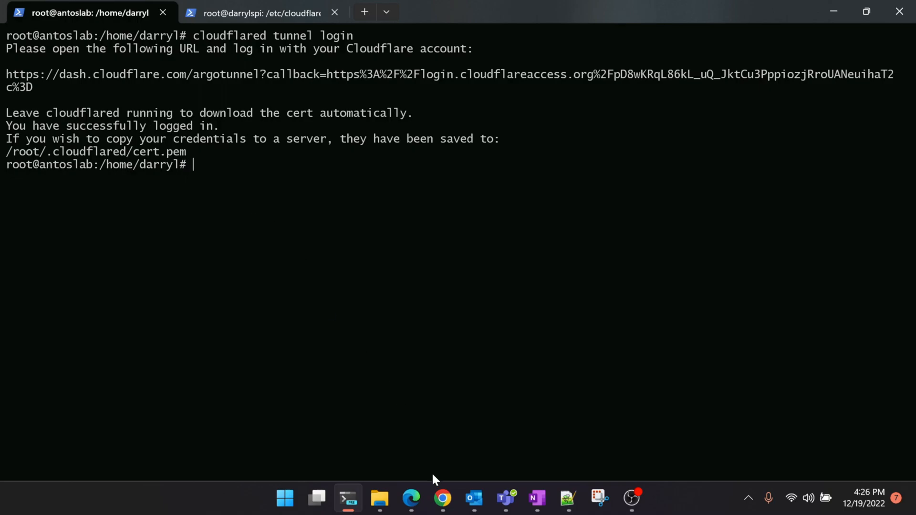
Step: Copy the tunnel create command from the guide and run cloudflared tunnel create hass
{"action": "left_click", "coordinate": [442, 498]}
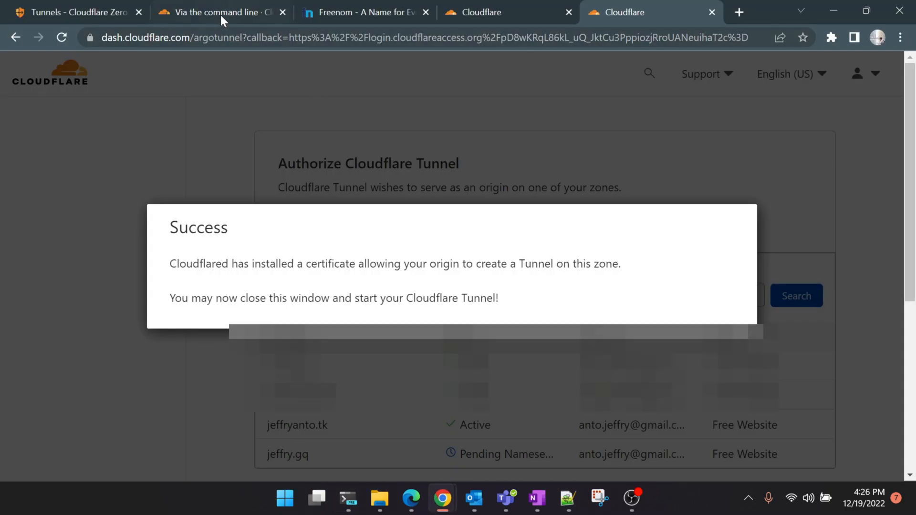
{"action": "left_click", "coordinate": [217, 12]}
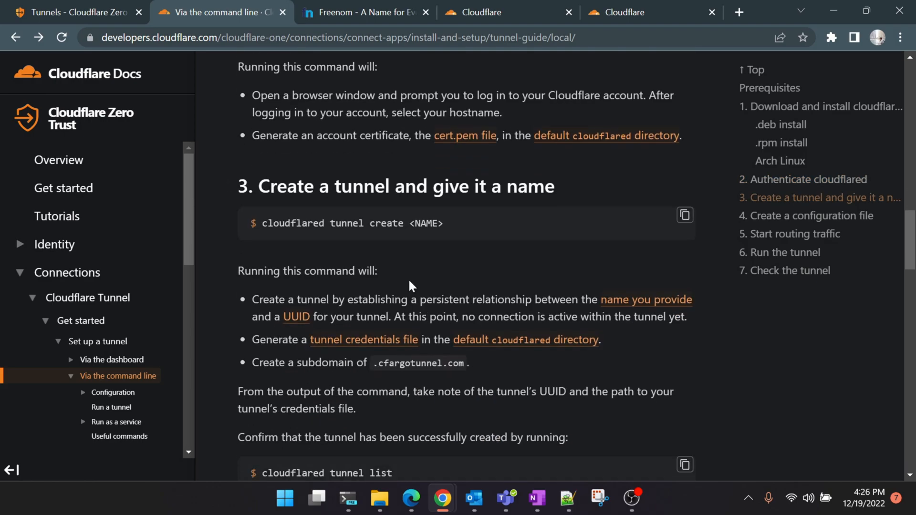
{"action": "left_click", "coordinate": [685, 215]}
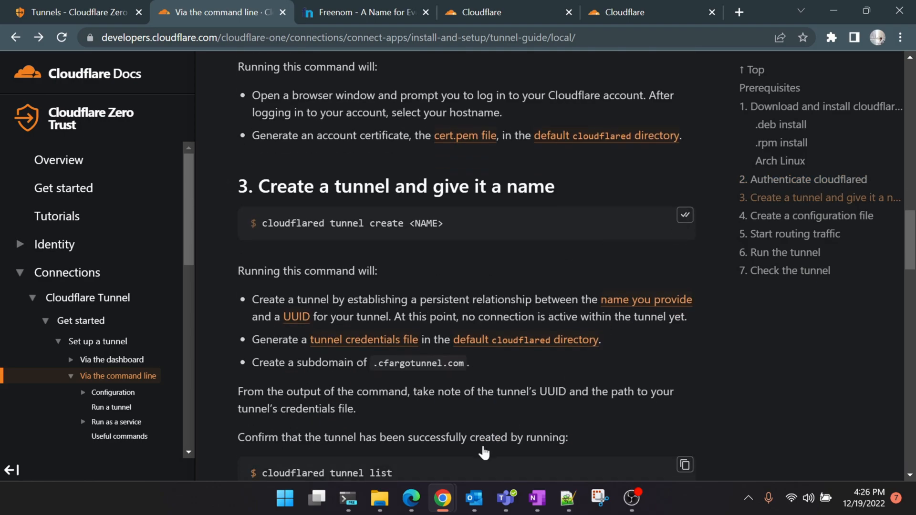
{"action": "left_click", "coordinate": [347, 498]}
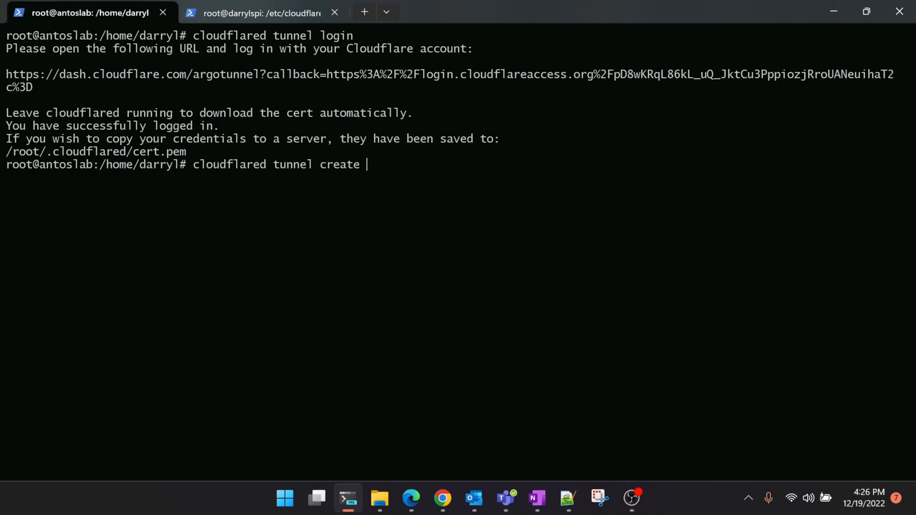
{"action": "type", "text": "hass"}
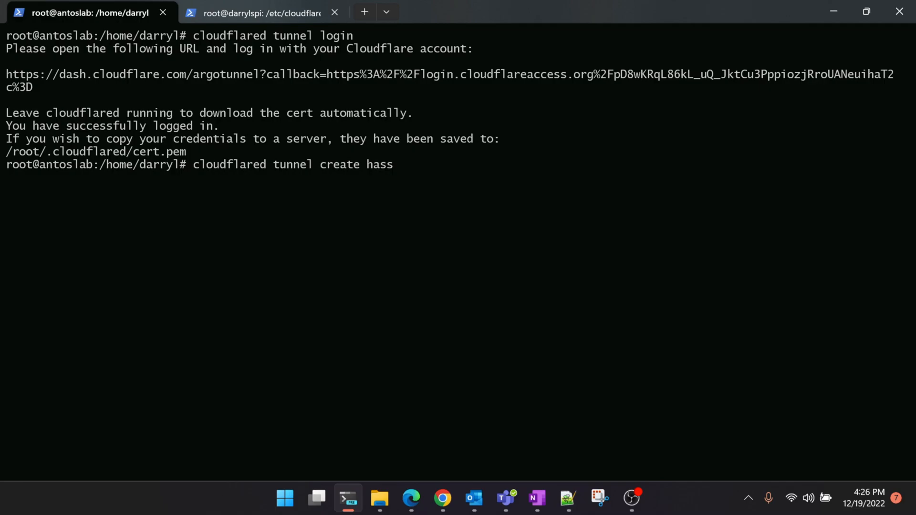
{"action": "key", "text": "Return"}
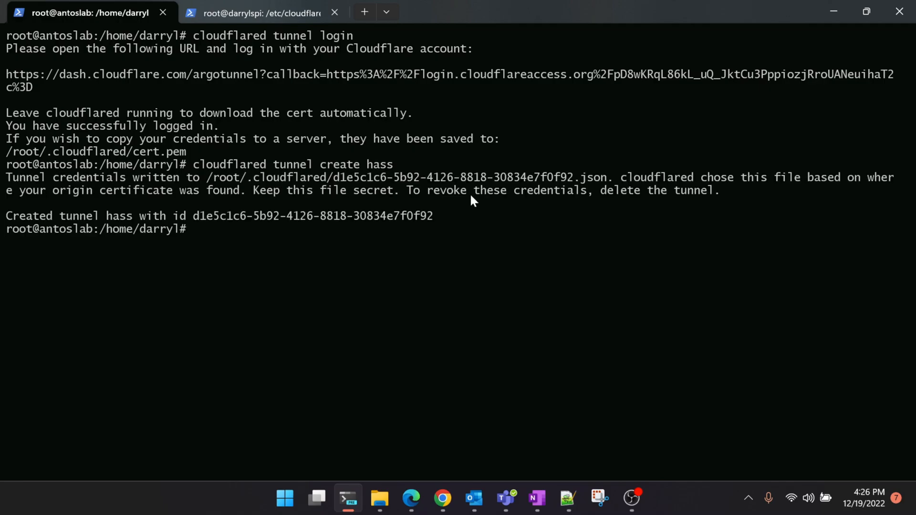
{"action": "mouse_move", "coordinate": [216, 185]}
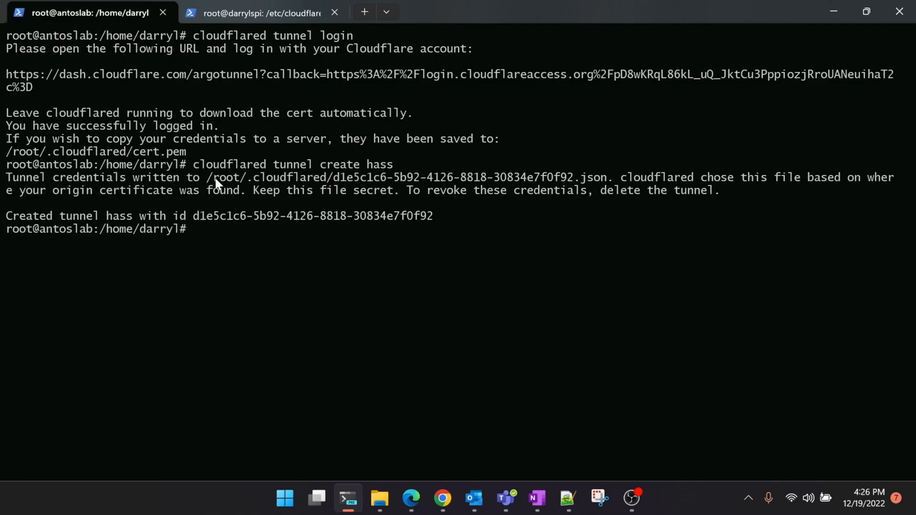
{"action": "mouse_move", "coordinate": [465, 192]}
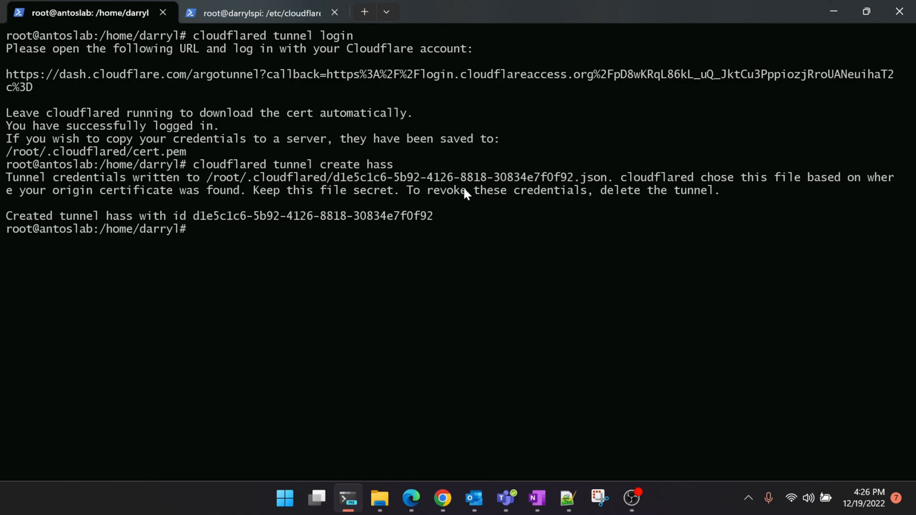
{"action": "mouse_move", "coordinate": [593, 191]}
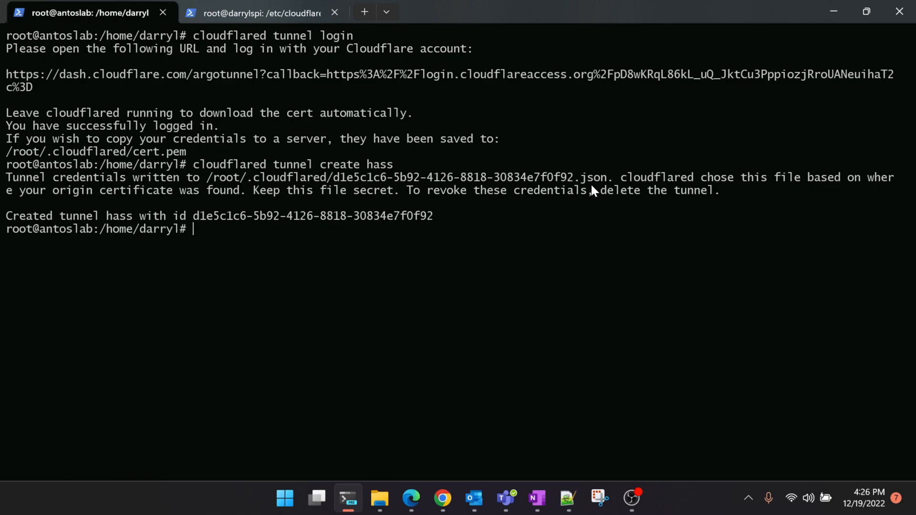
{"action": "mouse_move", "coordinate": [590, 230]}
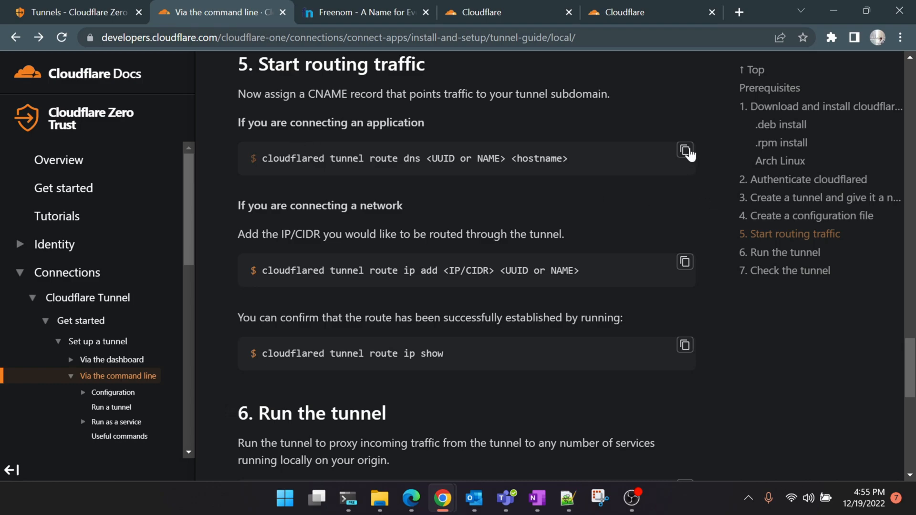
{"action": "mouse_move", "coordinate": [433, 135]}
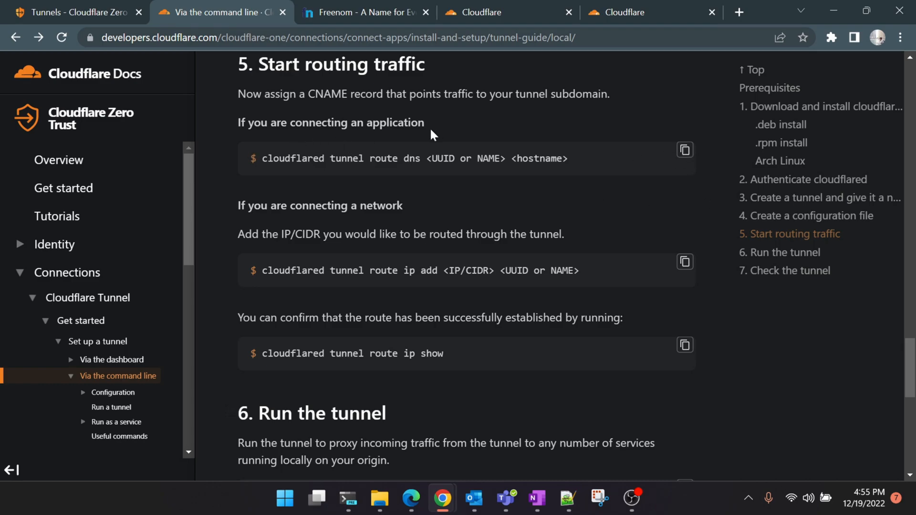
Step: Run cloudflared tunnel route dns hass jeffryanto.tk to add the CNAME, then return to the guide
{"action": "left_click", "coordinate": [347, 500]}
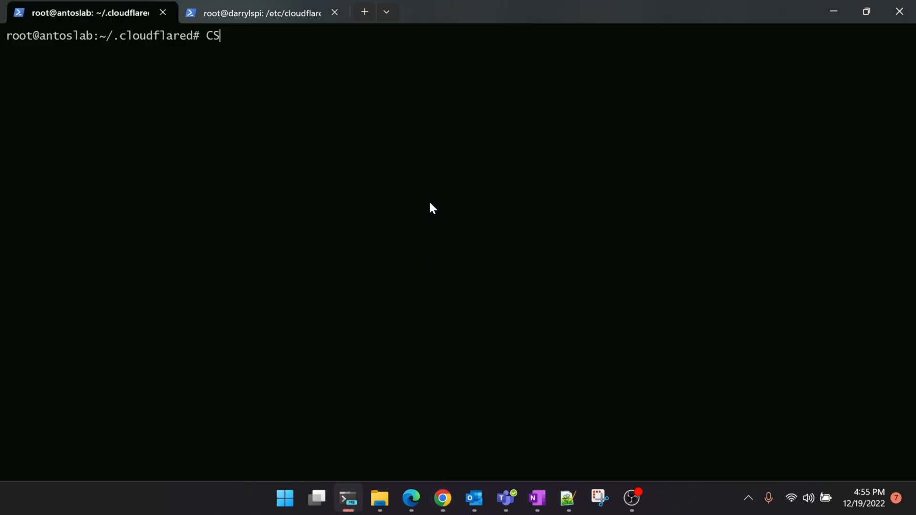
{"action": "type", "text": "cloudflared tunnel route dns <UUID or NAME> <hostname>"}
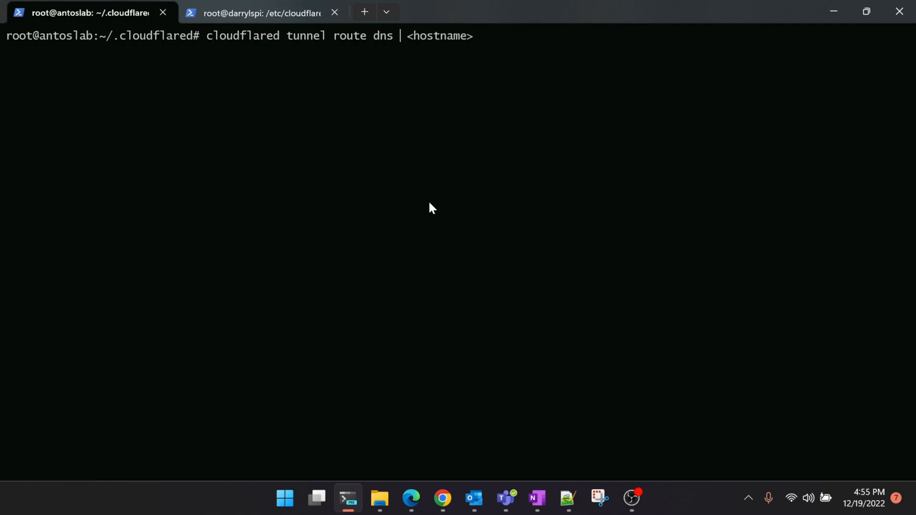
{"action": "type", "text": "hass"}
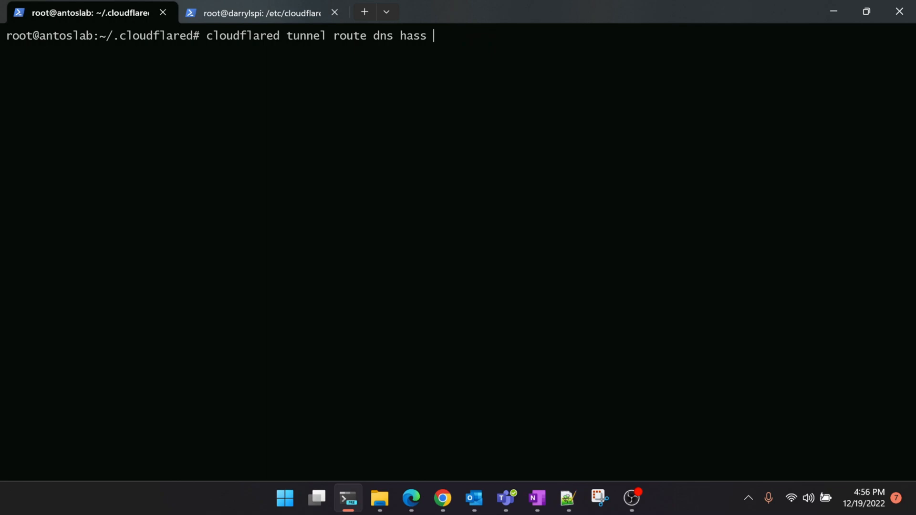
{"action": "type", "text": "jeffryanto"}
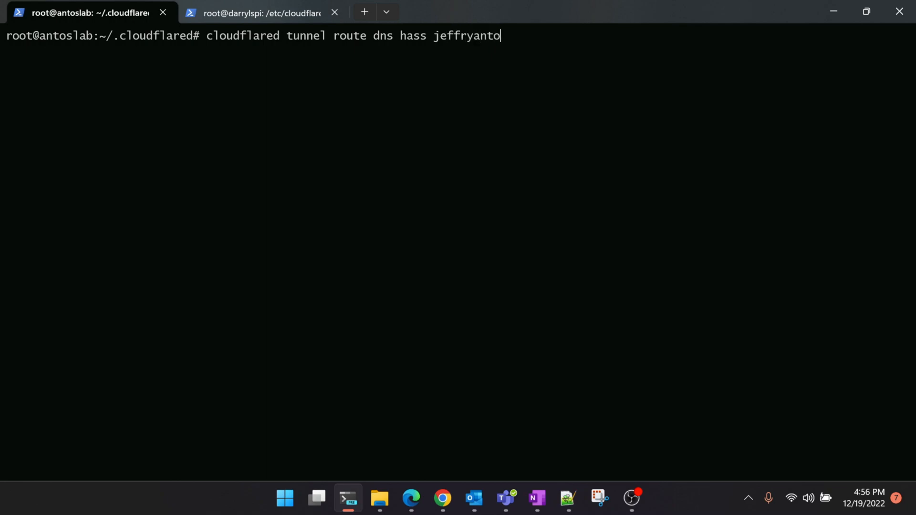
{"action": "type", "text": ".tk"}
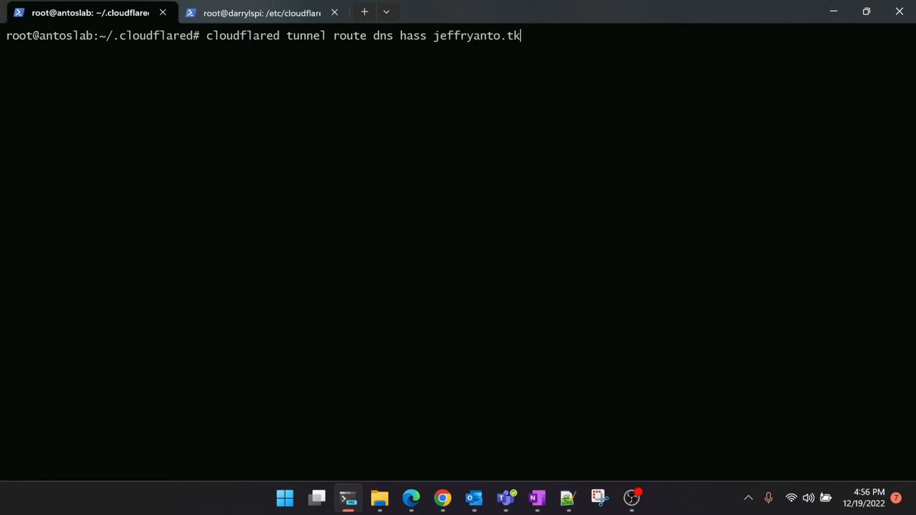
{"action": "key", "text": "Return"}
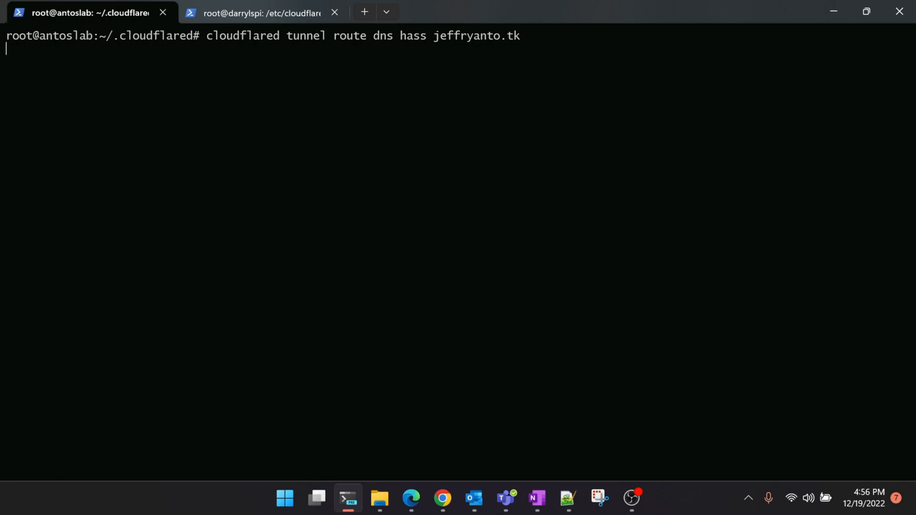
{"action": "key", "text": "Return"}
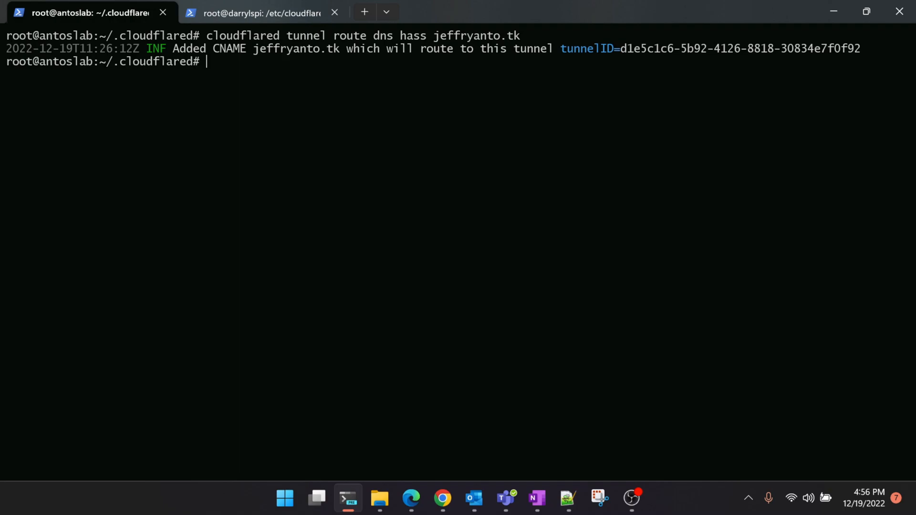
{"action": "type", "text": "SCS"}
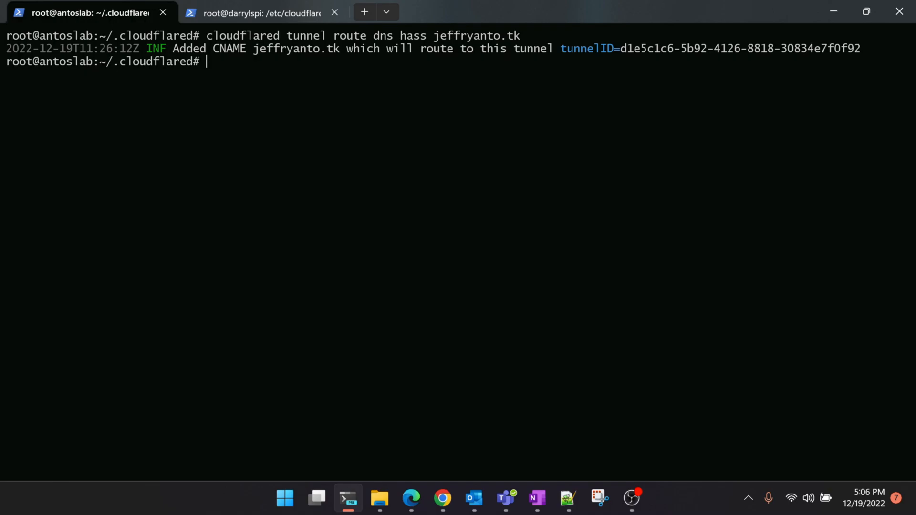
{"action": "left_click", "coordinate": [411, 498]}
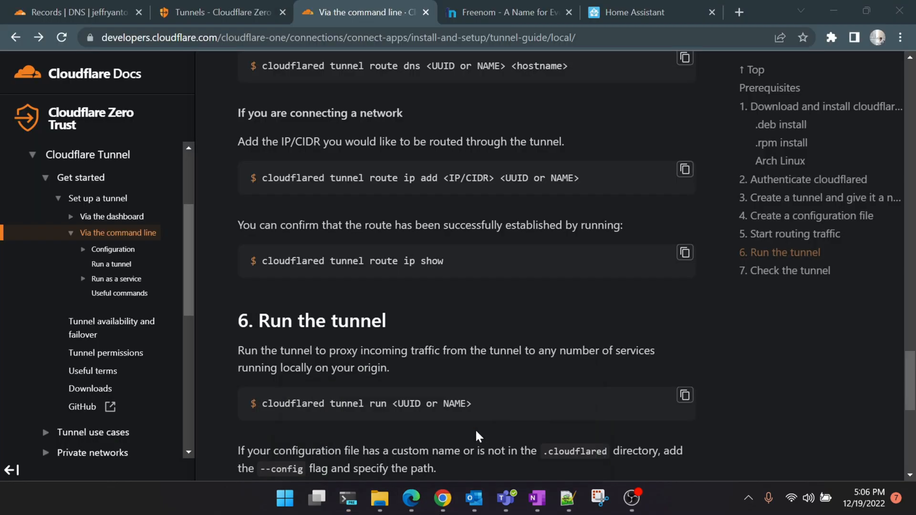
{"action": "mouse_move", "coordinate": [119, 293]}
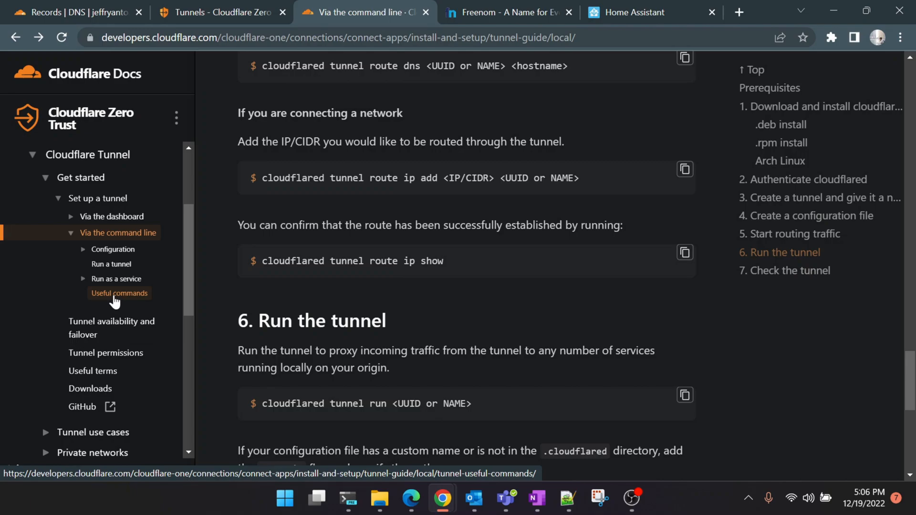
Step: Expand Configuration and open the Ingress rules page with its example config in a new tab
{"action": "left_click", "coordinate": [114, 249]}
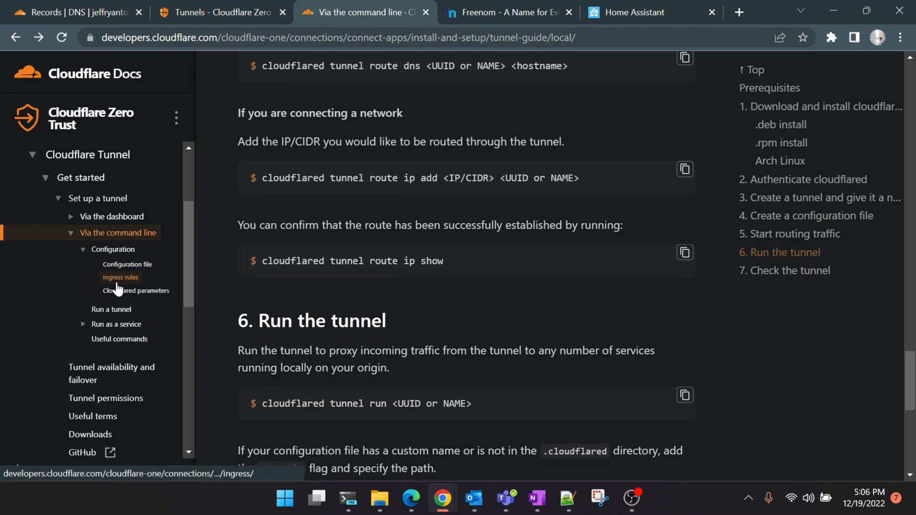
{"action": "right_click", "coordinate": [121, 277]}
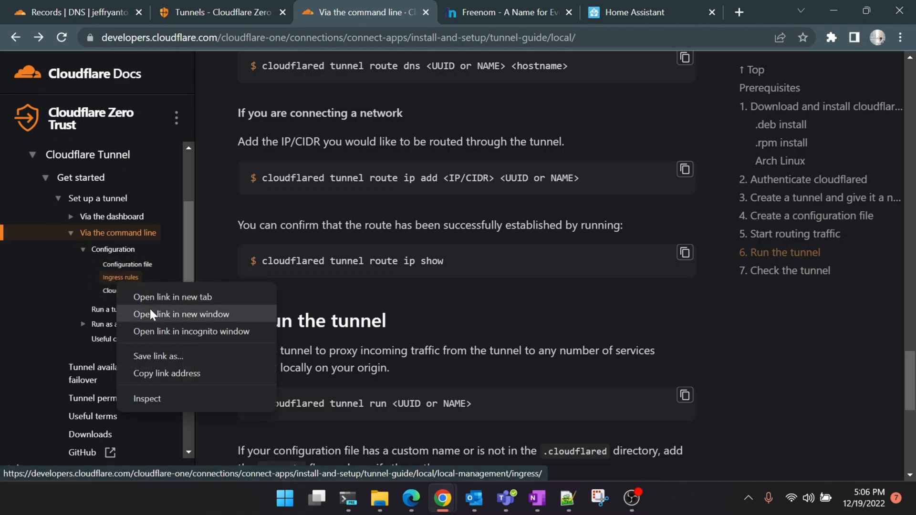
{"action": "left_click", "coordinate": [173, 296]}
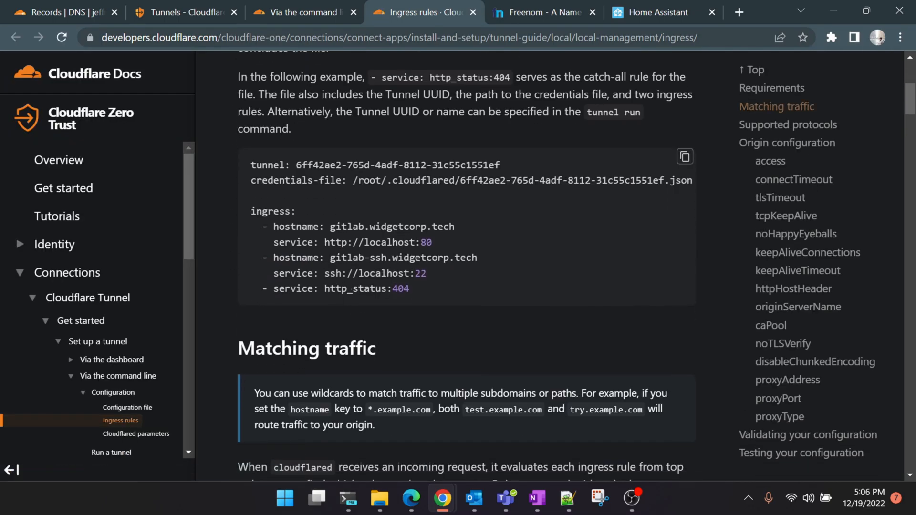
{"action": "mouse_move", "coordinate": [361, 316]}
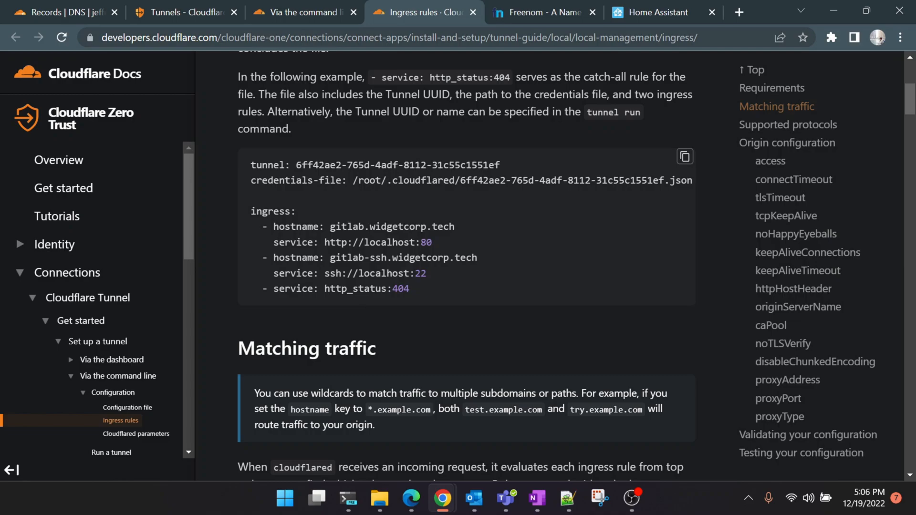
{"action": "double_click", "coordinate": [421, 241]}
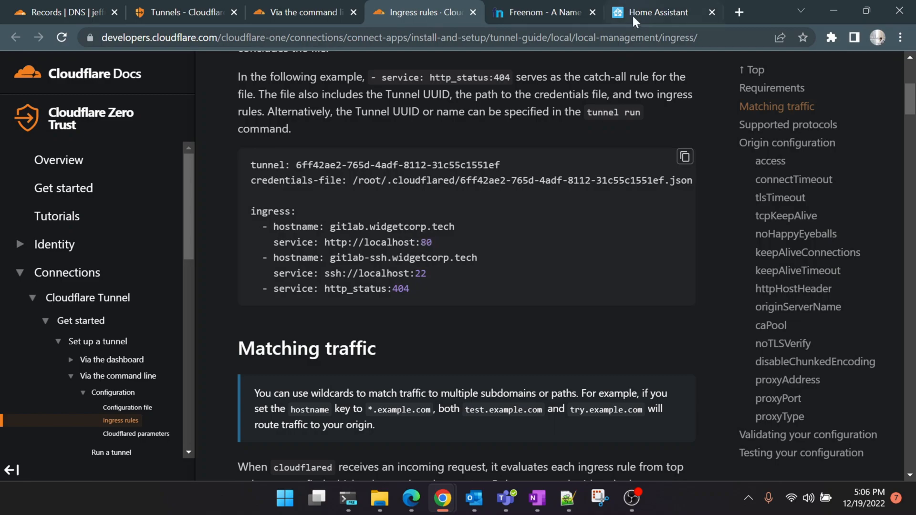
{"action": "mouse_move", "coordinate": [230, 234]}
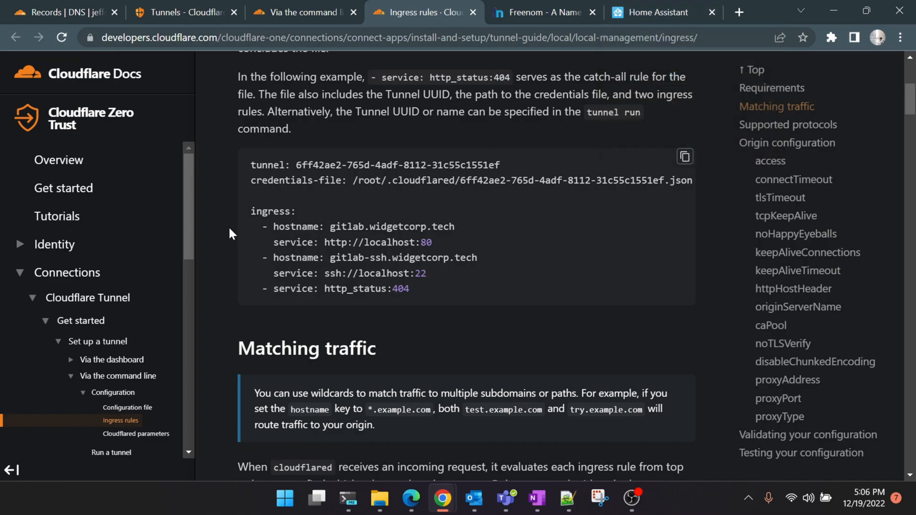
{"action": "left_click", "coordinate": [567, 499]}
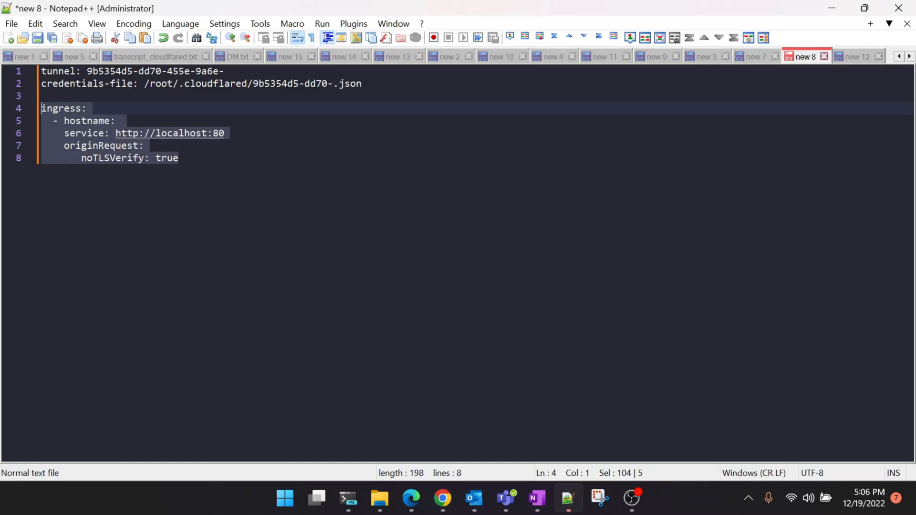
{"action": "left_click", "coordinate": [179, 157]}
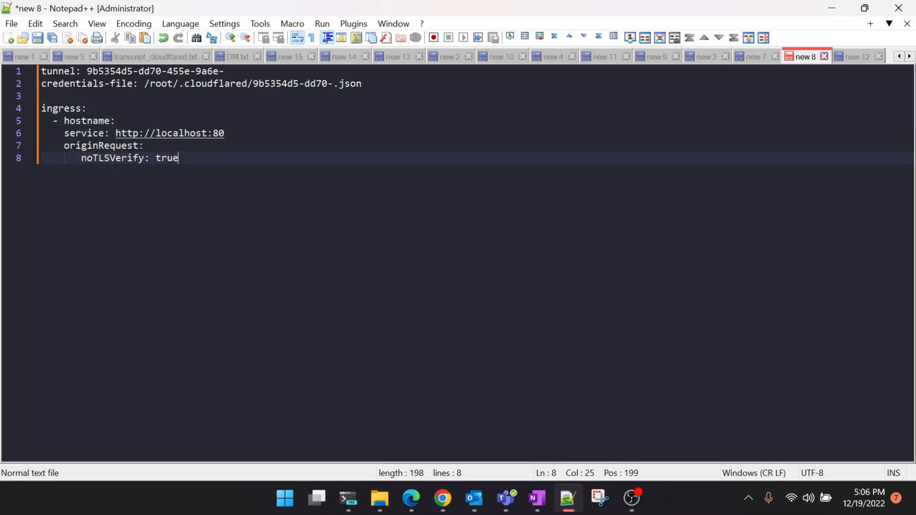
{"action": "left_click", "coordinate": [224, 134]}
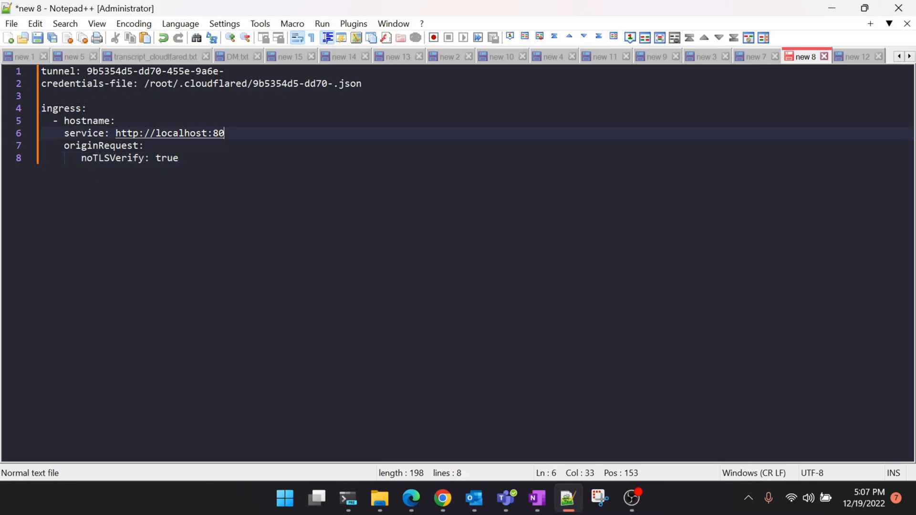
{"action": "key", "text": "Backspace"}
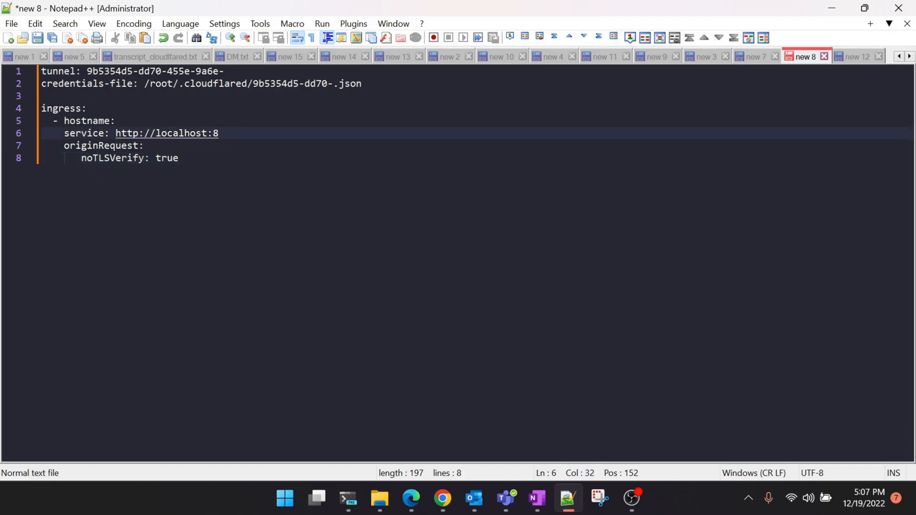
{"action": "type", "text": "123"}
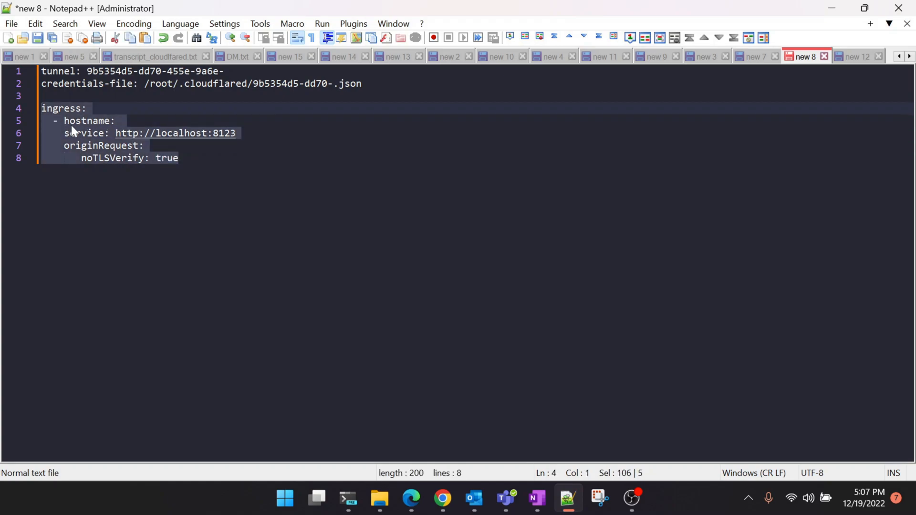
{"action": "left_click", "coordinate": [178, 157]}
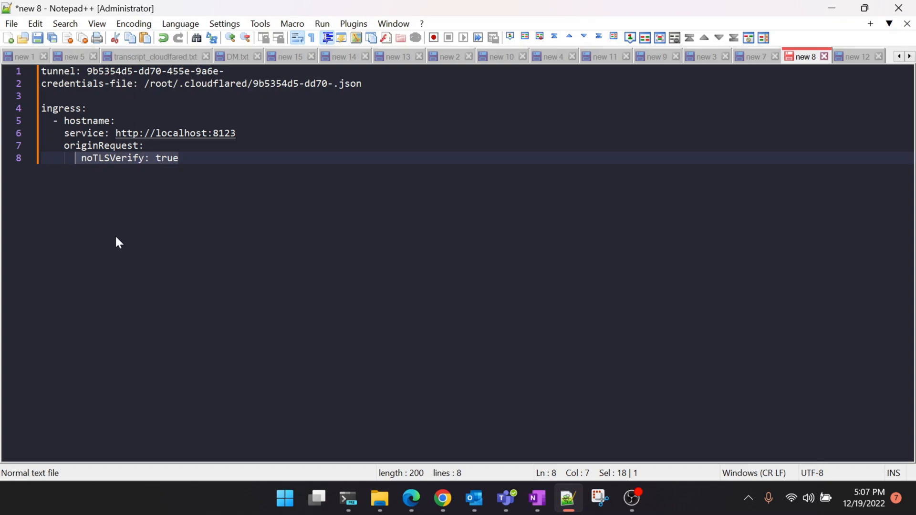
{"action": "mouse_move", "coordinate": [598, 498]}
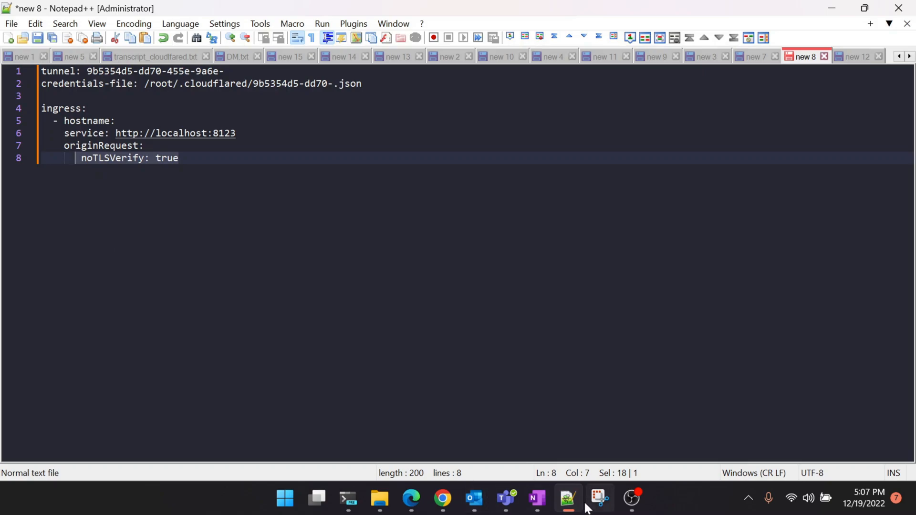
{"action": "mouse_move", "coordinate": [348, 499]}
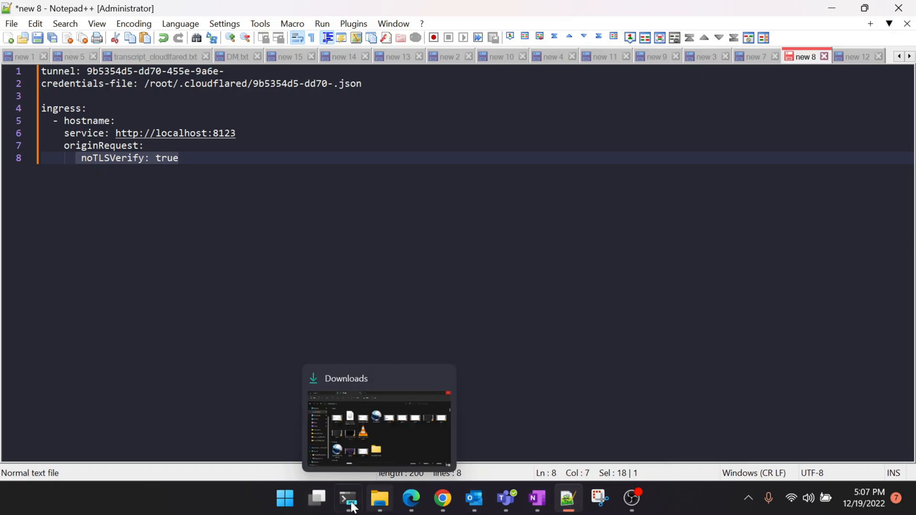
Step: Open config.yml in vi on the server to hold the hass tunnel, credentials file and localhost:8123 ingress
{"action": "left_click", "coordinate": [348, 499]}
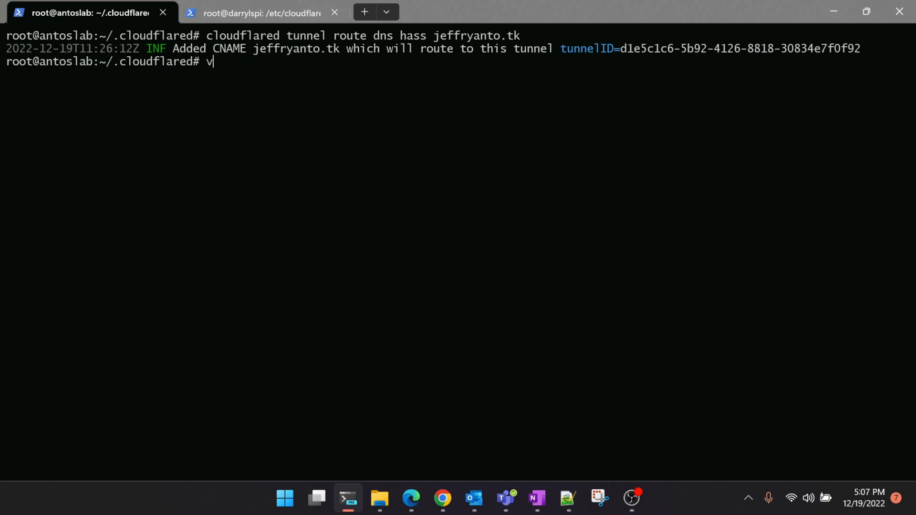
{"action": "type", "text": "config.yml"}
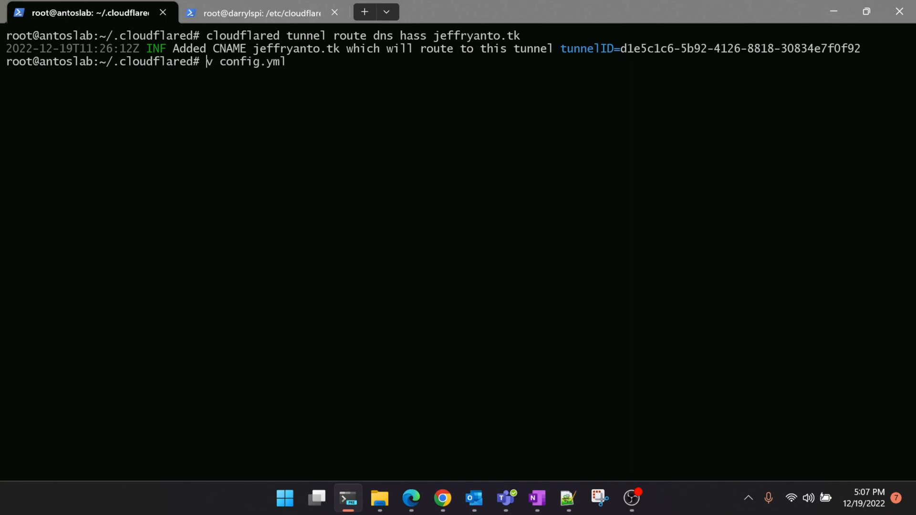
{"action": "key", "text": "Return"}
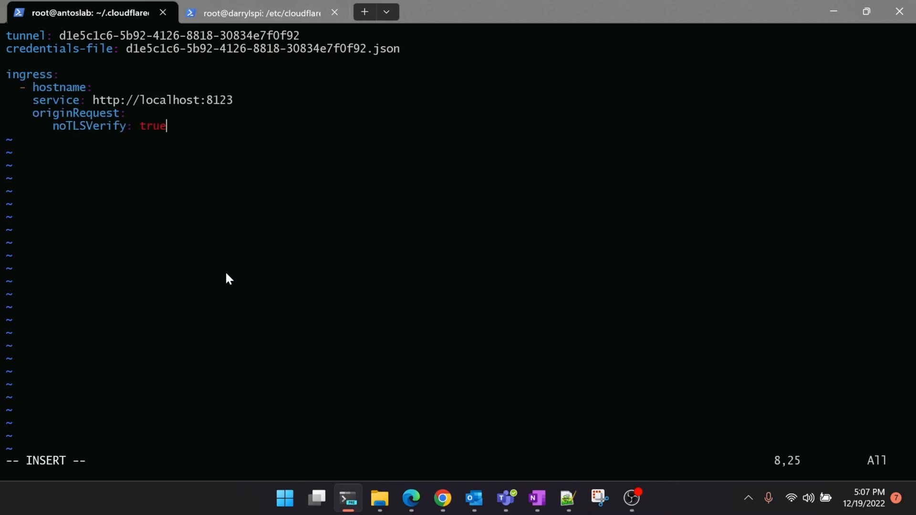
{"action": "mouse_move", "coordinate": [102, 102]}
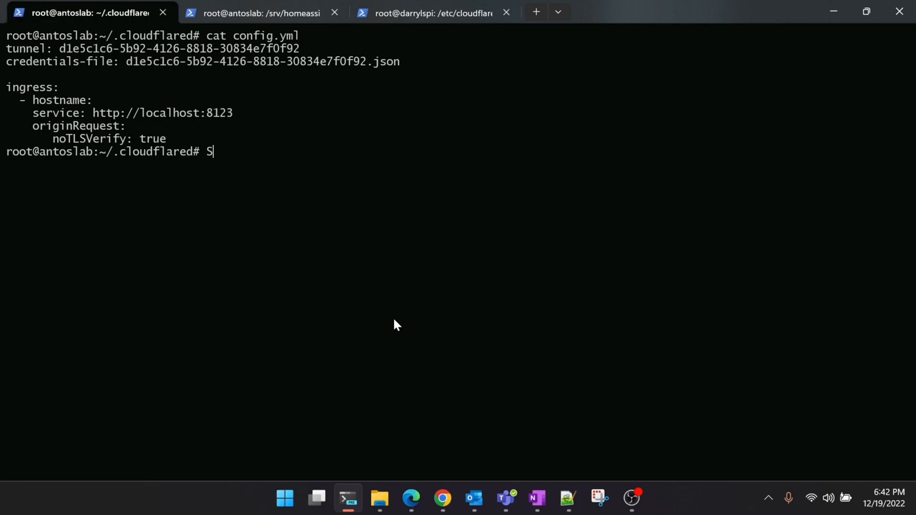
Step: Run cloudflared tunnel run hass and switch to the browser while the connections register
{"action": "key", "text": "Backspace"}
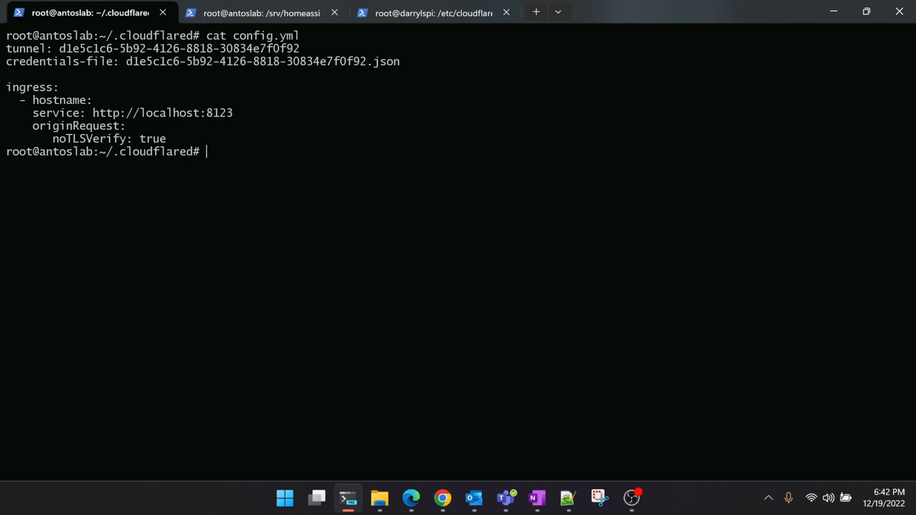
{"action": "type", "text": "cloudflared"}
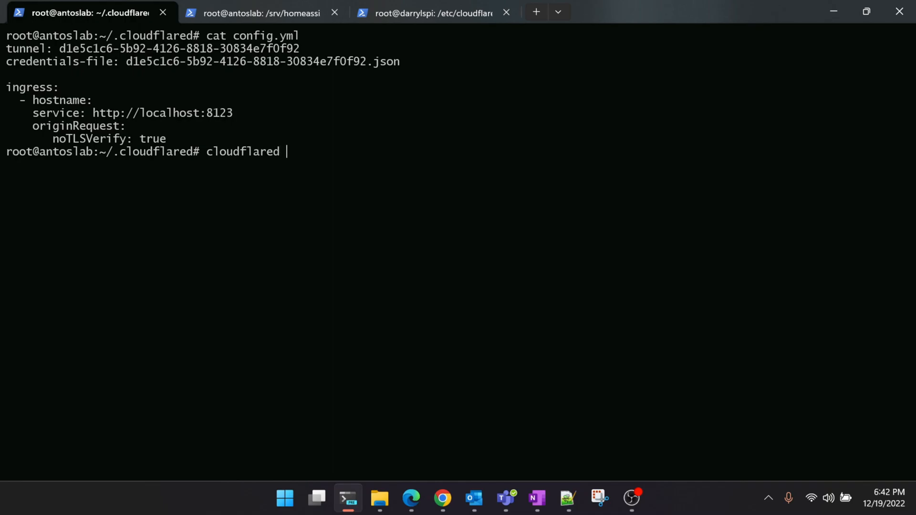
{"action": "type", "text": "tunnel run hass"}
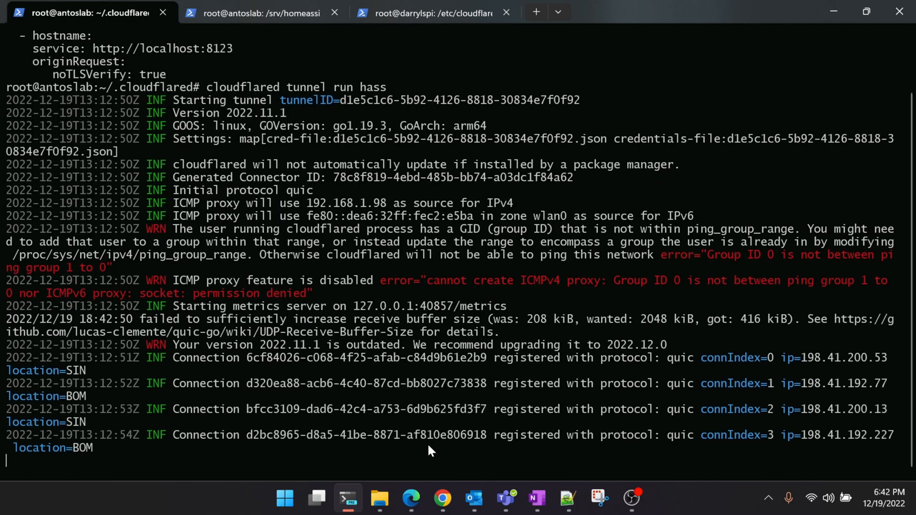
{"action": "left_click", "coordinate": [442, 499]}
{"action": "type", "text": "jeffryanto.tk"}
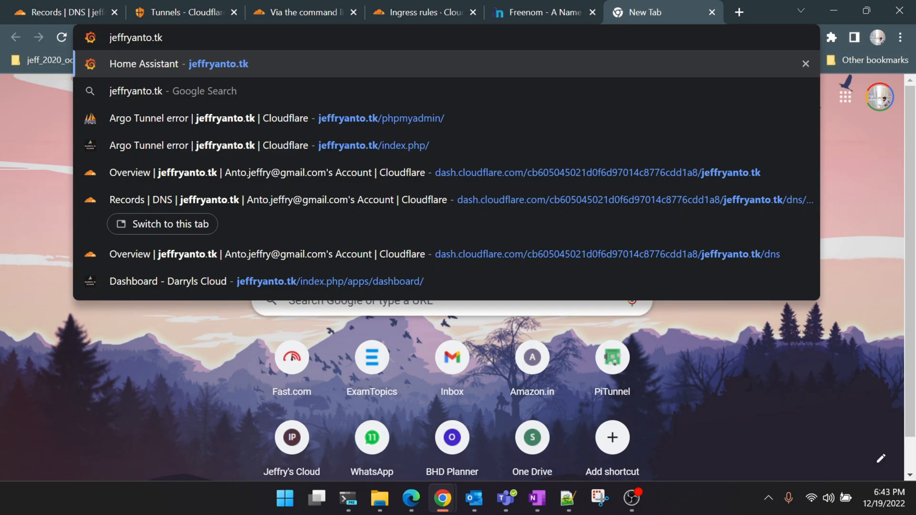
Step: Load Home Assistant at jeffryanto.tk and fill in the login username and password
{"action": "left_click", "coordinate": [178, 64]}
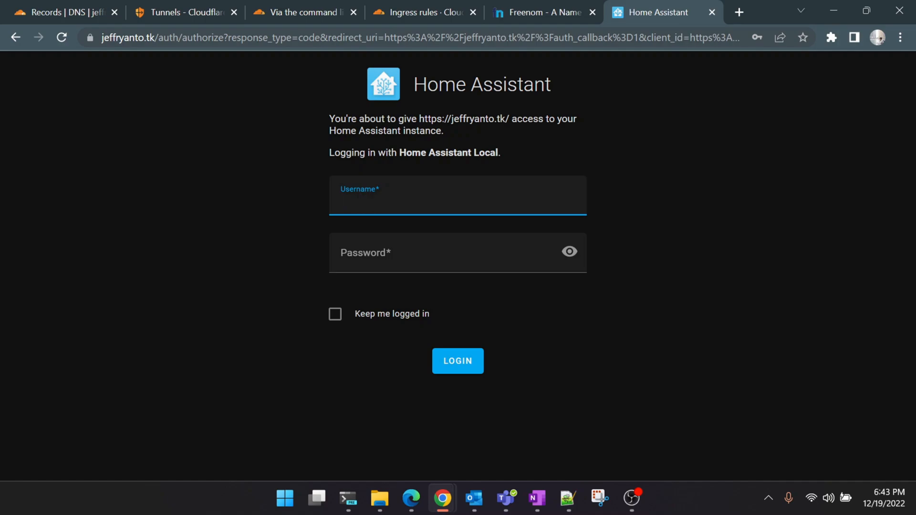
{"action": "left_click", "coordinate": [457, 202]}
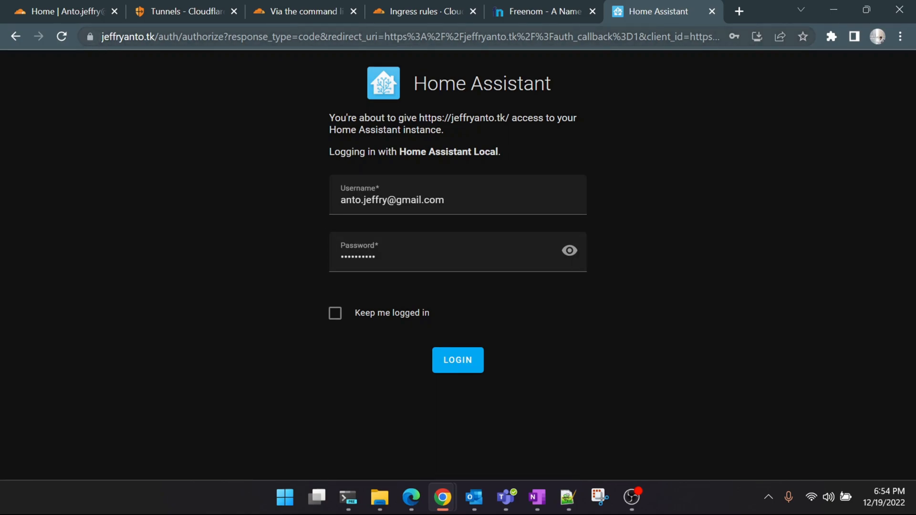
{"action": "mouse_move", "coordinate": [164, 204]}
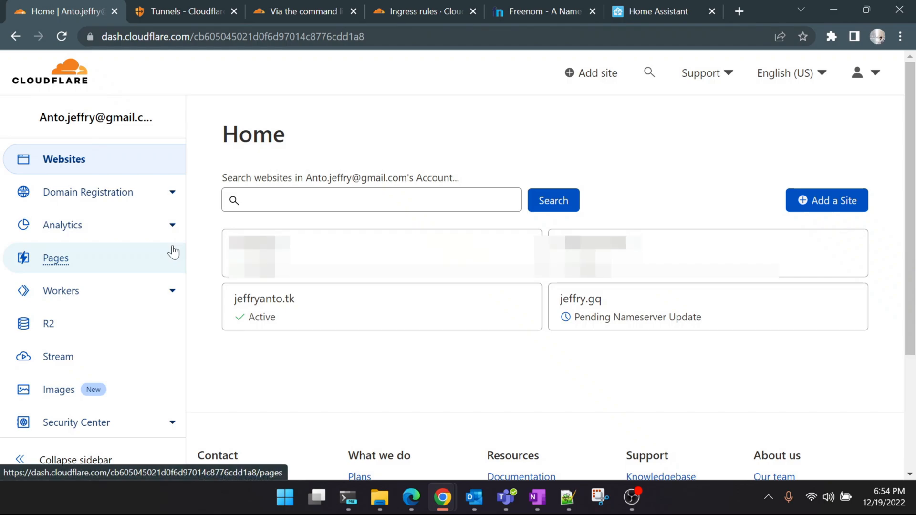
{"action": "mouse_move", "coordinate": [343, 336]}
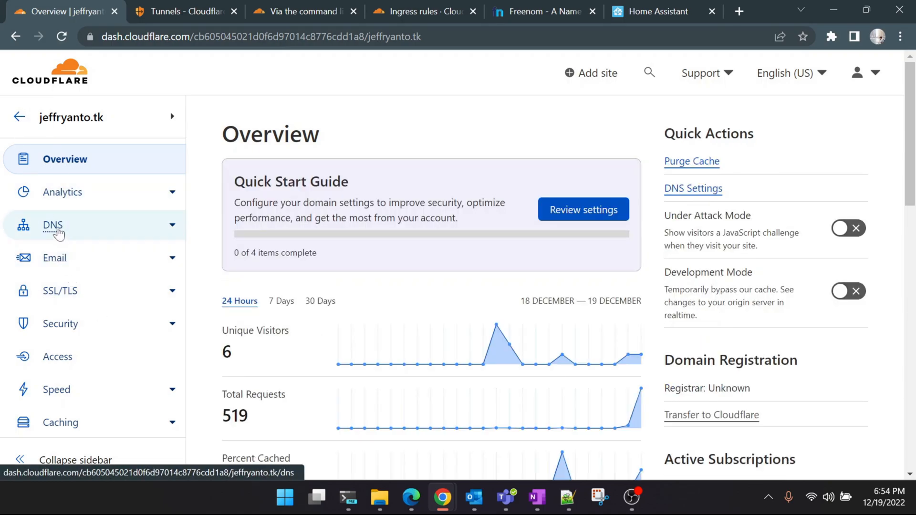
Step: Start a new CNAME record named graf in the jeffryanto.tk DNS records
{"action": "left_click", "coordinate": [52, 225]}
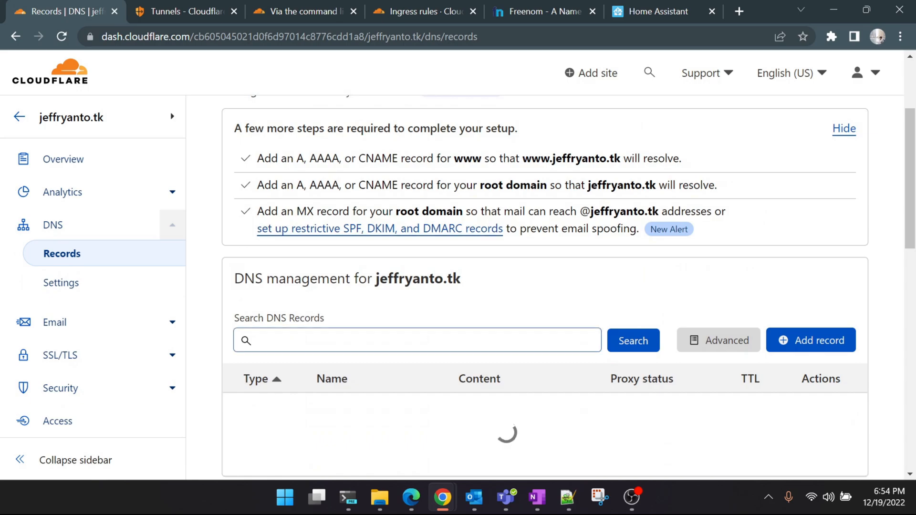
{"action": "scroll", "scroll_direction": "down", "scroll_amount": 3}
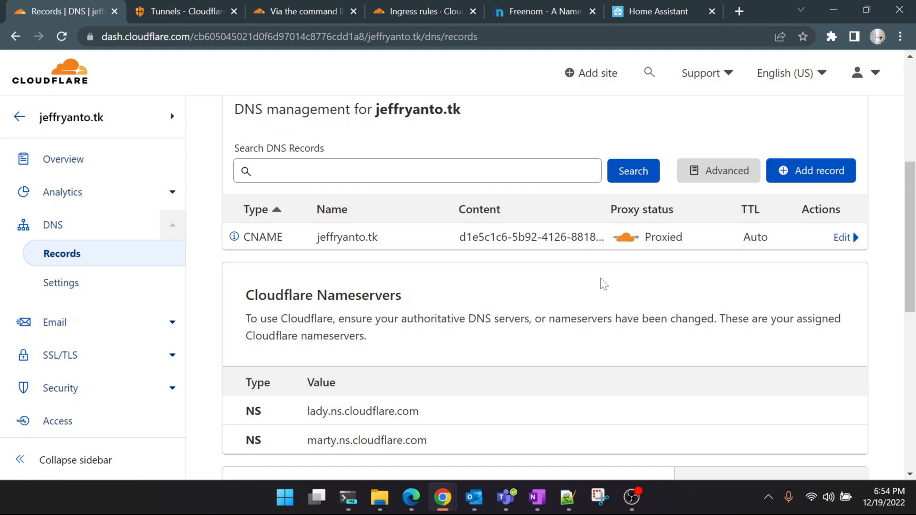
{"action": "mouse_move", "coordinate": [818, 178]}
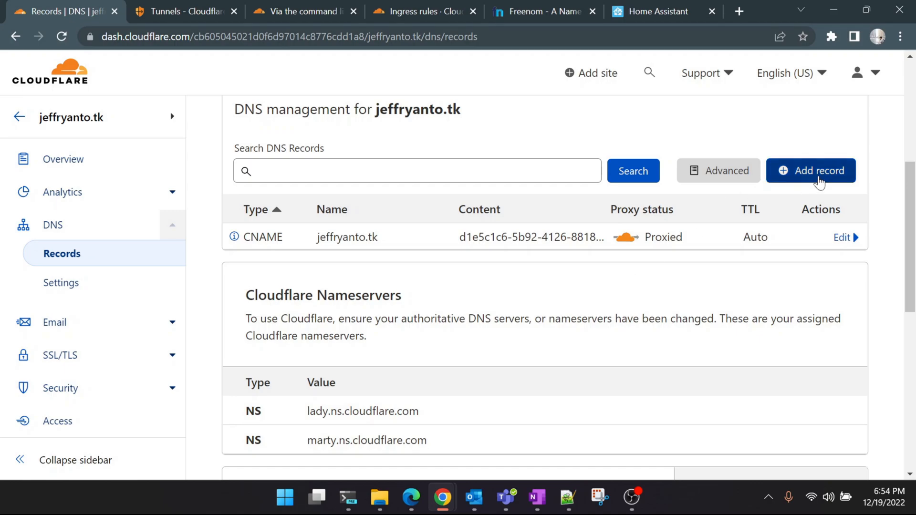
{"action": "left_click", "coordinate": [812, 170]}
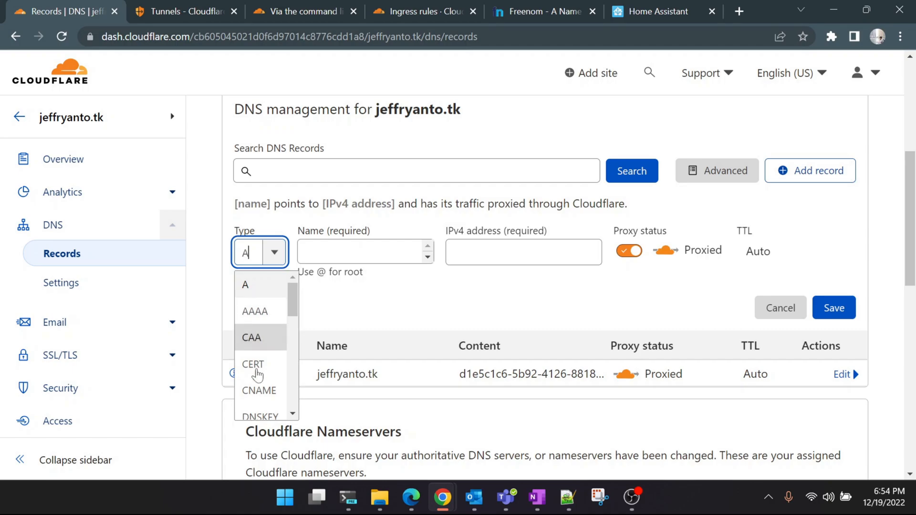
{"action": "scroll", "scroll_direction": "down", "scroll_amount": 3}
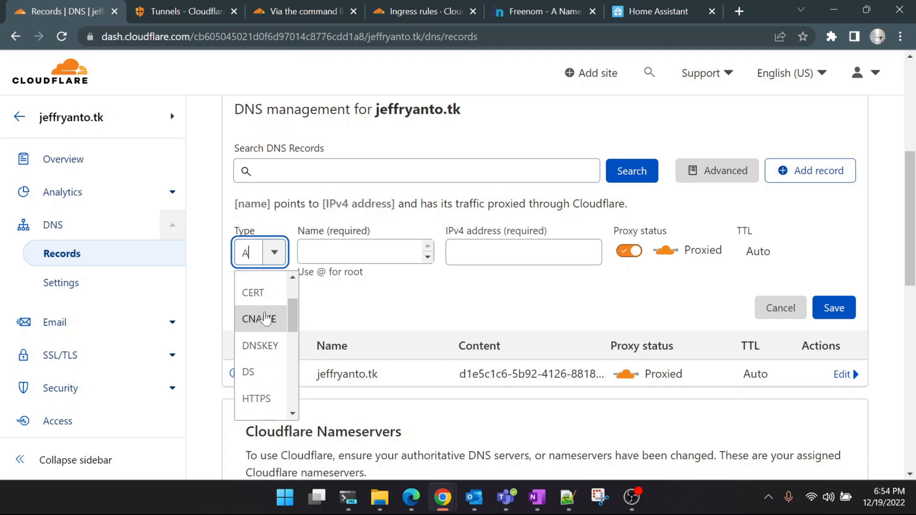
{"action": "left_click", "coordinate": [259, 319]}
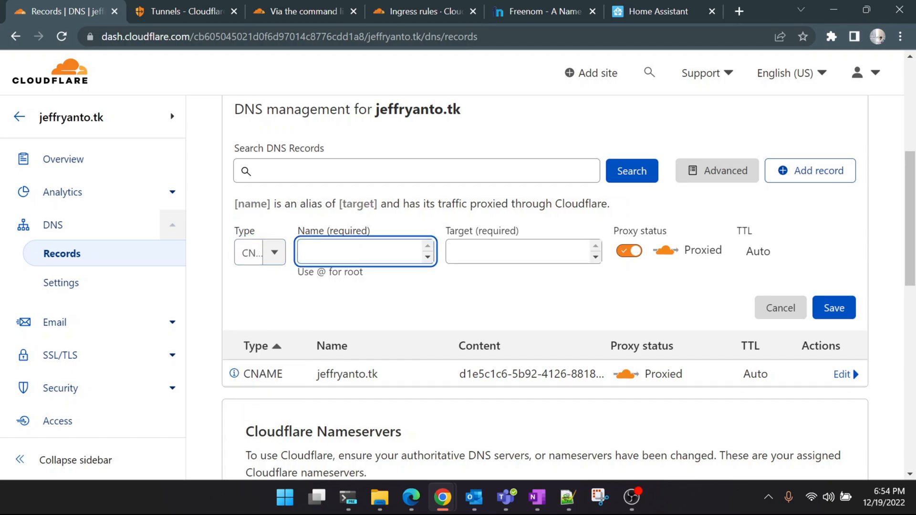
{"action": "type", "text": "graf"}
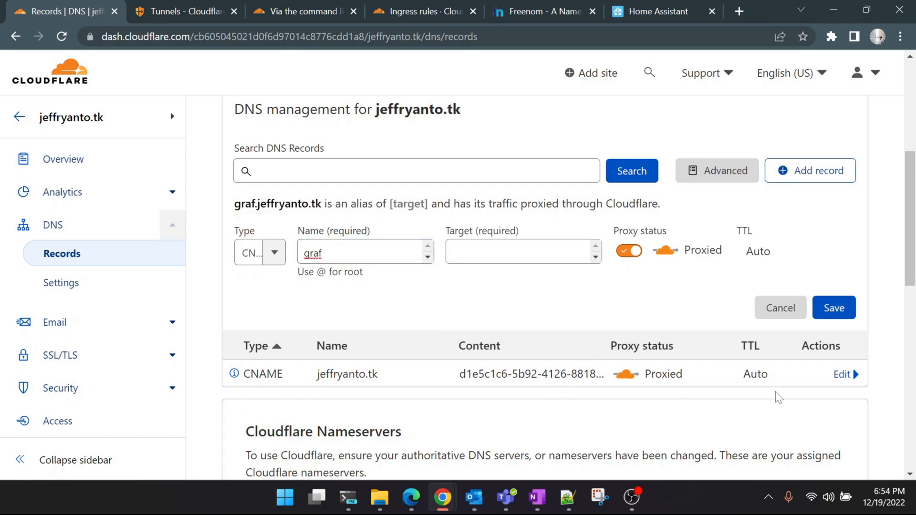
Step: Point graf at the existing record's cfargotunnel.com target, save it, and return to the terminal
{"action": "left_click", "coordinate": [842, 374]}
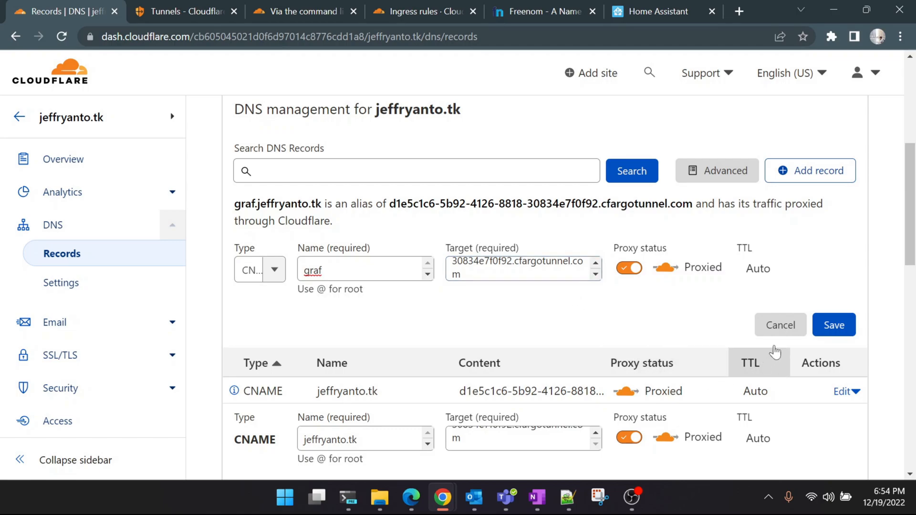
{"action": "left_click", "coordinate": [834, 325]}
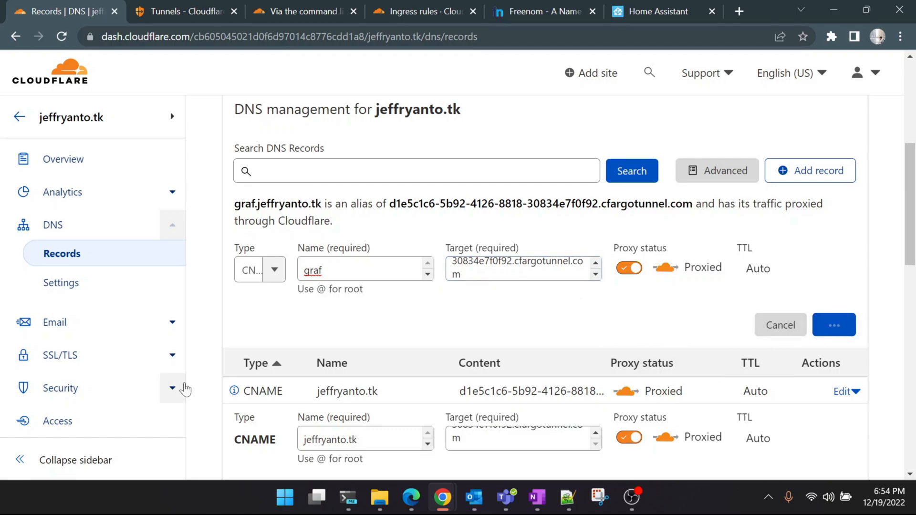
{"action": "left_click", "coordinate": [834, 325]}
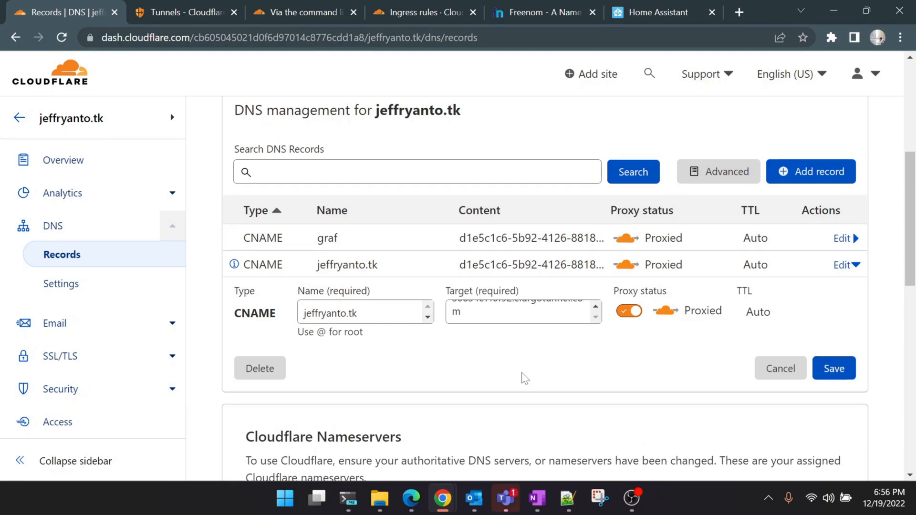
{"action": "mouse_move", "coordinate": [350, 504]}
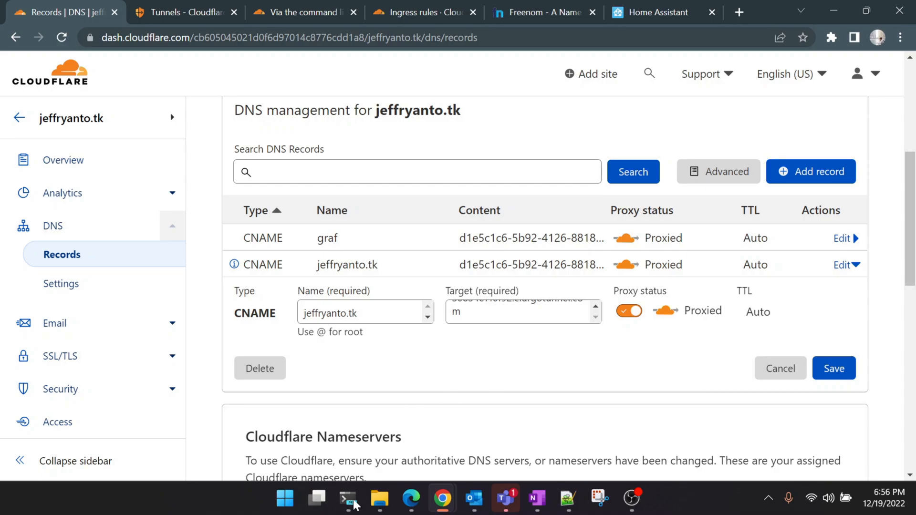
{"action": "left_click", "coordinate": [347, 499]}
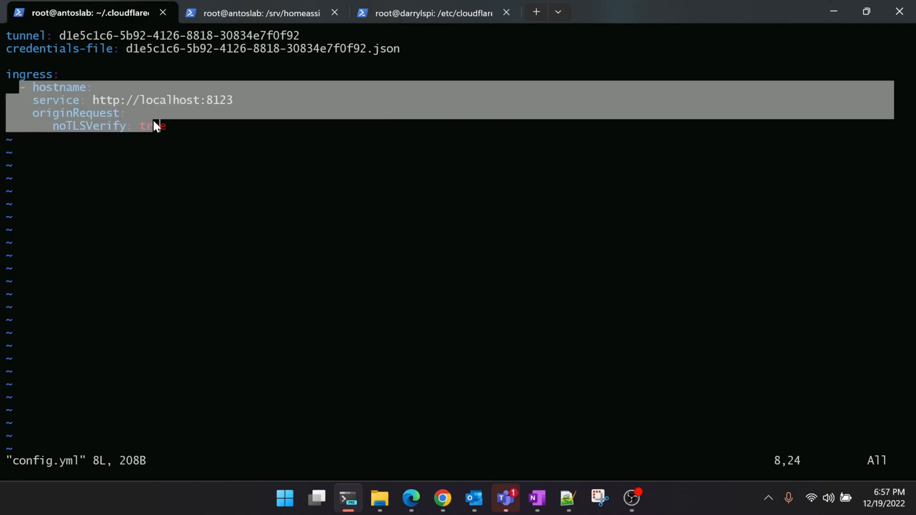
{"action": "key", "text": "Escape"}
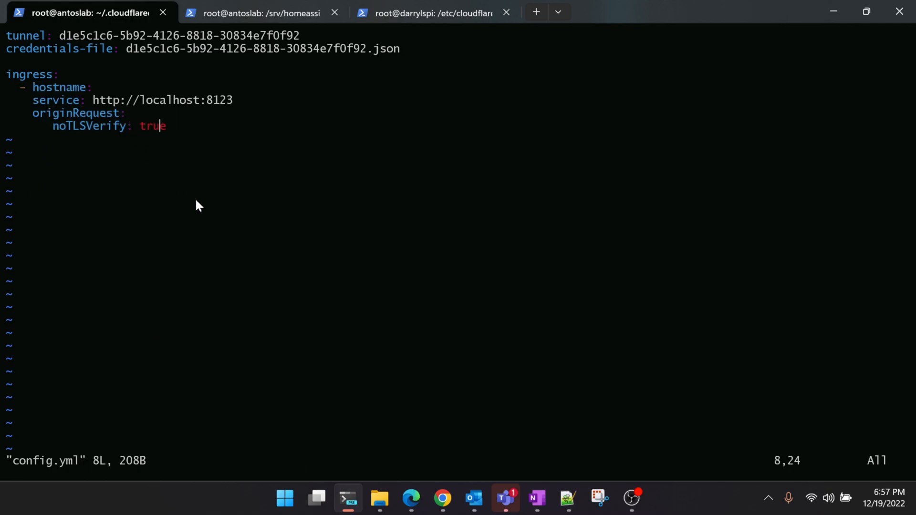
{"action": "key", "text": "a"}
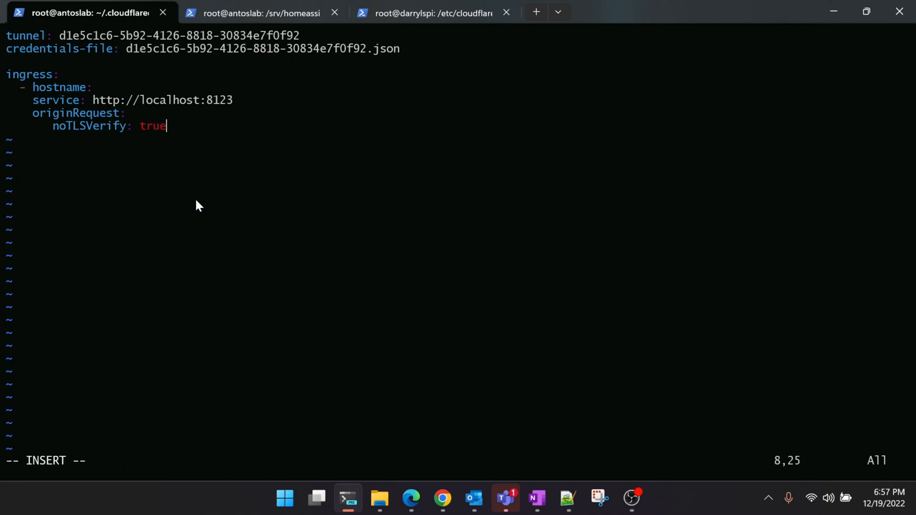
{"action": "key", "text": "Return"}
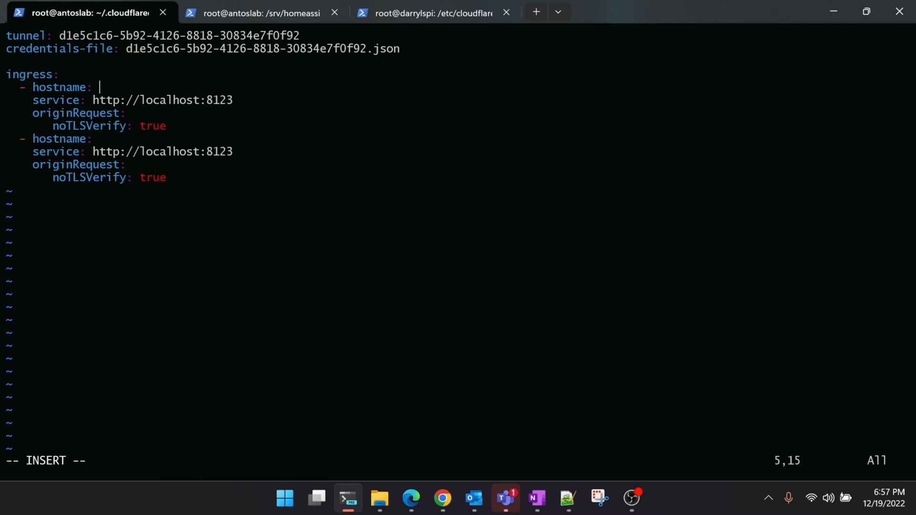
{"action": "type", "text": "jeffryanto"}
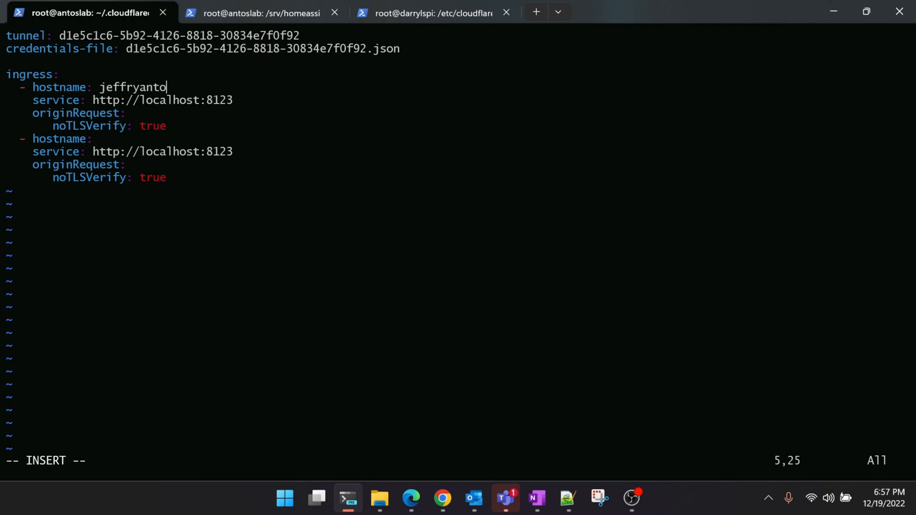
{"action": "type", "text": ".tk"}
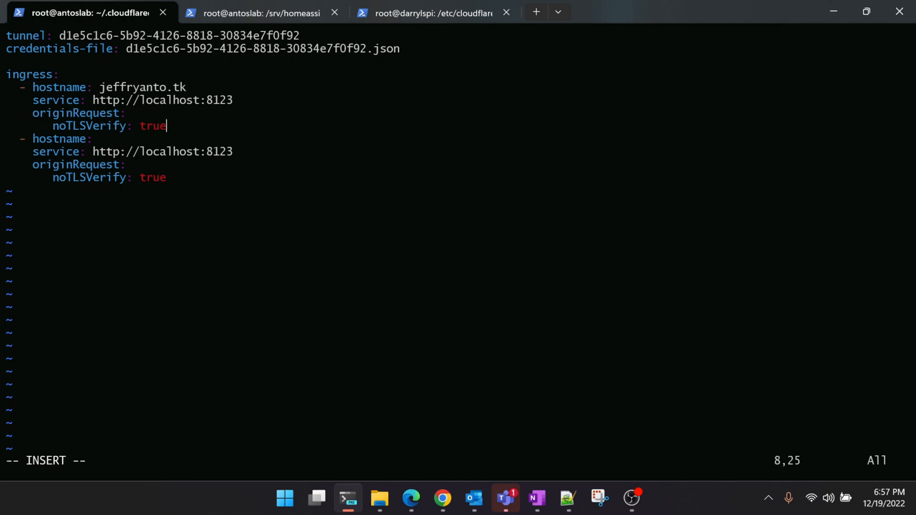
{"action": "type", "text": "anto"}
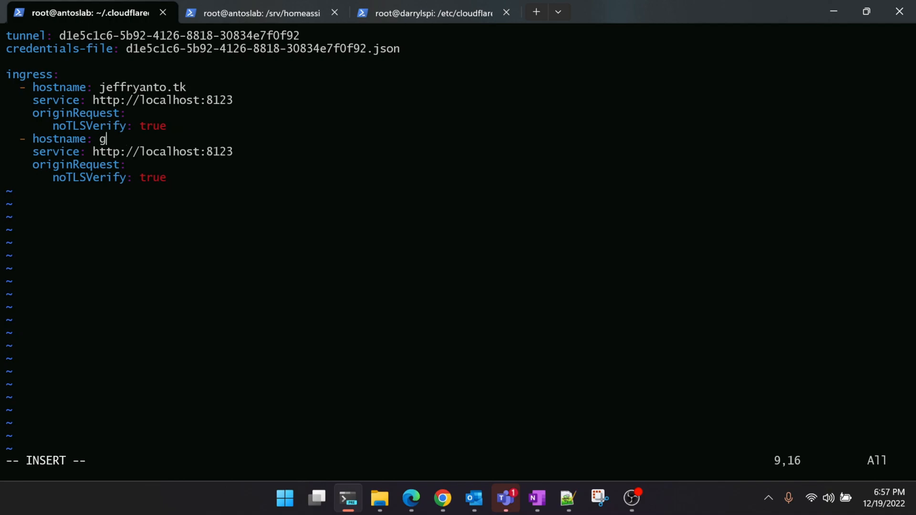
{"action": "type", "text": "raf.jeff"}
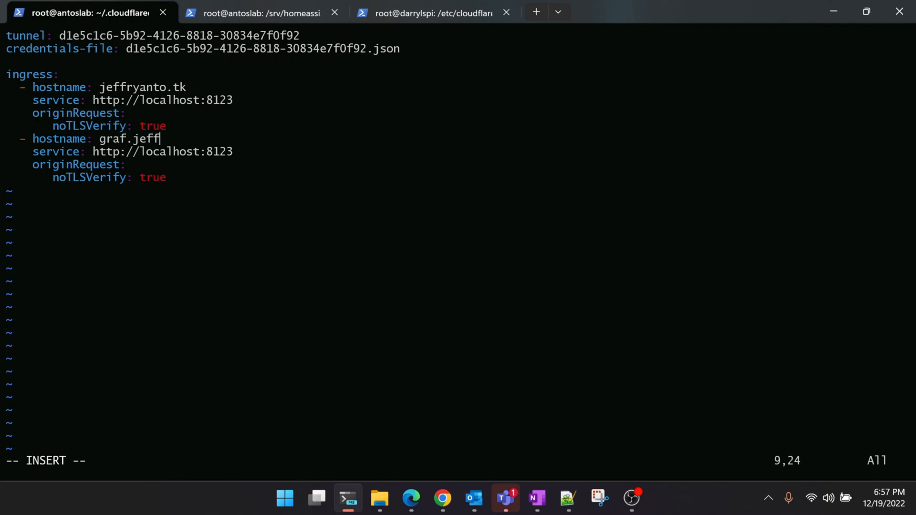
{"action": "type", "text": "ryanto.tk"}
{"action": "left_click", "coordinate": [133, 152]}
{"action": "type", "text": "000"}
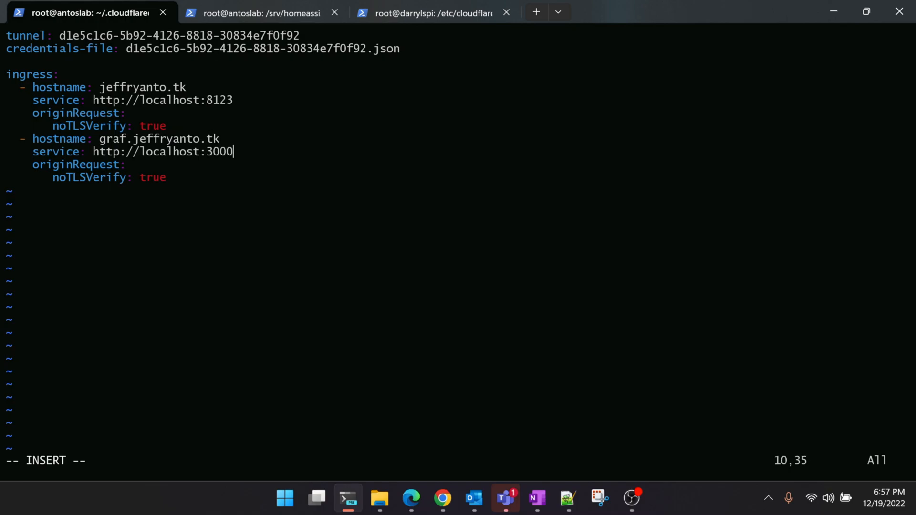
Step: Save config.yml with :wq! and leave vim
{"action": "type", "text": ":wq!"}
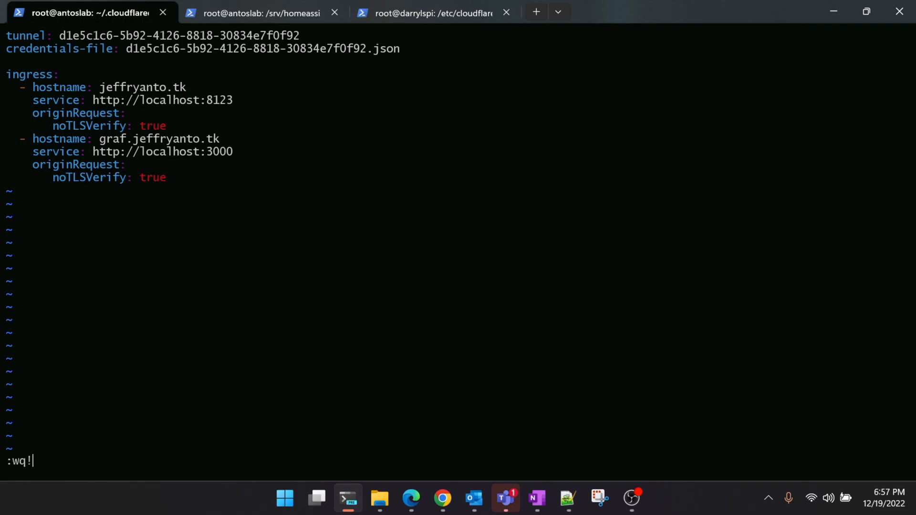
{"action": "key", "text": "Return"}
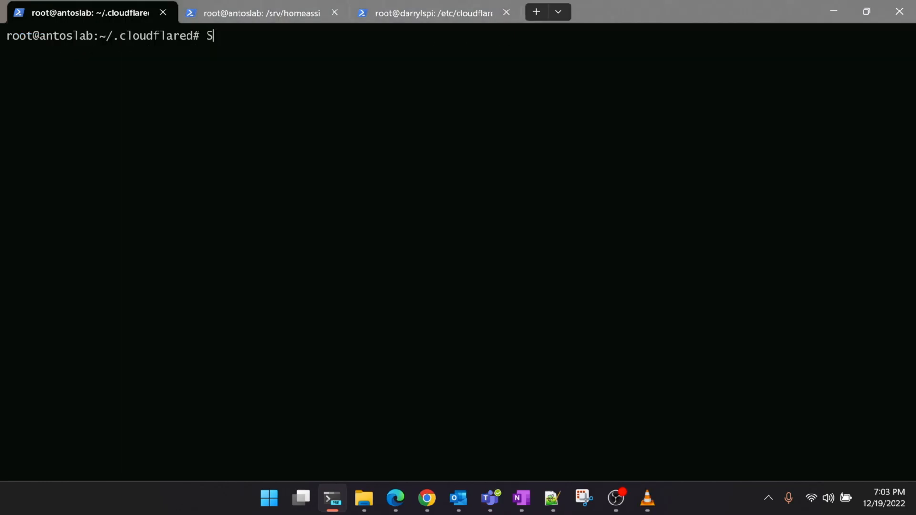
Step: Run 'cloudflared tunnel run has' to start the tunnel with the updated config
{"action": "type", "text": "cl"}
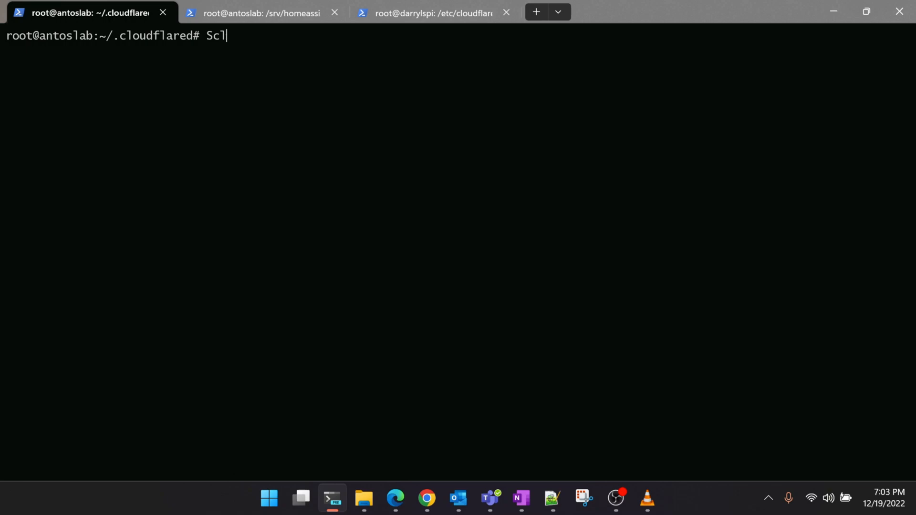
{"action": "type", "text": "cloudfla"}
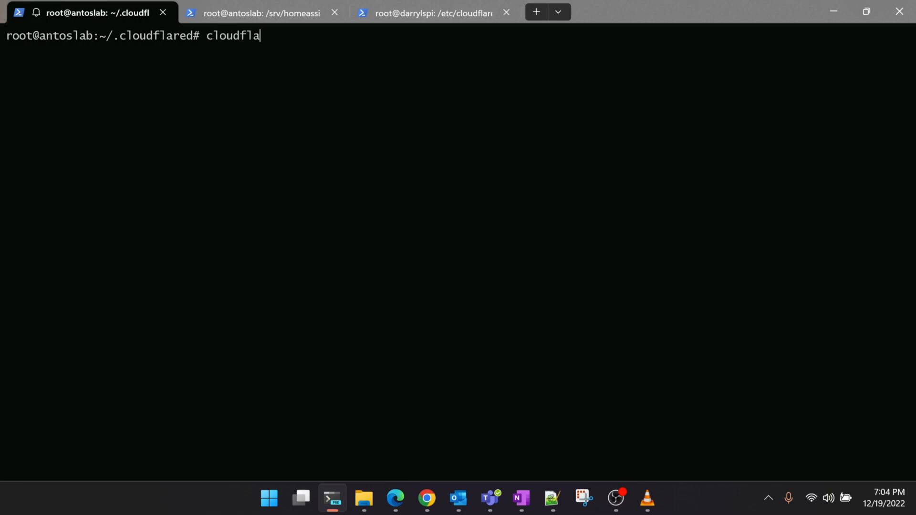
{"action": "type", "text": "red tunnel"}
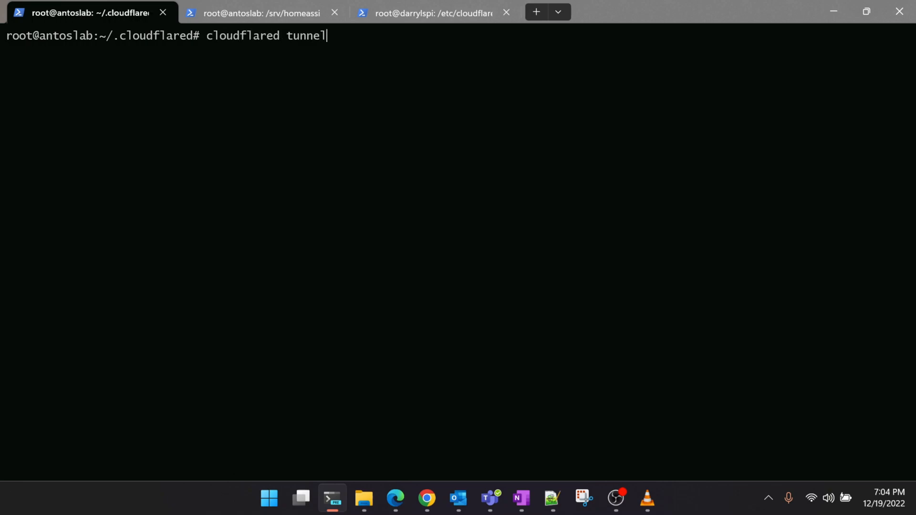
{"action": "type", "text": "run has"}
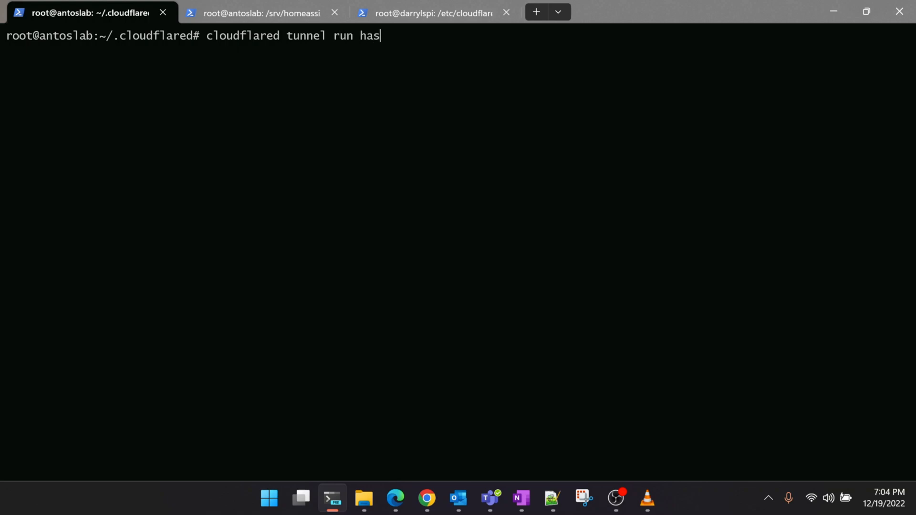
{"action": "key", "text": "Return"}
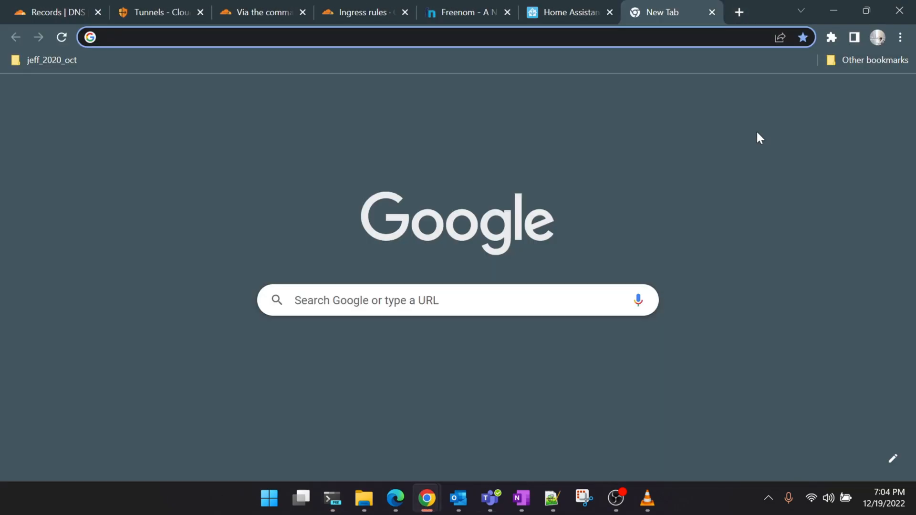
Step: Load graf.jeffryanto.tk in the new tab to test the Grafana route
{"action": "type", "text": "graf"}
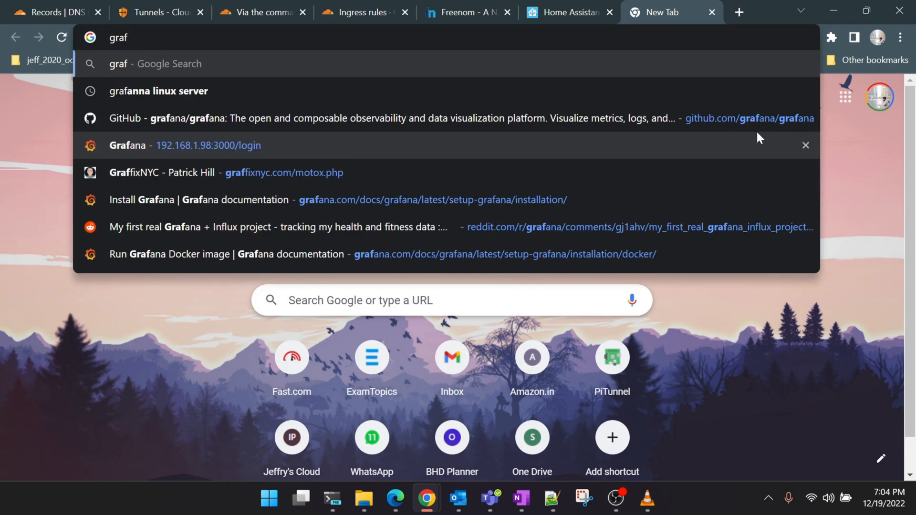
{"action": "type", "text": ".jeffryant"}
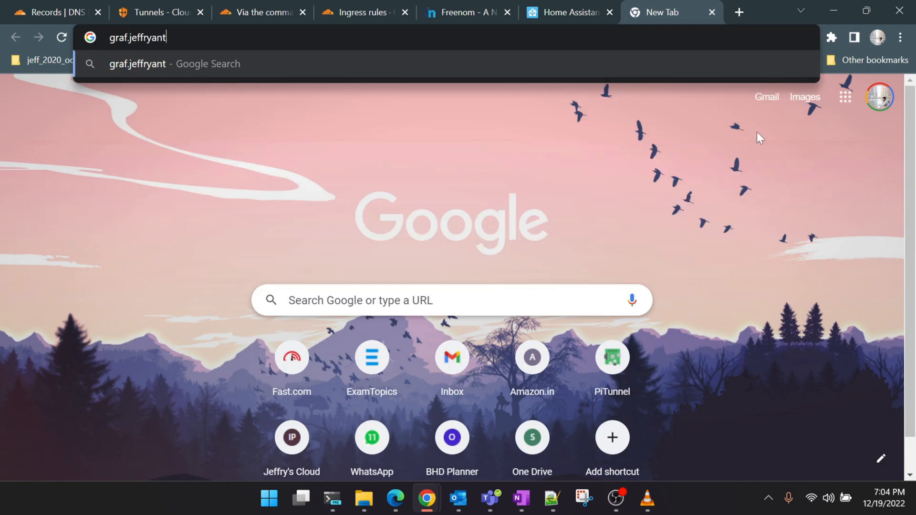
{"action": "type", "text": "o"}
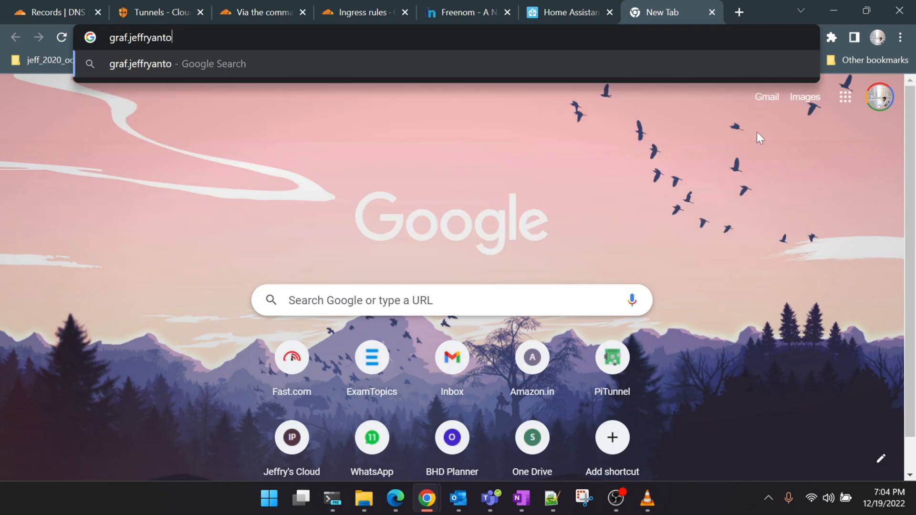
{"action": "key", "text": "Return"}
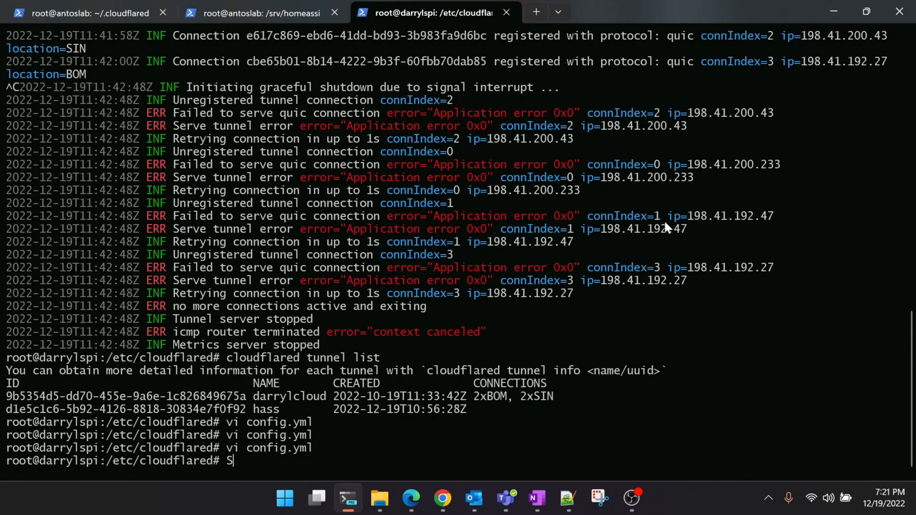
{"action": "mouse_move", "coordinate": [610, 248]}
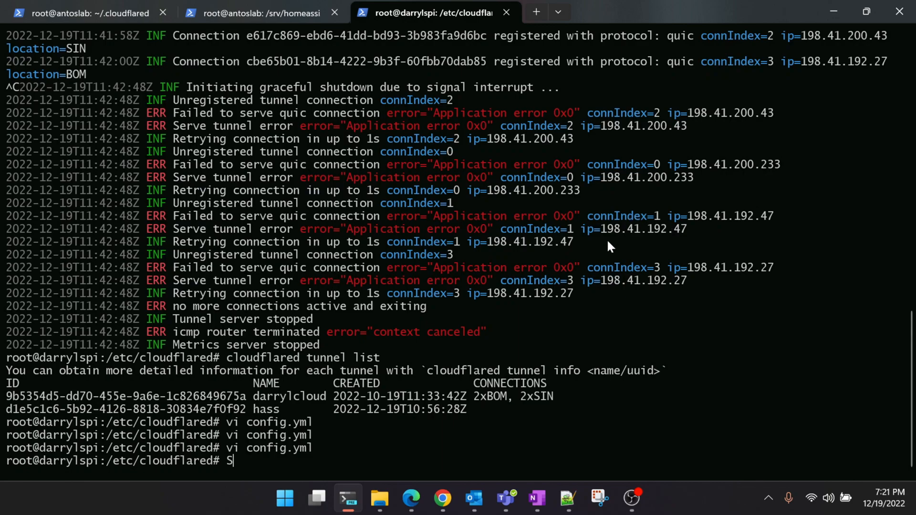
Step: Switch to Chrome and show the Cloudflare Docs 'Run as a service' Linux guide
{"action": "left_click", "coordinate": [442, 499]}
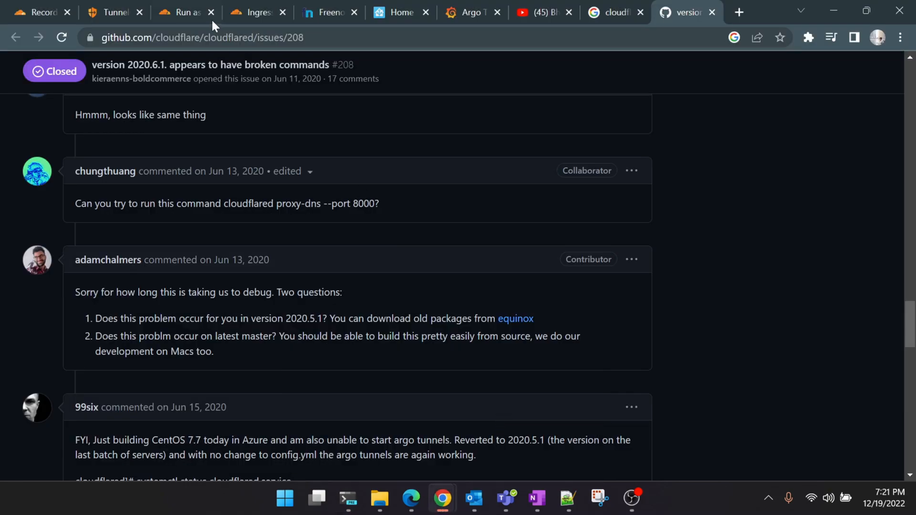
{"action": "left_click", "coordinate": [182, 12]}
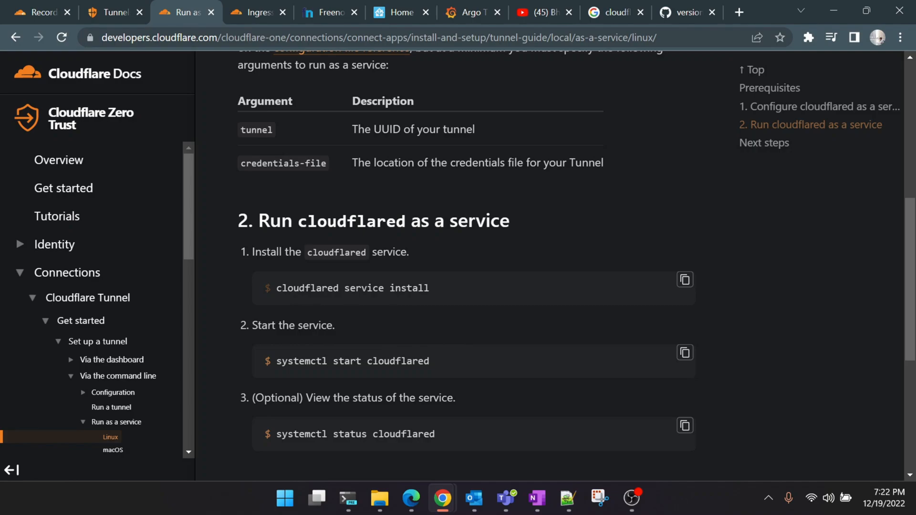
{"action": "mouse_move", "coordinate": [432, 338]}
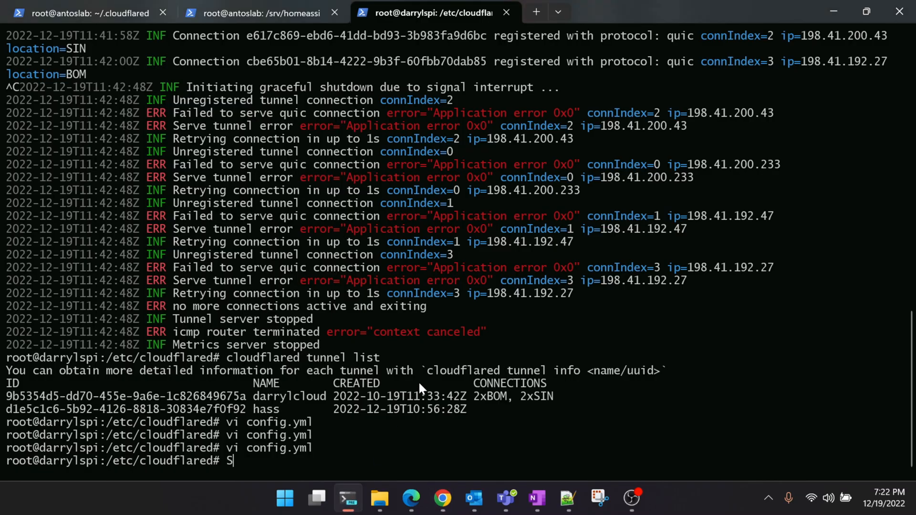
Step: Check 'sudo service cloudflared status' shows the service active and running
{"action": "type", "text": "sudo s"}
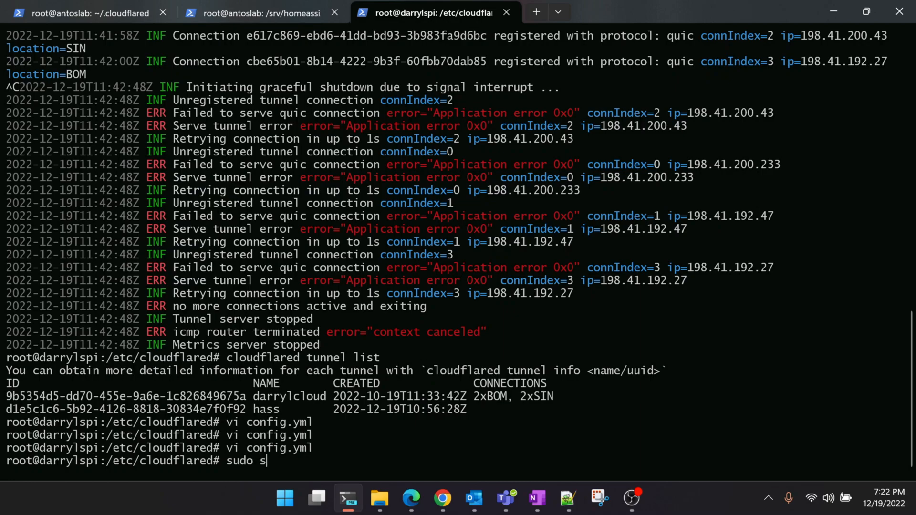
{"action": "type", "text": "ervice"}
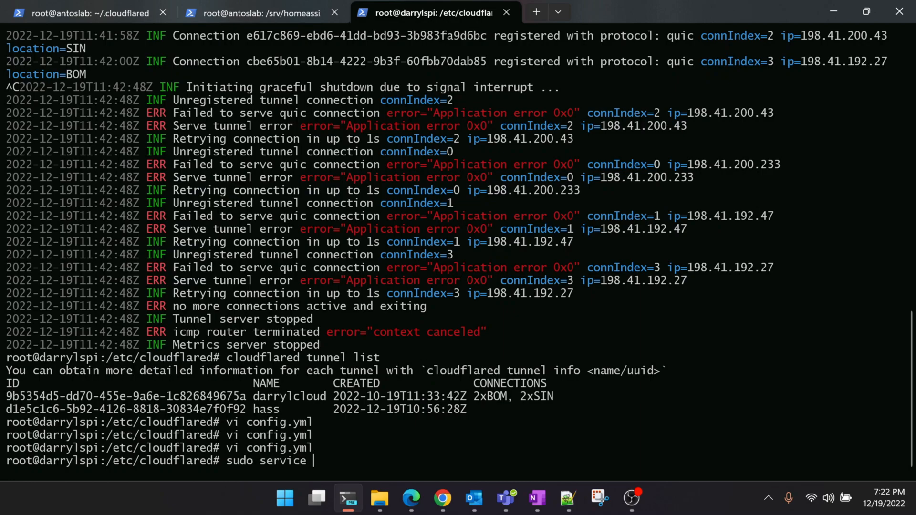
{"action": "type", "text": "cloudflare"}
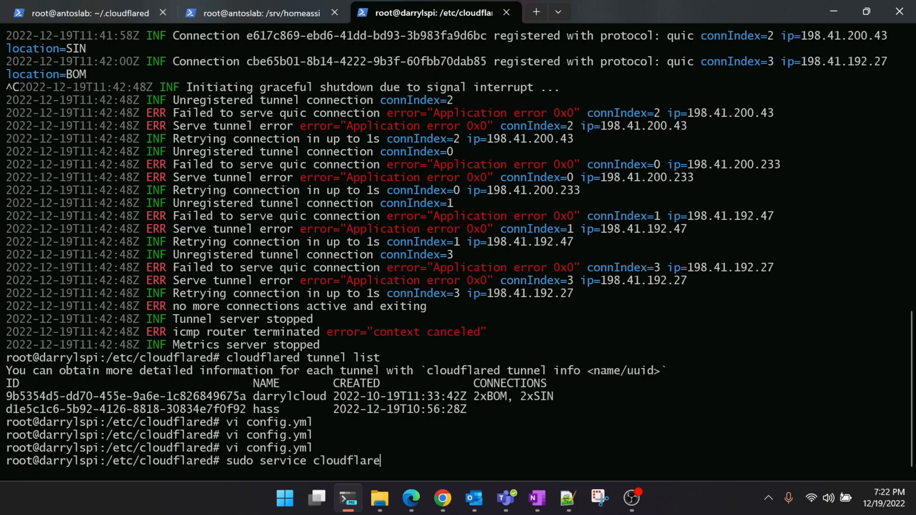
{"action": "key", "text": "Return"}
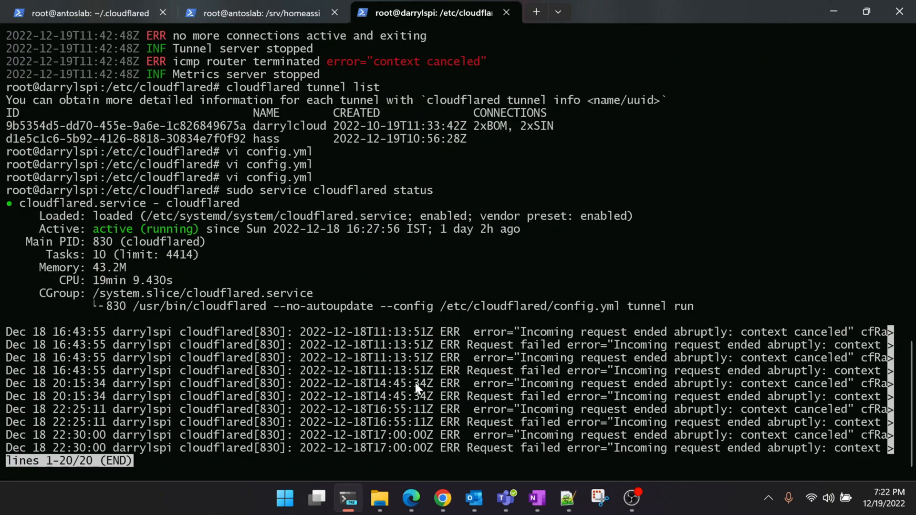
{"action": "key", "text": "q"}
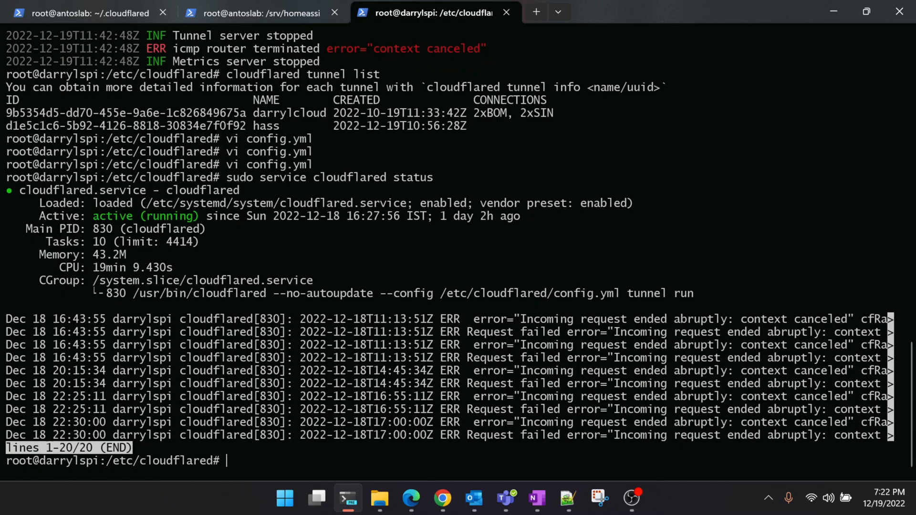
Step: Change into /etc/cloudflared/ and list its contents with ls -l
{"action": "type", "text": "cd"}
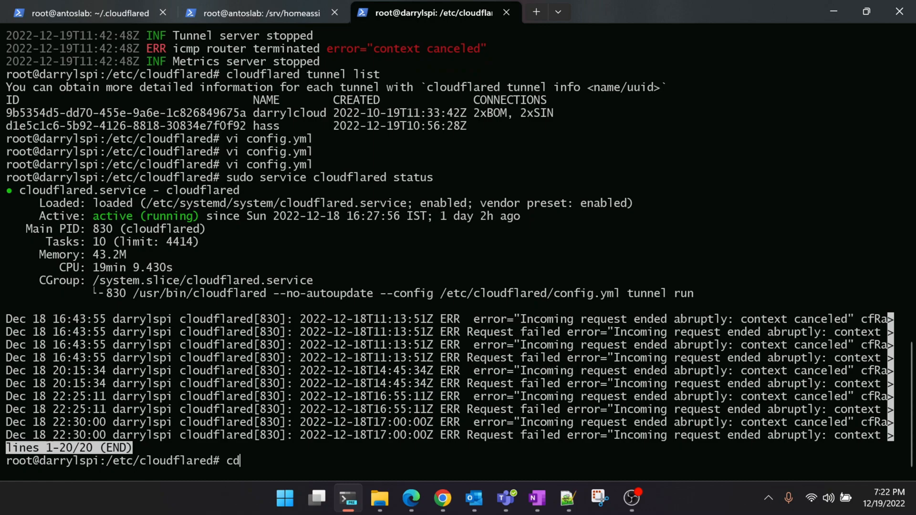
{"action": "type", "text": "/etc/"}
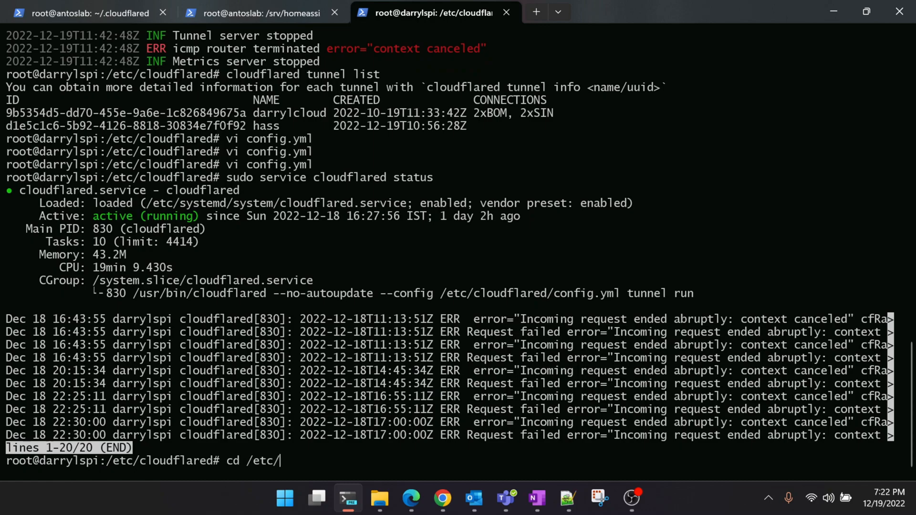
{"action": "type", "text": "cloudflared/"}
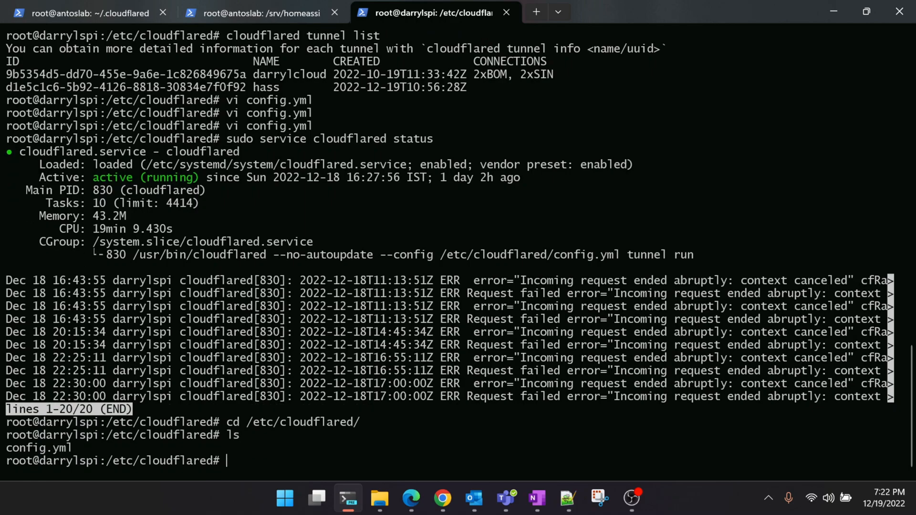
{"action": "type", "text": "ls -l"}
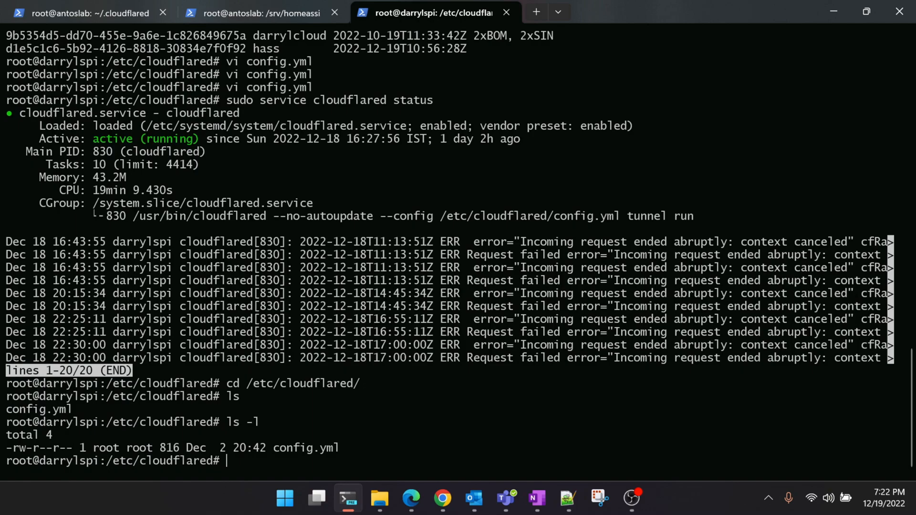